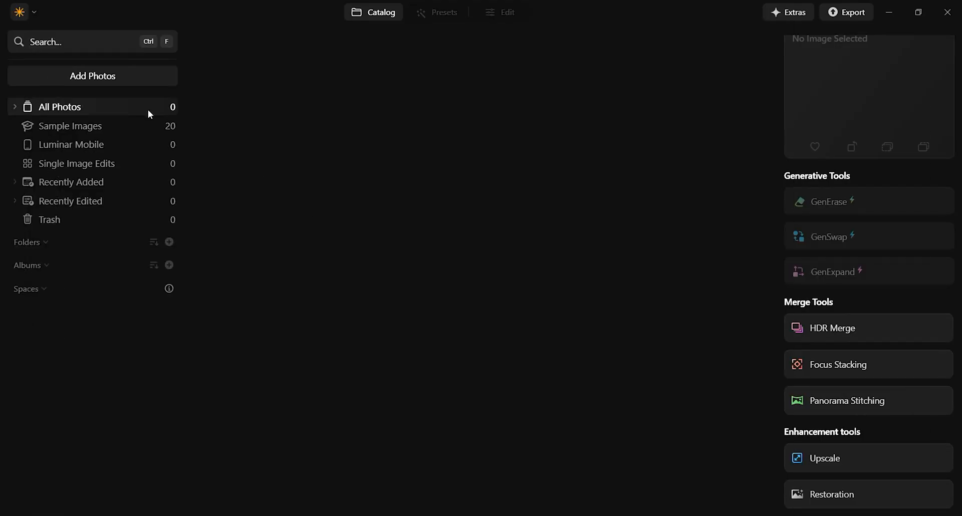
Import the Exterior Shots folder from the Desktop into the catalog via Add Folder.
click(93, 76)
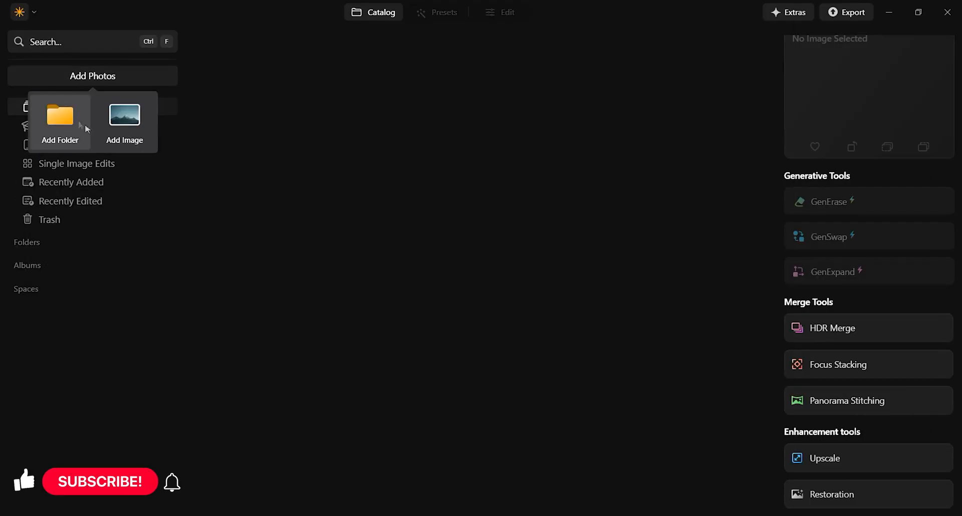
click(59, 121)
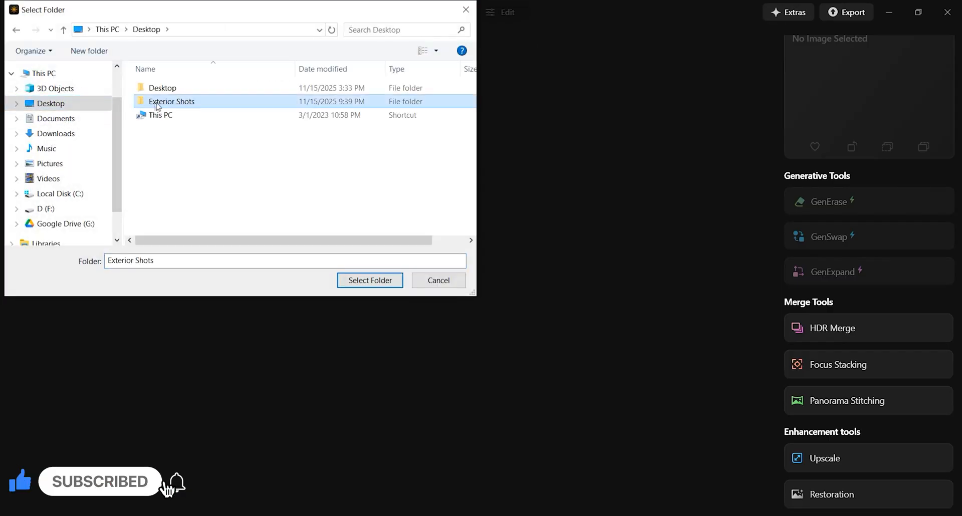
click(369, 279)
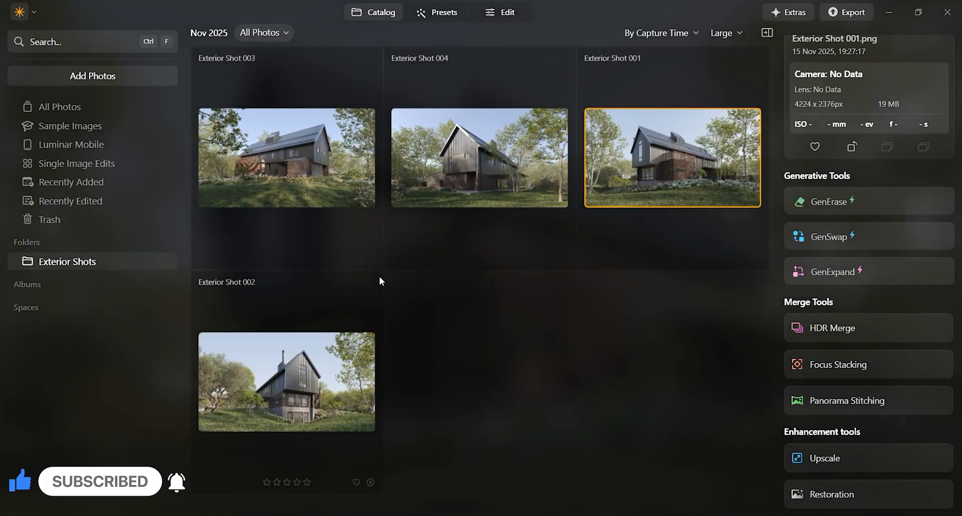
Open Exterior Shot 003, switch to Exterior Shot 001, and pan across the facade close-up.
click(286, 158)
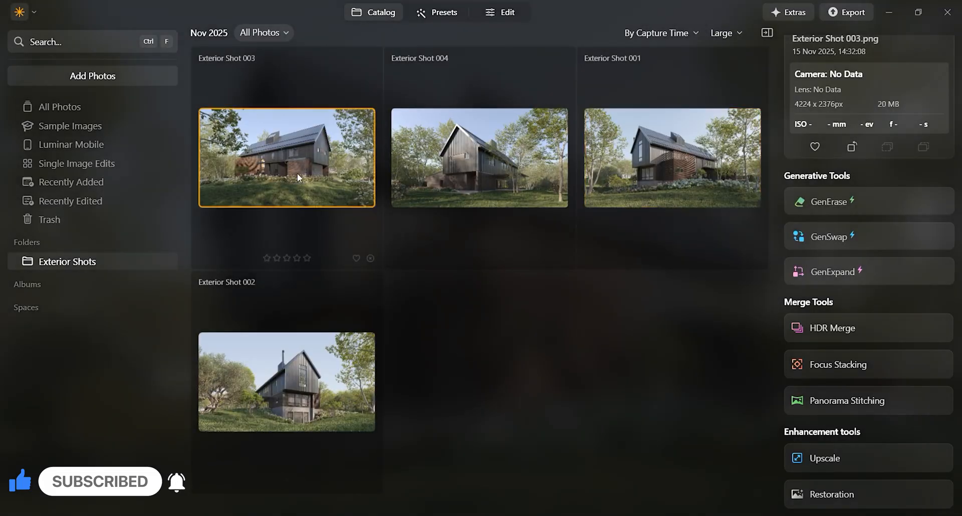
double_click(286, 158)
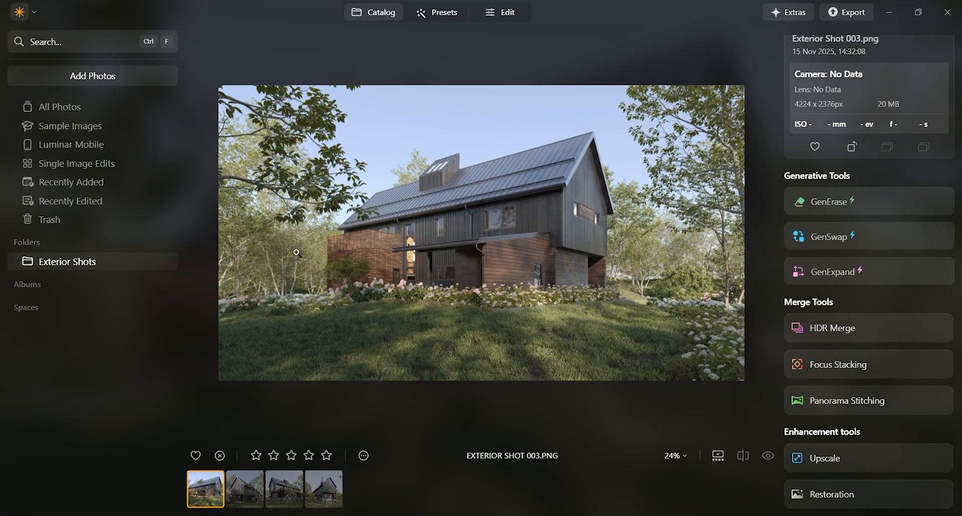
click(284, 489)
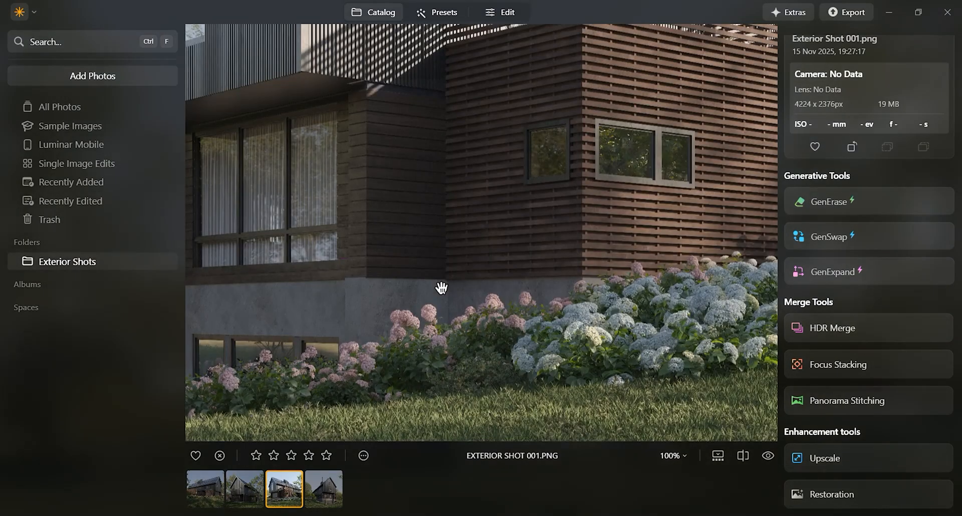
drag(442, 287, 532, 263)
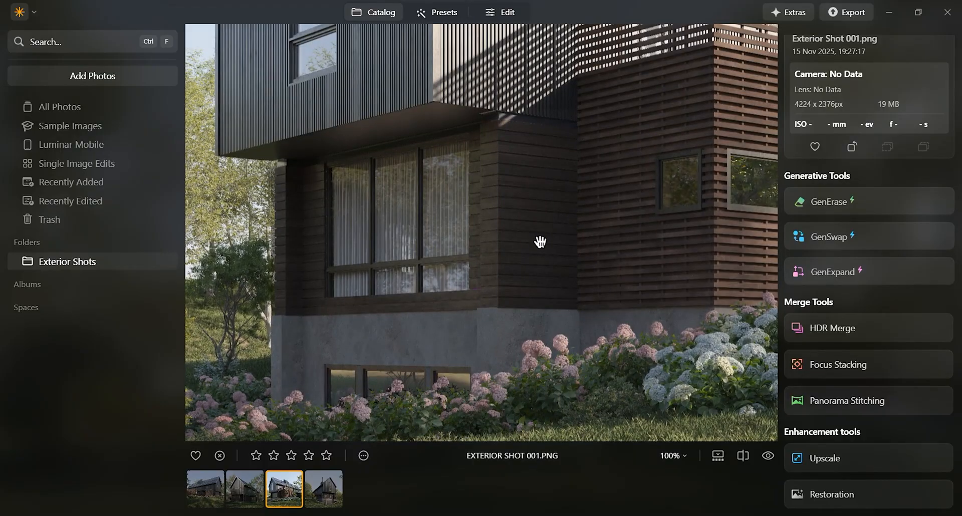
mouse_move(588, 325)
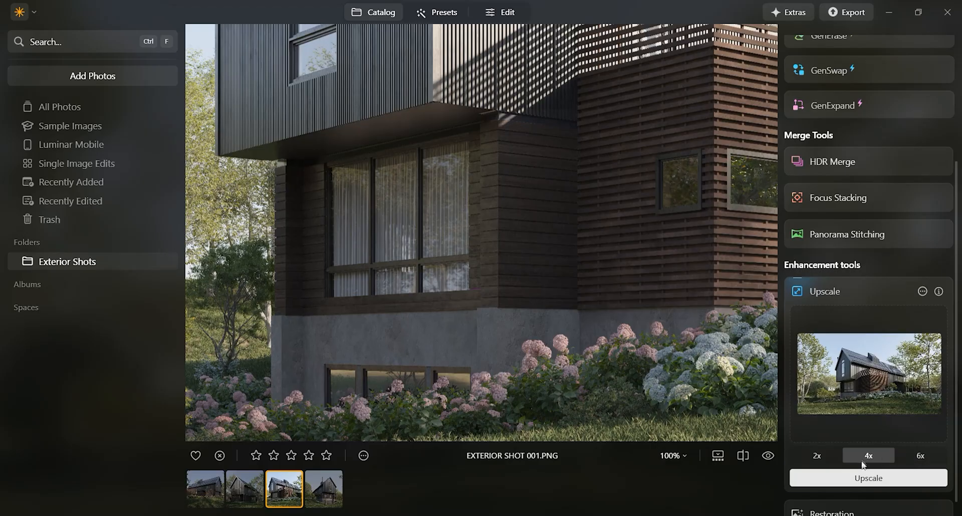
Upscale Exterior Shot 001 4x, then pan and change zoom level to inspect the copy.
click(868, 478)
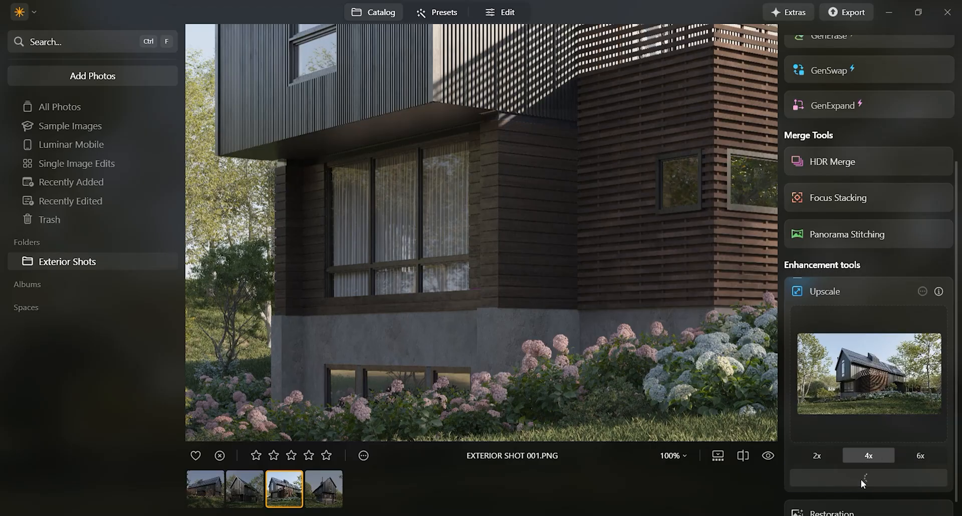
click(867, 478)
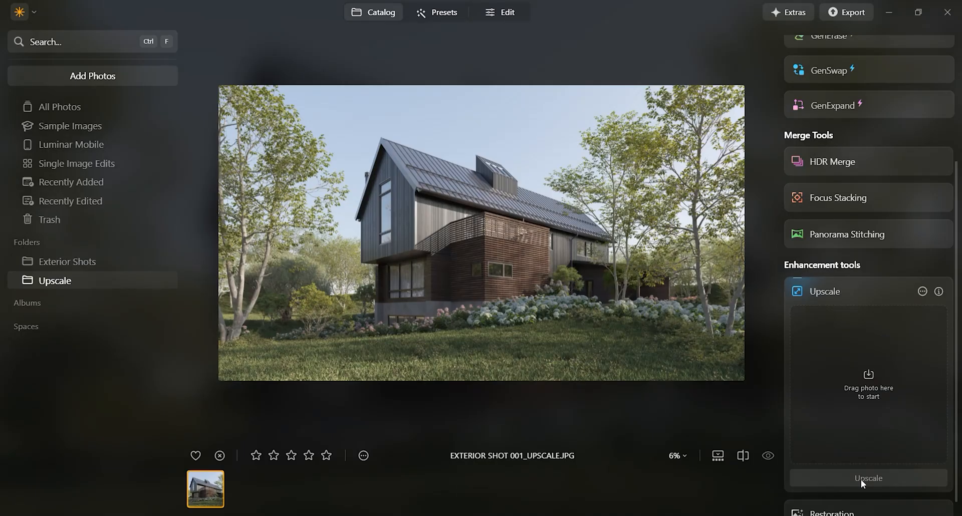
mouse_move(371, 326)
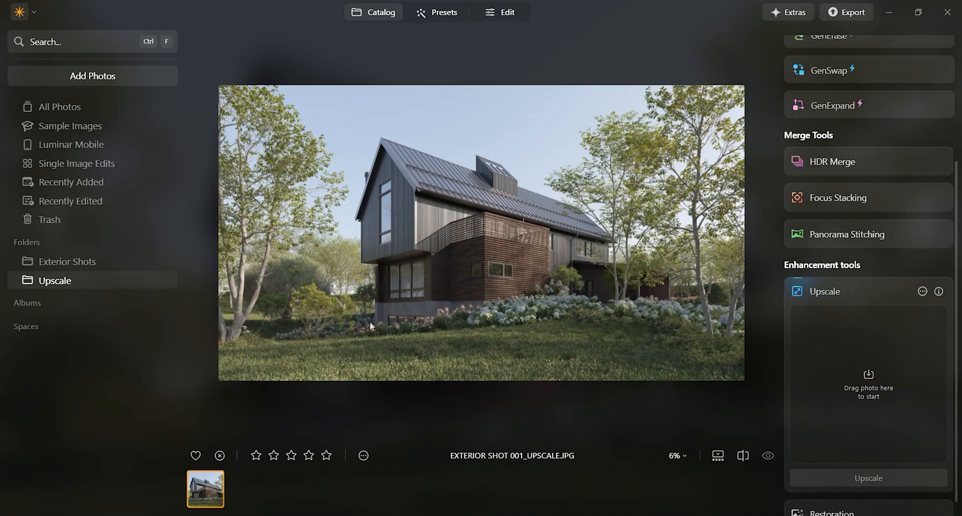
mouse_move(445, 279)
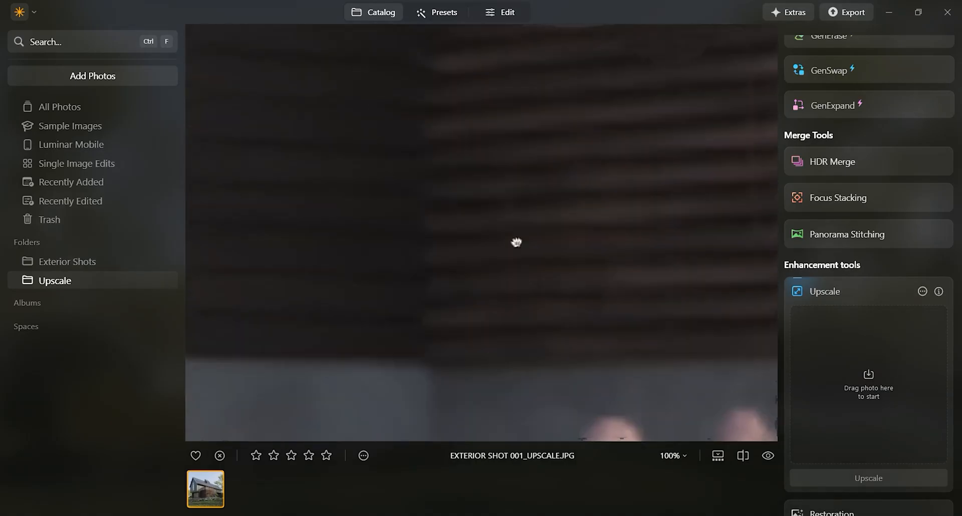
drag(517, 243, 446, 82)
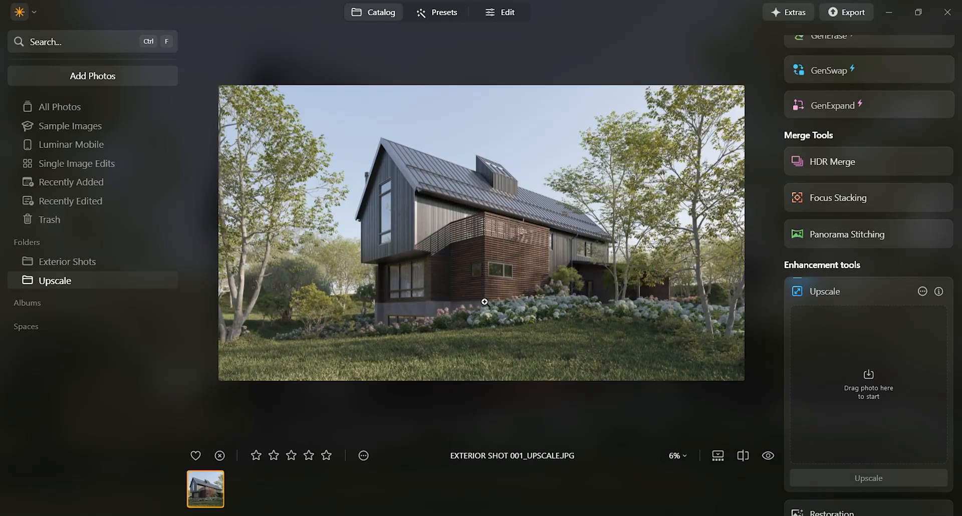
click(675, 455)
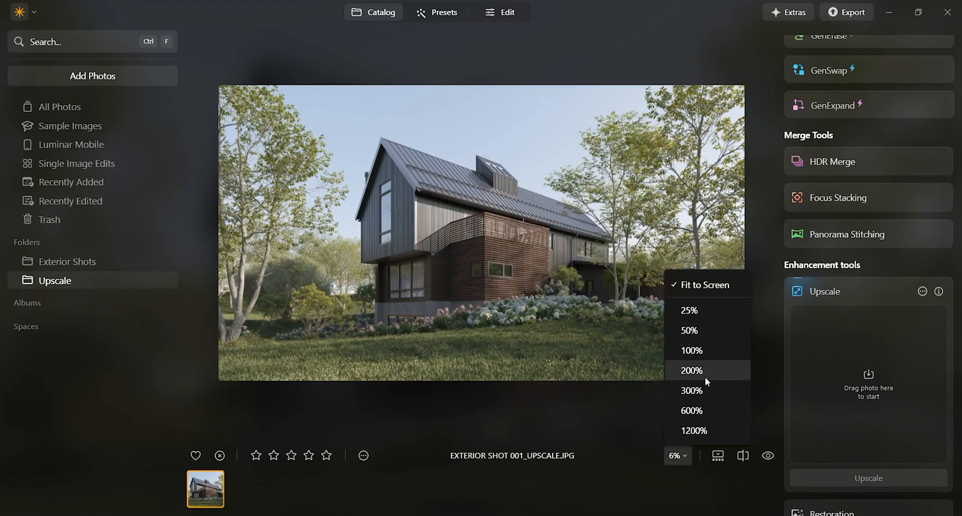
click(691, 370)
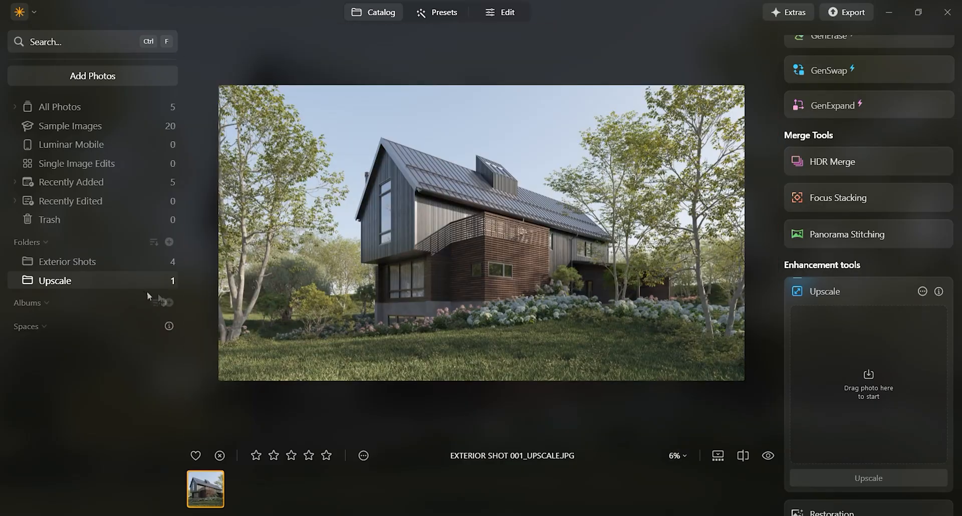
Return to the Exterior Shots folder, reopen Exterior Shot 001 and show the Presets panel.
click(66, 262)
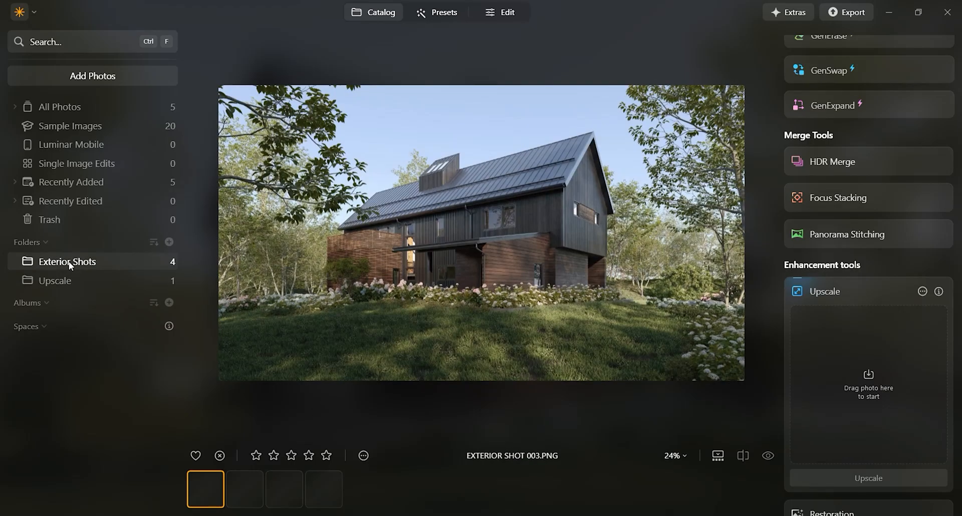
click(66, 262)
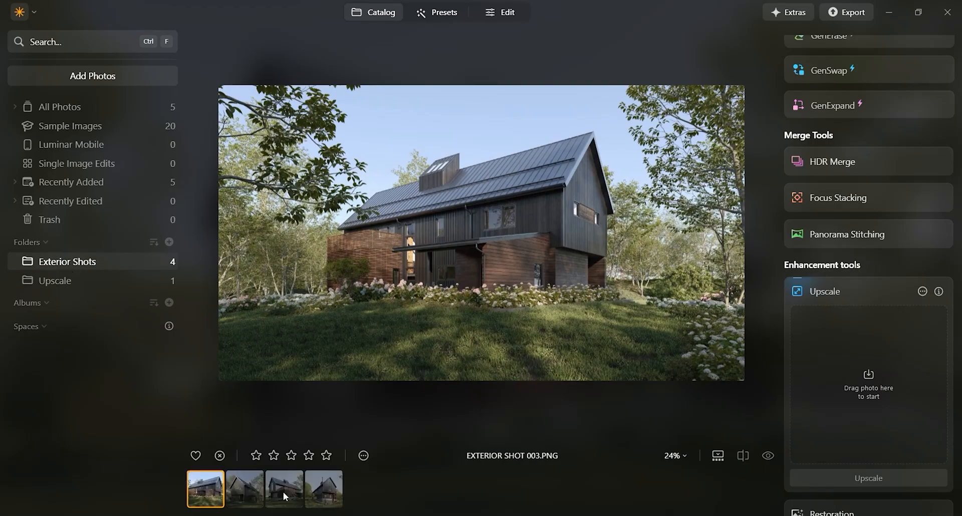
click(284, 489)
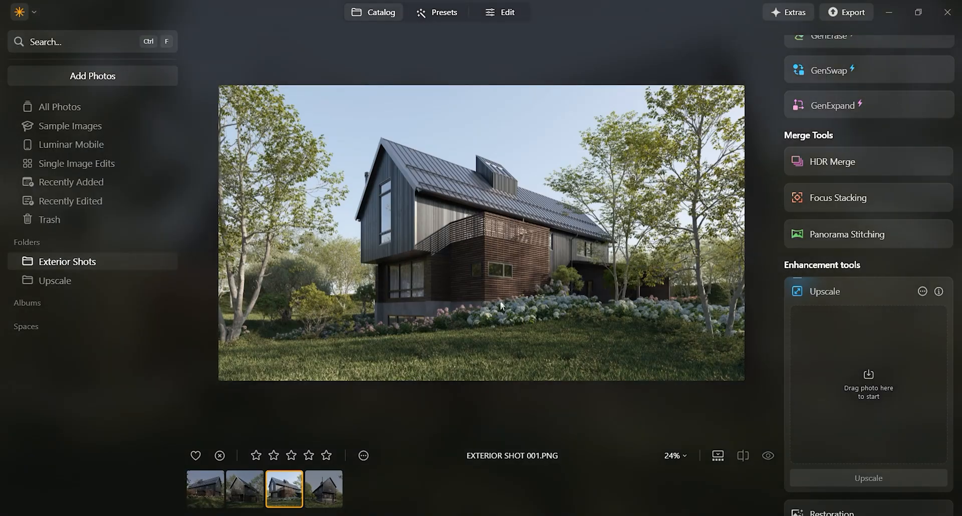
mouse_move(873, 308)
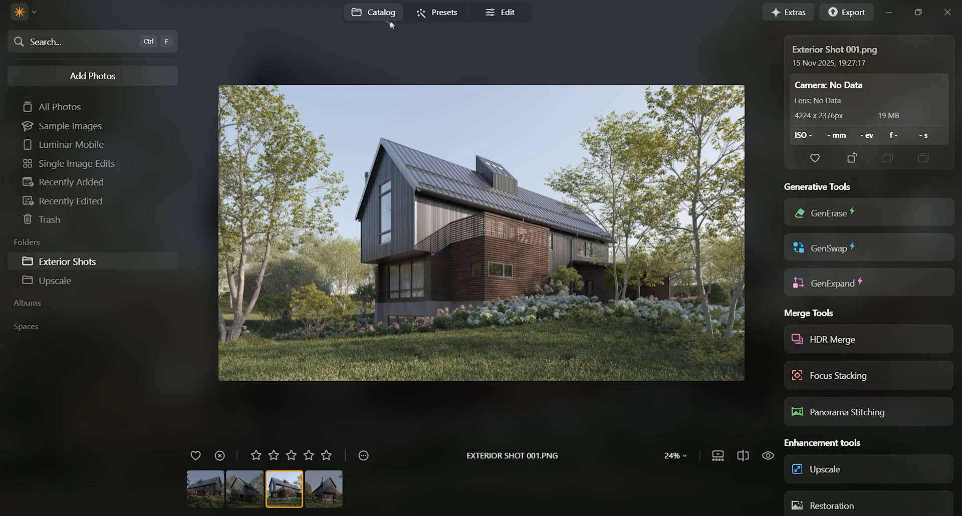
click(438, 12)
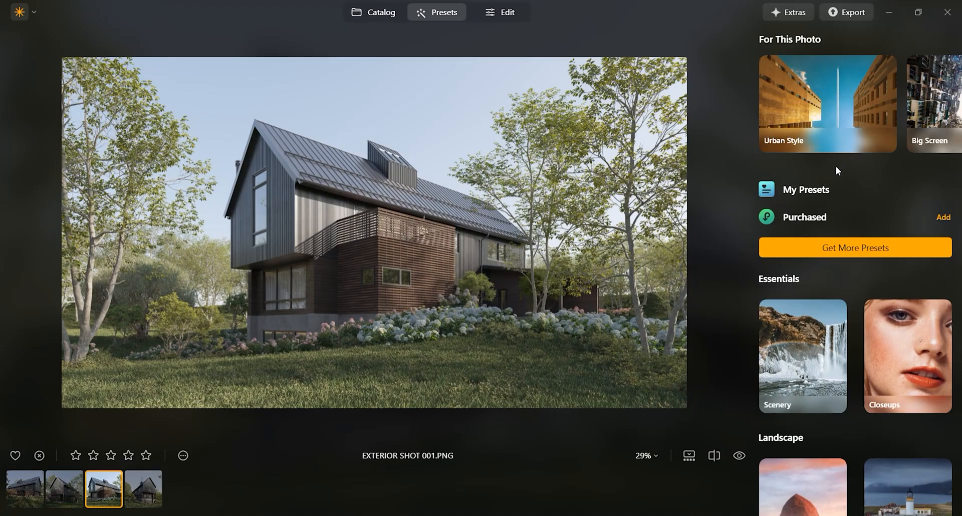
mouse_move(842, 325)
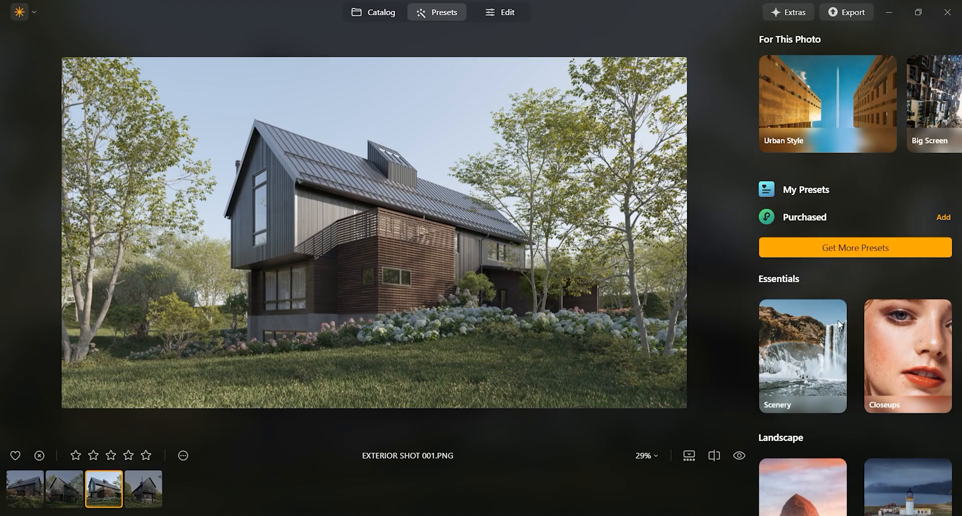
scroll(down, 3)
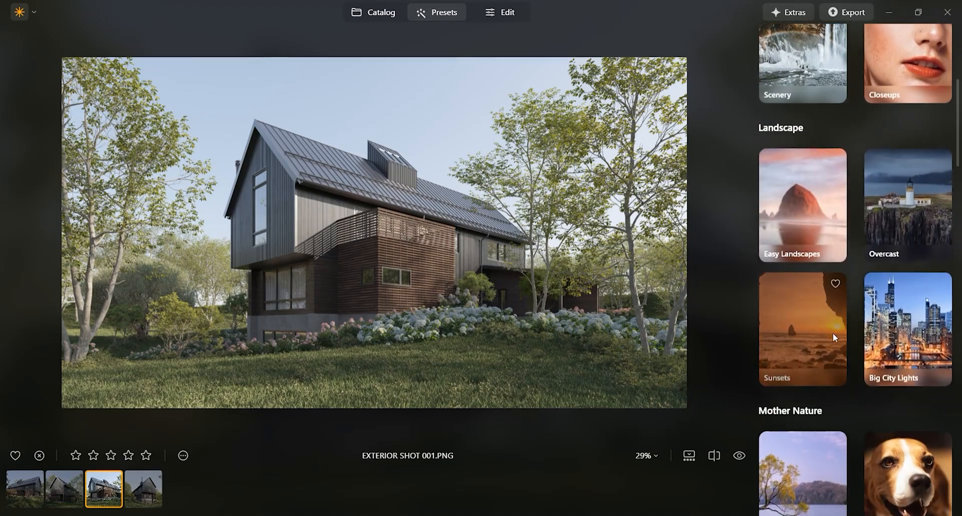
click(908, 329)
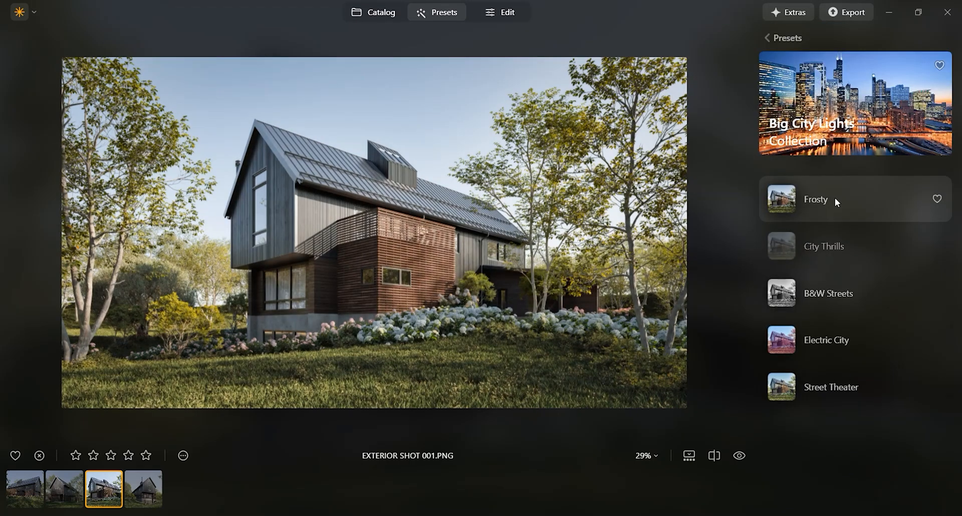
click(831, 387)
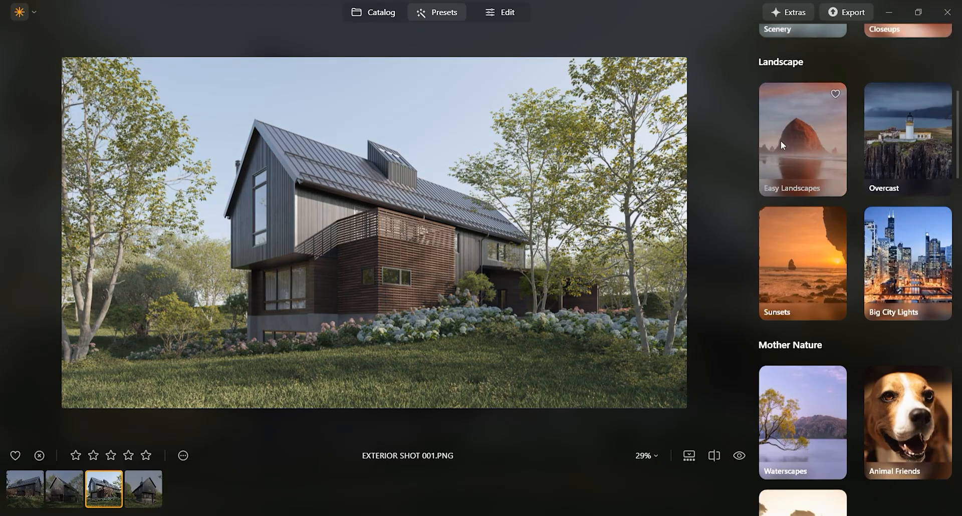
click(907, 138)
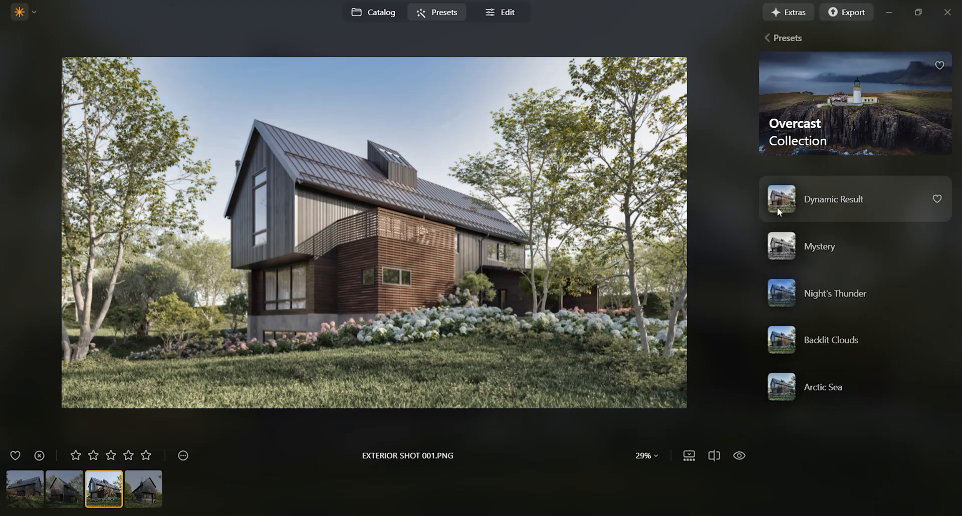
click(823, 387)
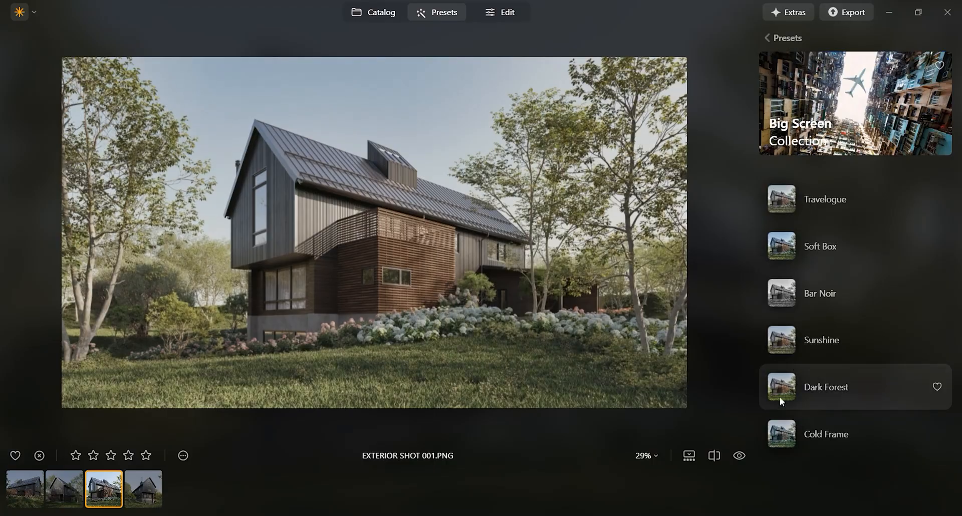
click(826, 434)
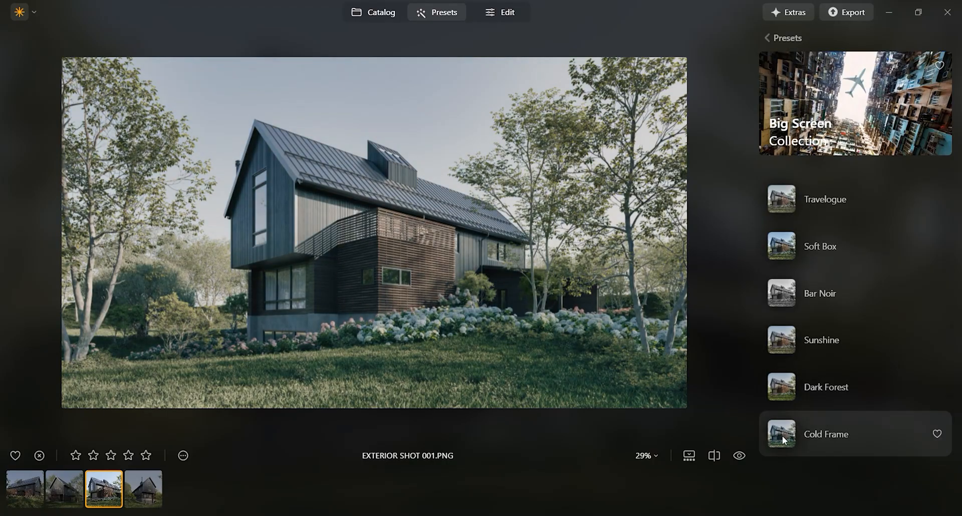
click(826, 434)
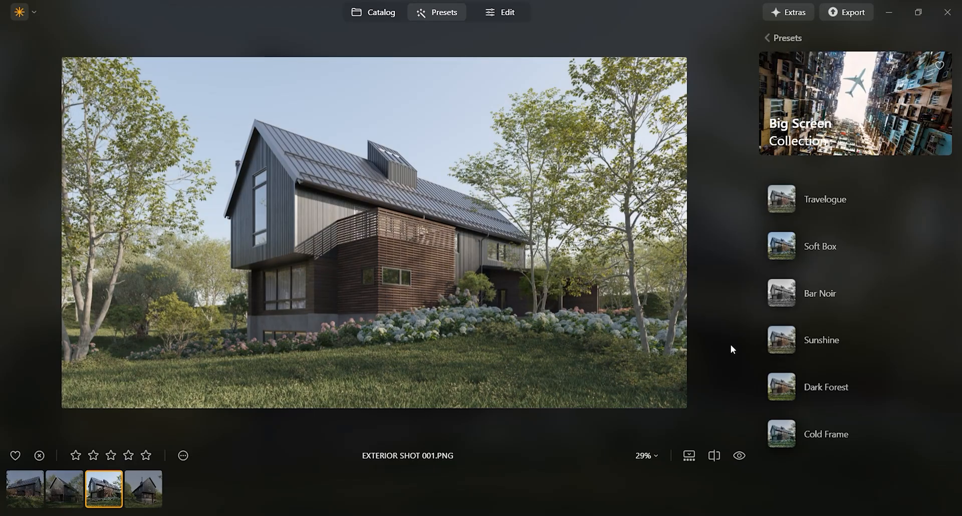
click(821, 341)
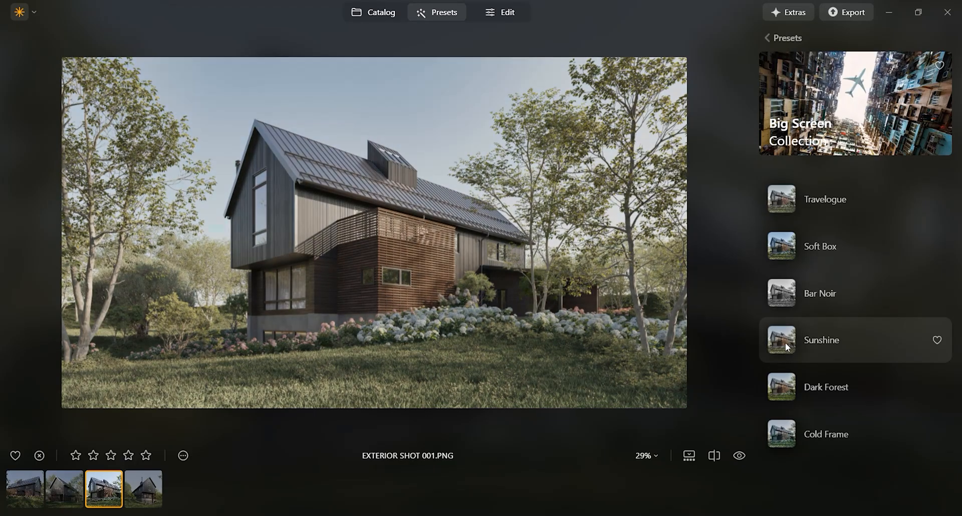
scroll(down, 3)
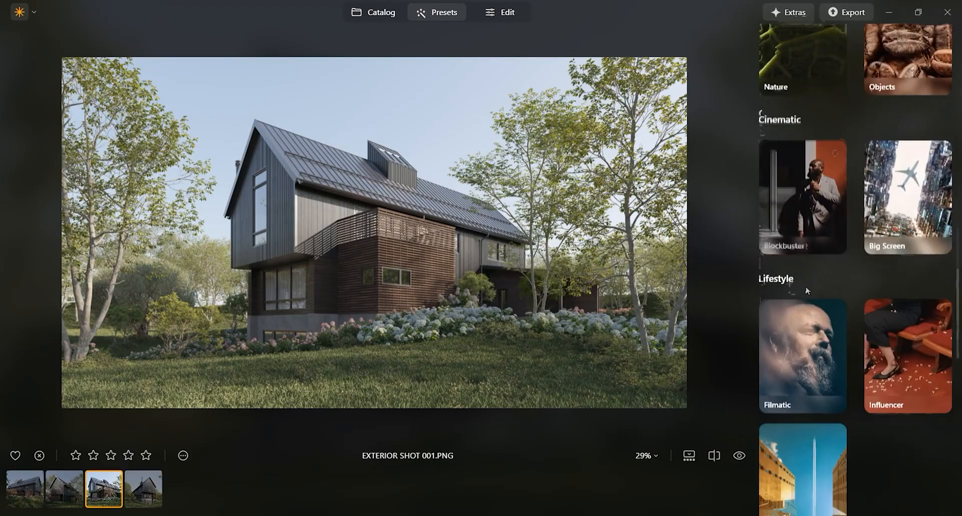
scroll(down, 3)
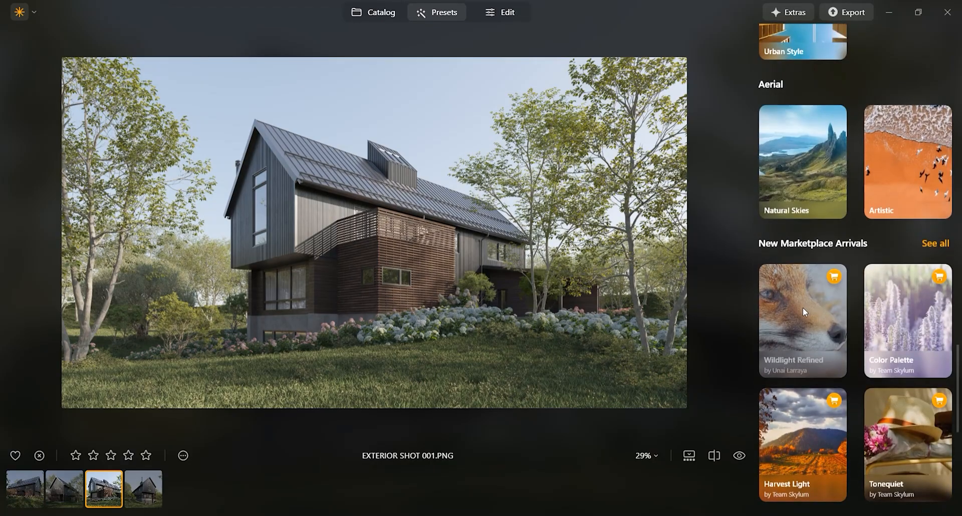
click(507, 11)
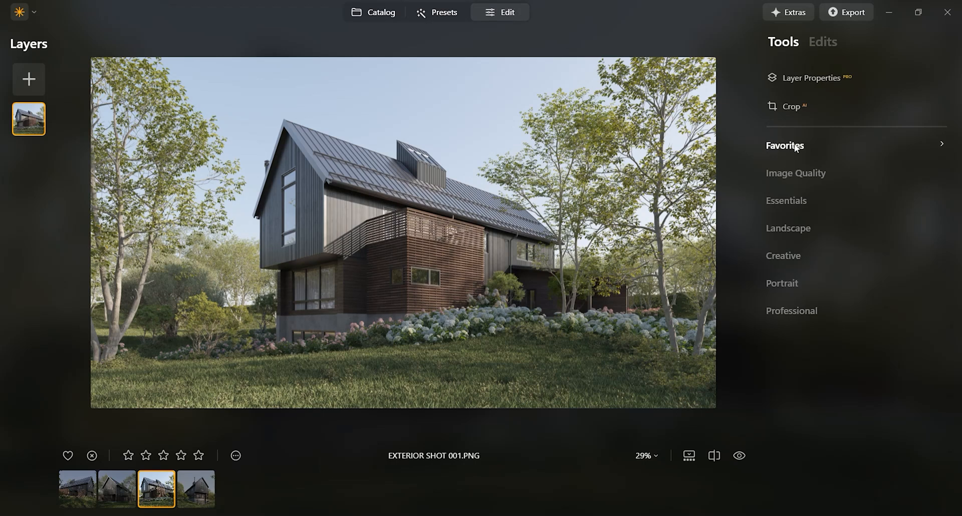
In Favorites, set Enhance AI Accent to 50 and Sky Enhancer to 20.
click(785, 146)
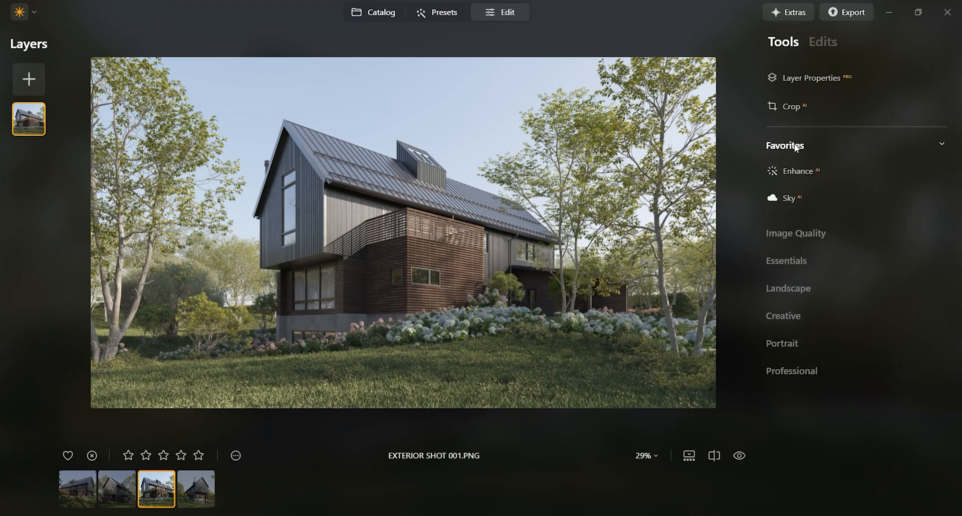
click(799, 171)
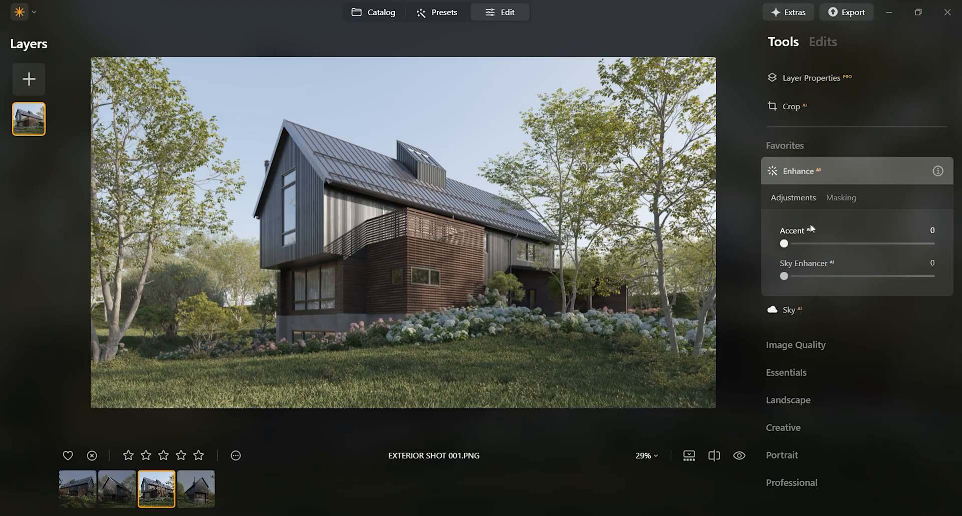
drag(784, 244, 870, 244)
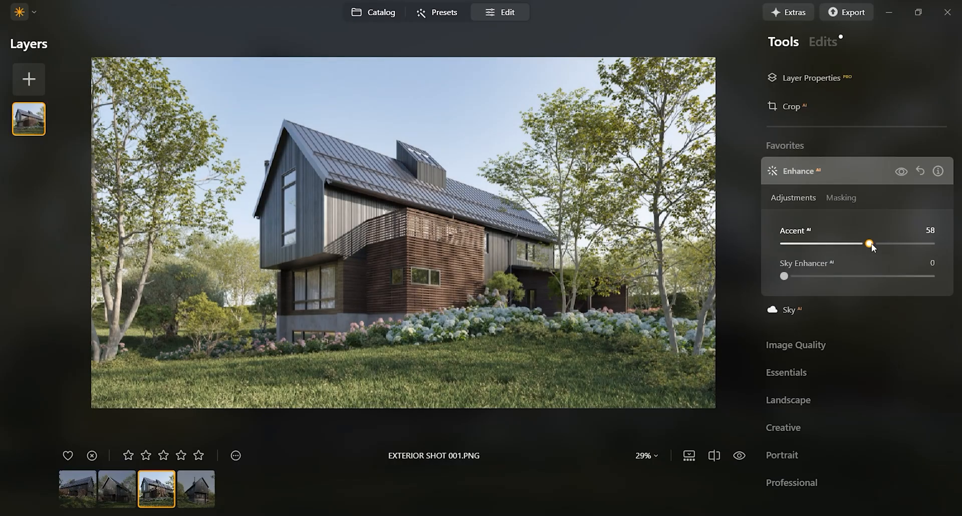
drag(870, 243, 882, 244)
text(50)
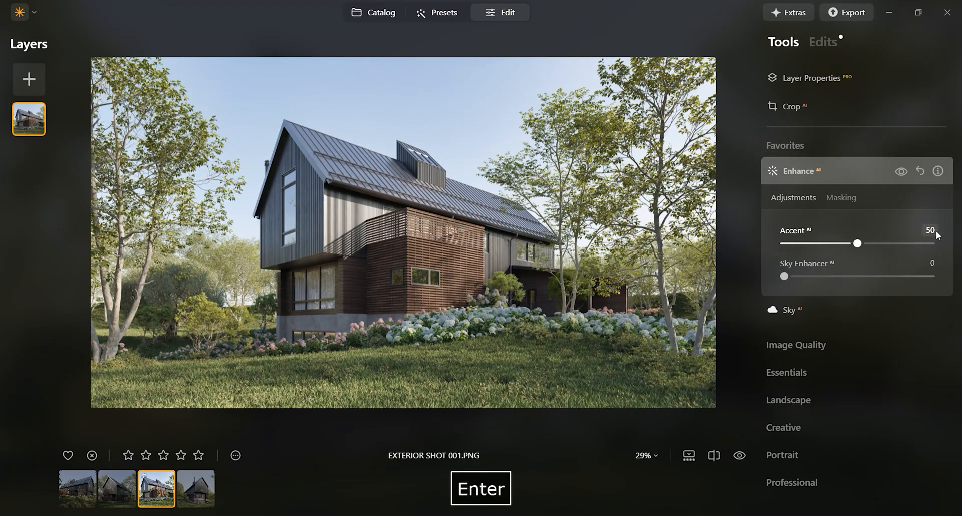
drag(785, 277, 809, 277)
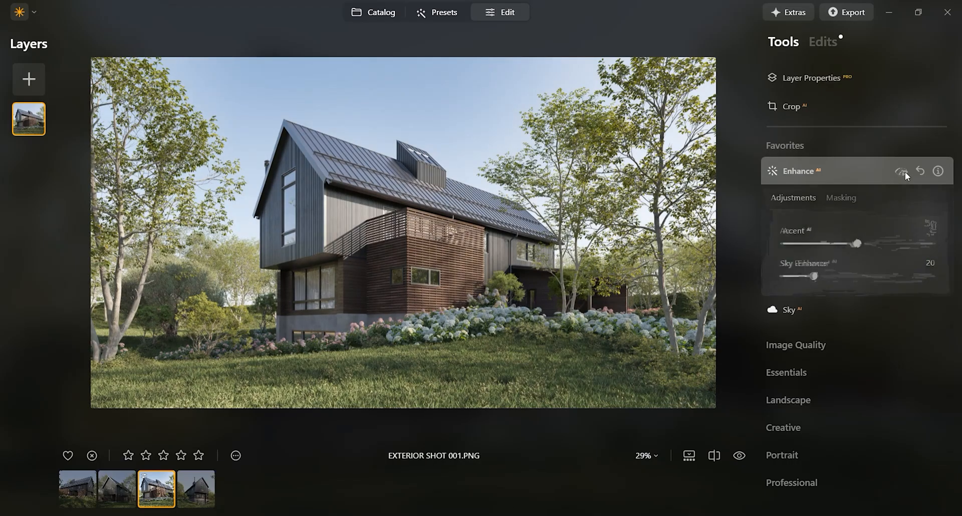
click(799, 171)
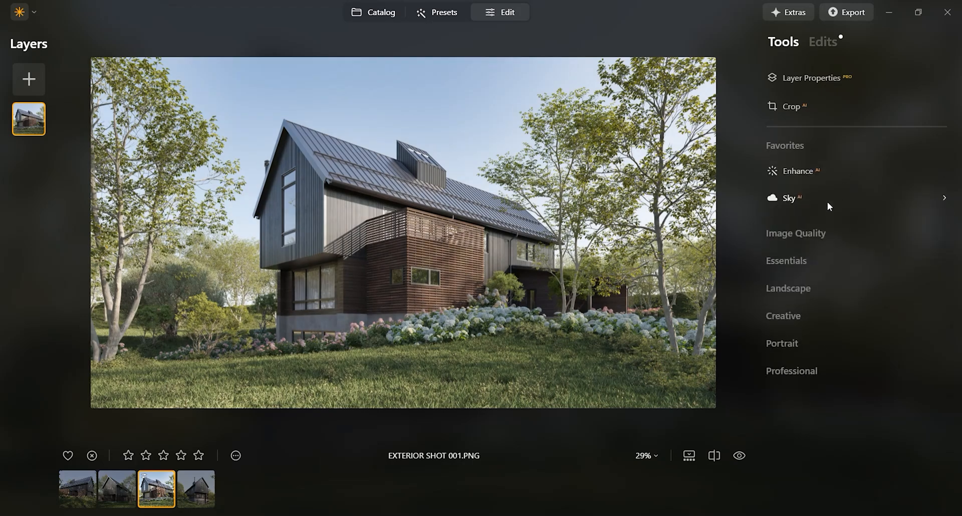
click(790, 197)
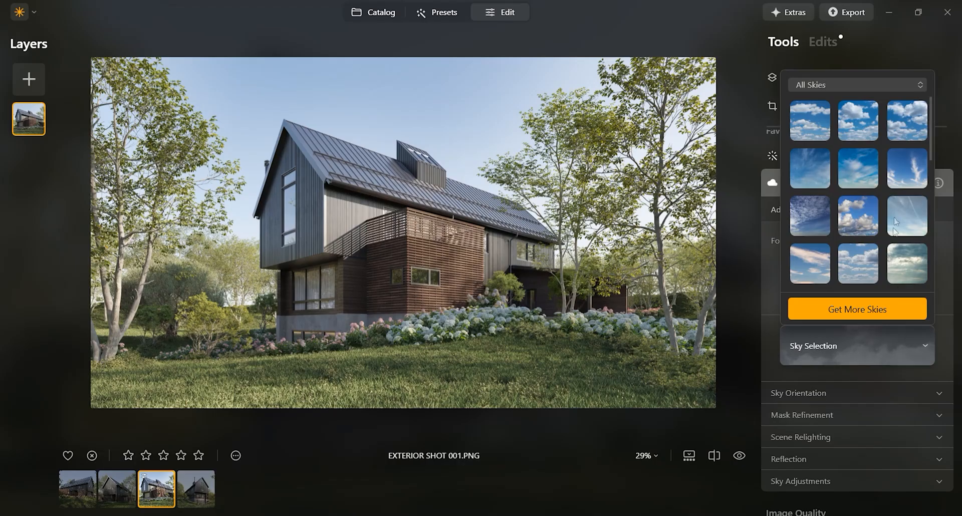
Preview Bright Blue, Dramatic, Sunset and Starry Night skies, settling on Bright Blue Sky 1.
click(907, 216)
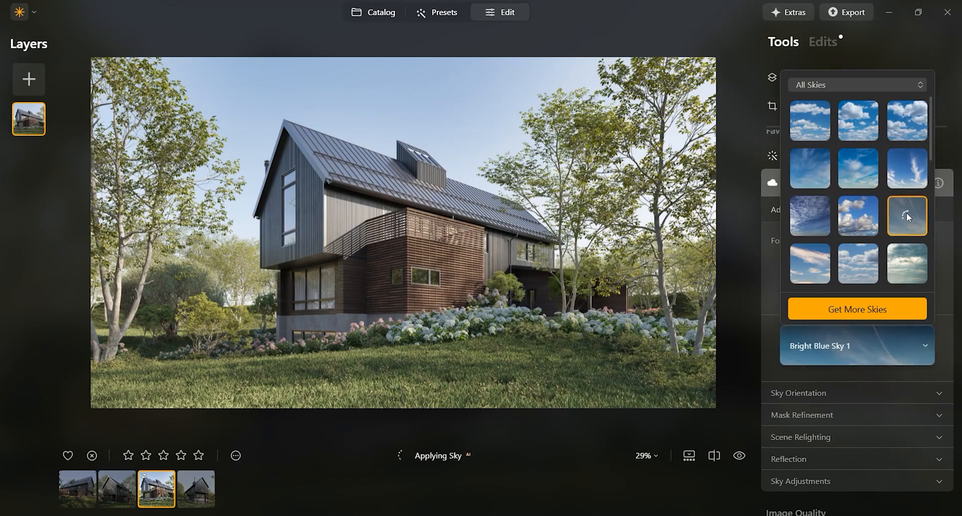
click(906, 216)
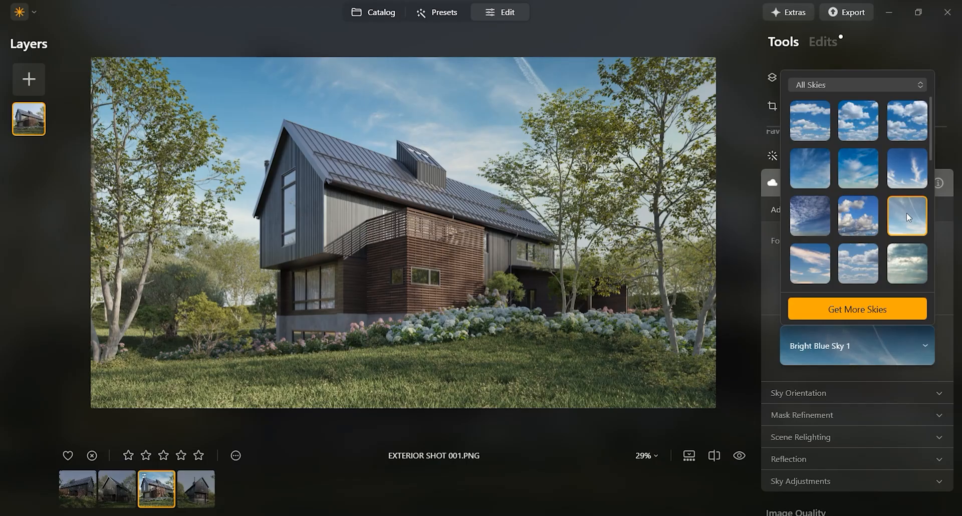
click(810, 264)
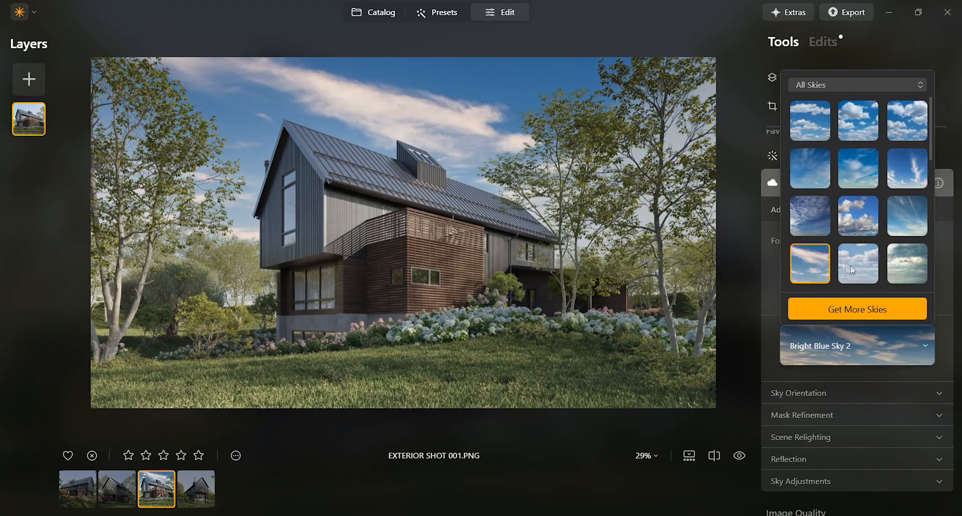
click(906, 265)
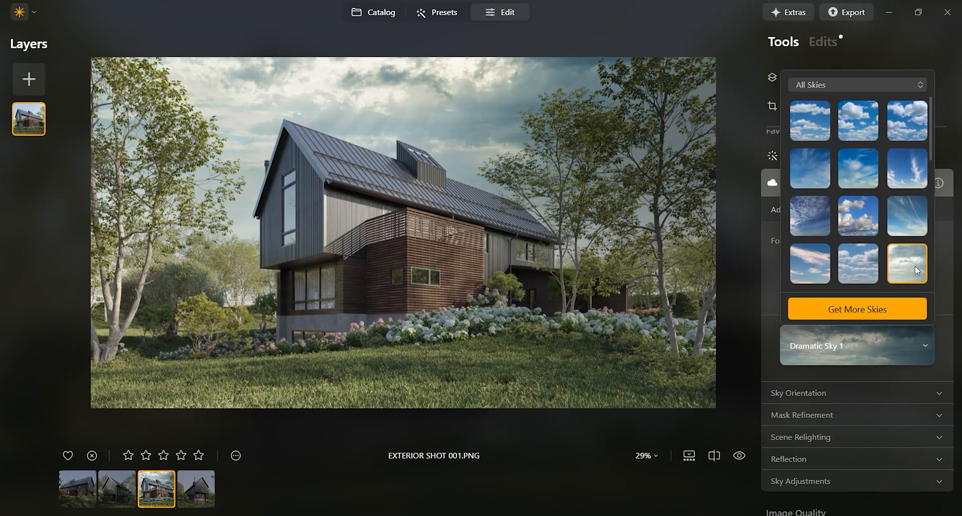
click(858, 264)
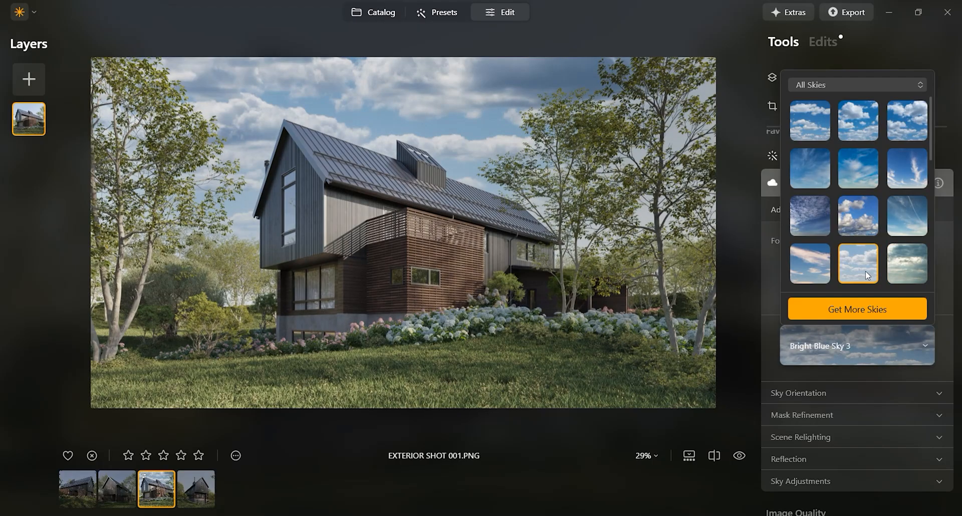
scroll(down, 3)
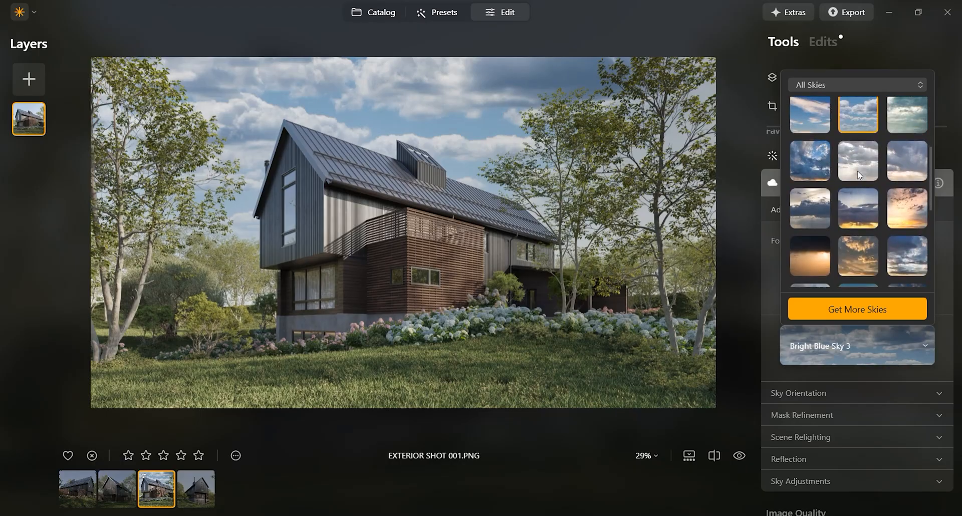
click(858, 208)
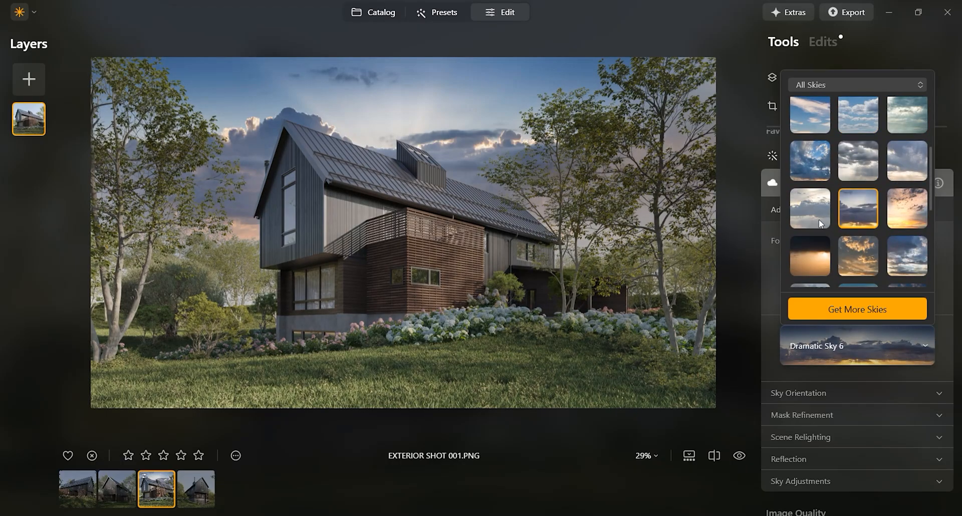
click(809, 257)
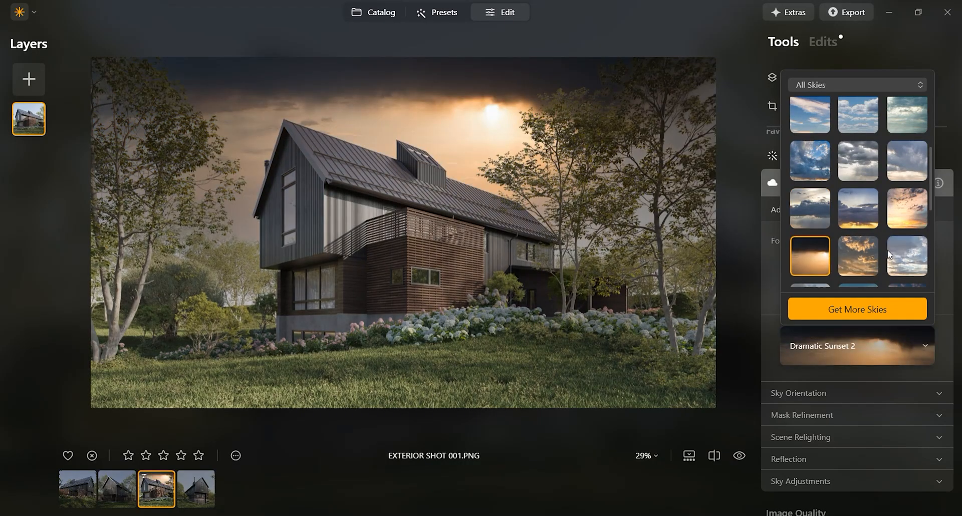
mouse_move(891, 249)
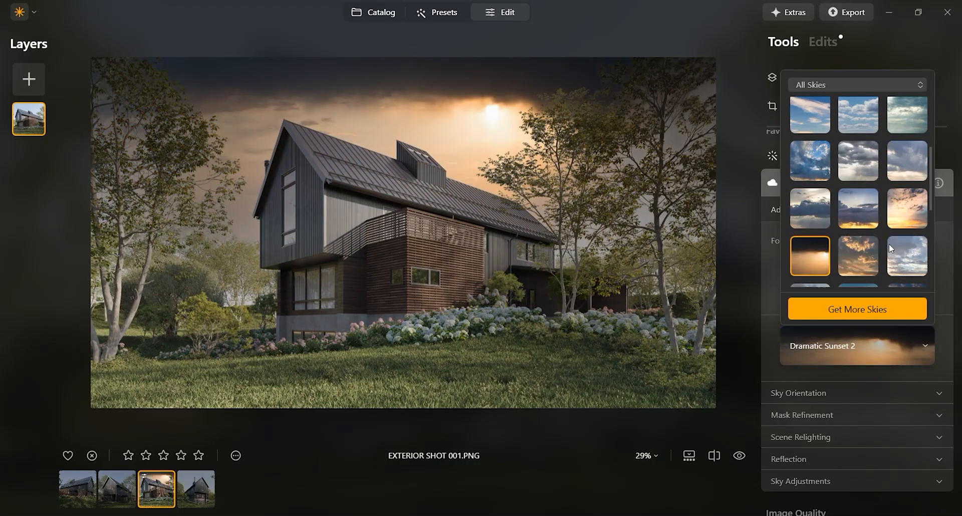
click(810, 228)
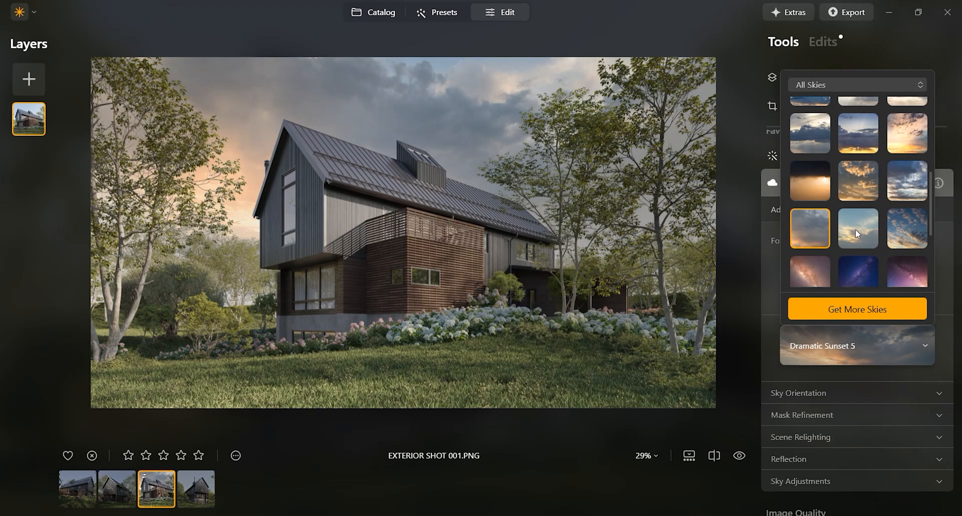
click(907, 182)
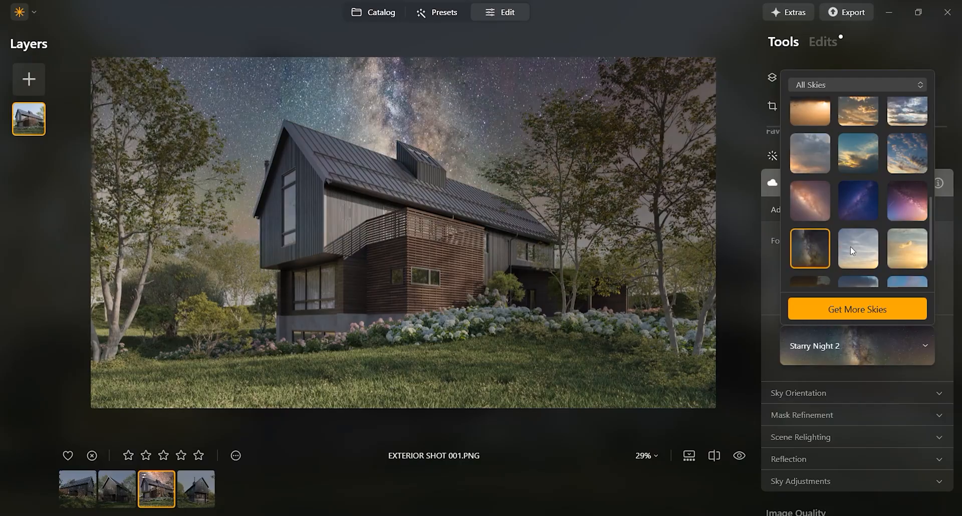
click(857, 249)
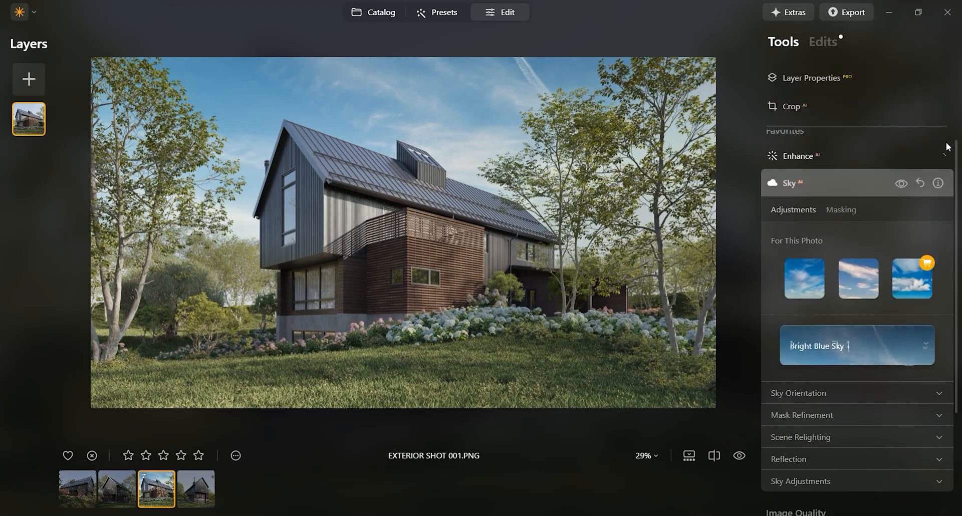
Set the replacement sky's Brightness to 42 and Warmth to -29 in Sky Adjustments.
scroll(down, 3)
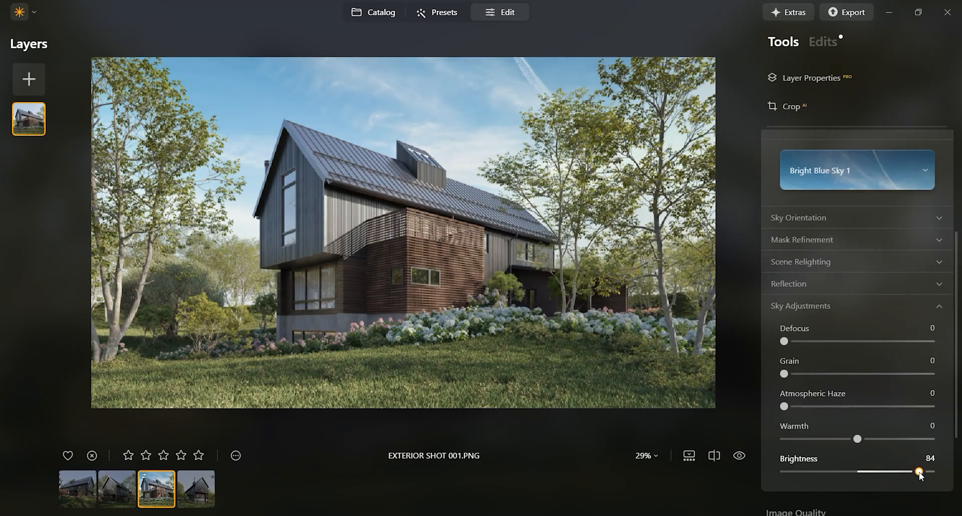
drag(920, 472, 889, 472)
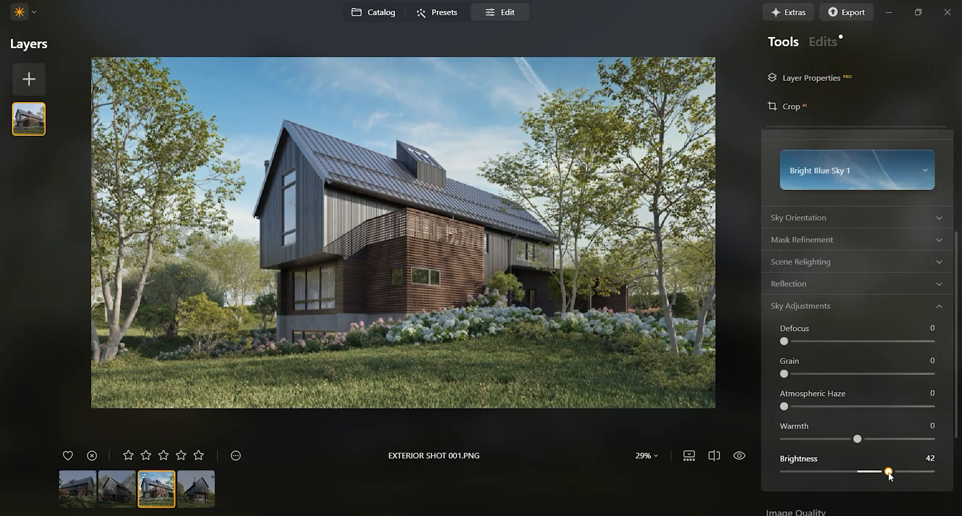
drag(858, 439, 811, 439)
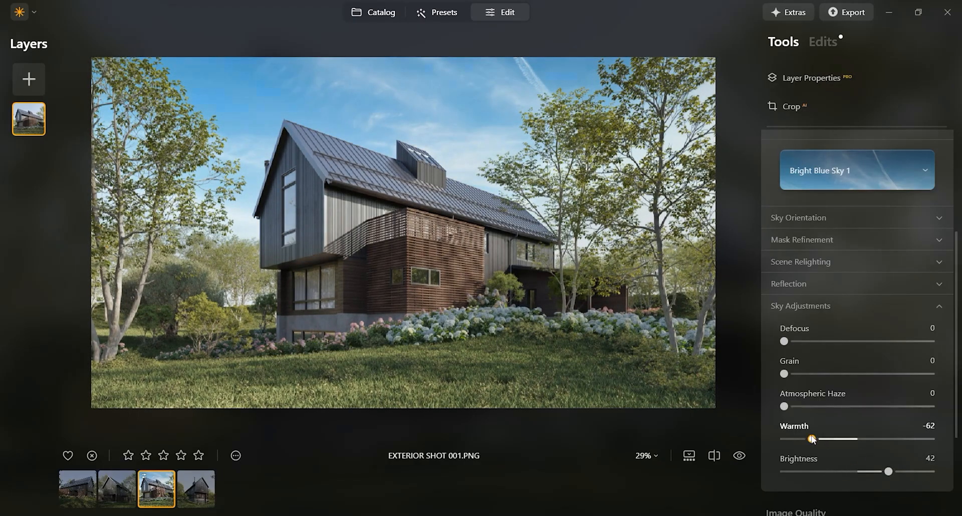
drag(811, 439, 836, 439)
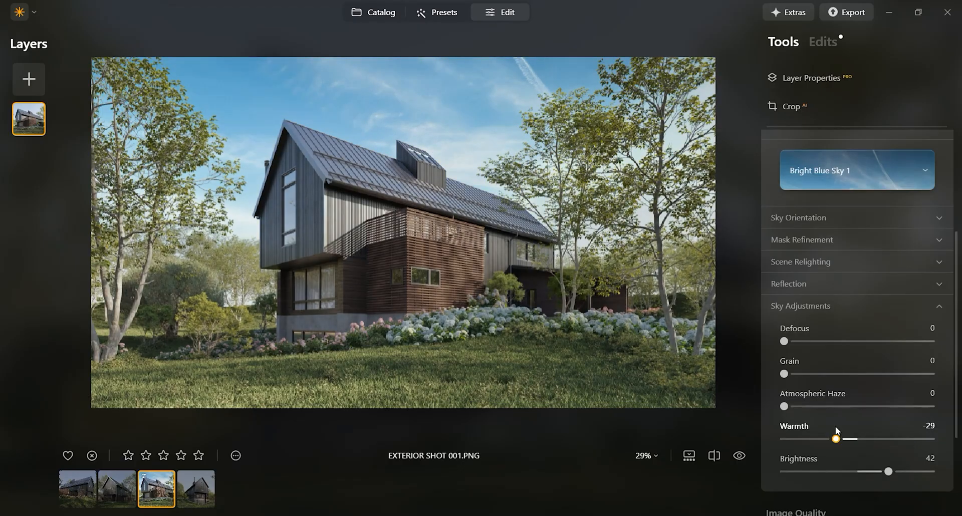
drag(834, 438, 805, 438)
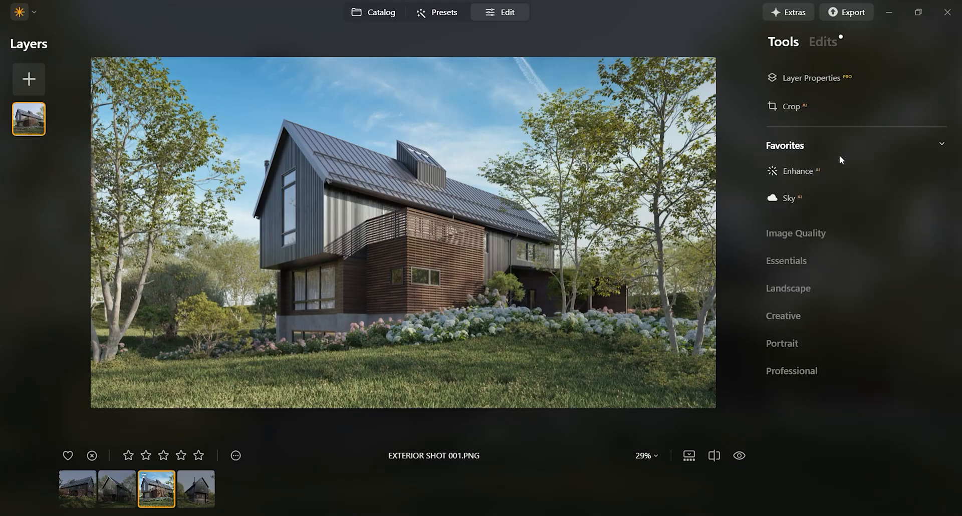
Set Luminosity Denoise to 60 in Essentials and pan across the house to inspect.
click(787, 261)
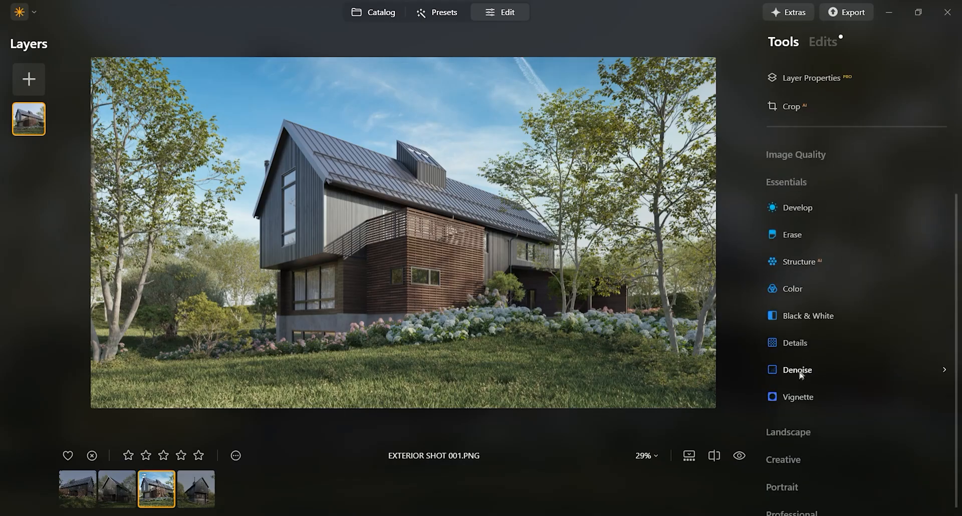
click(798, 369)
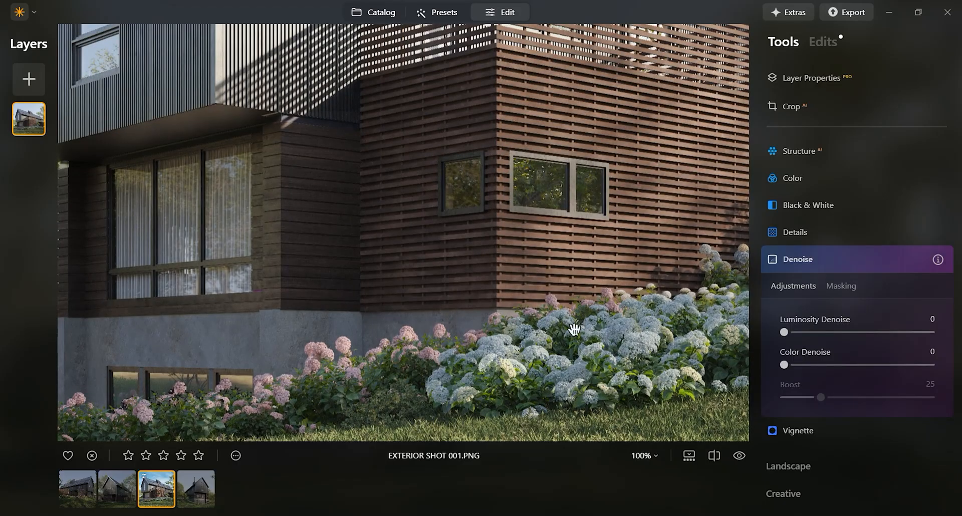
drag(785, 332, 842, 333)
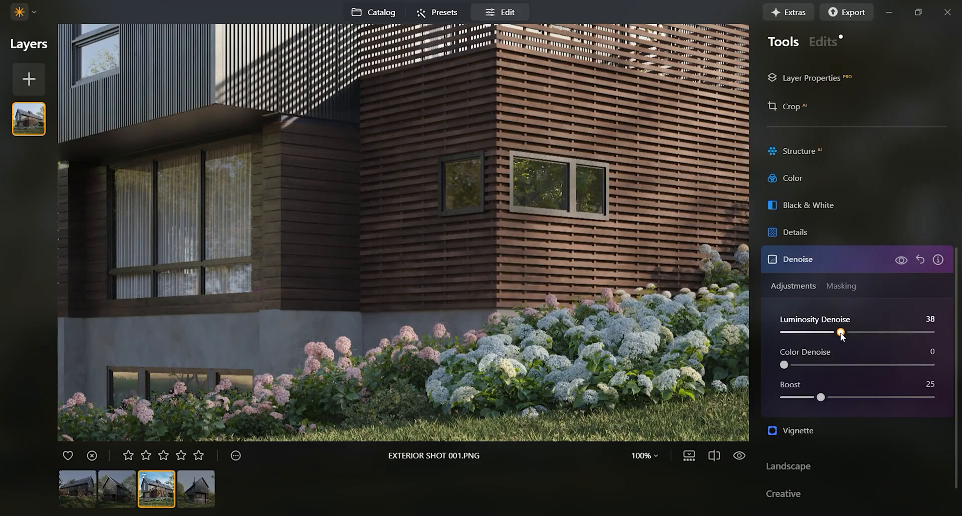
drag(843, 332, 887, 332)
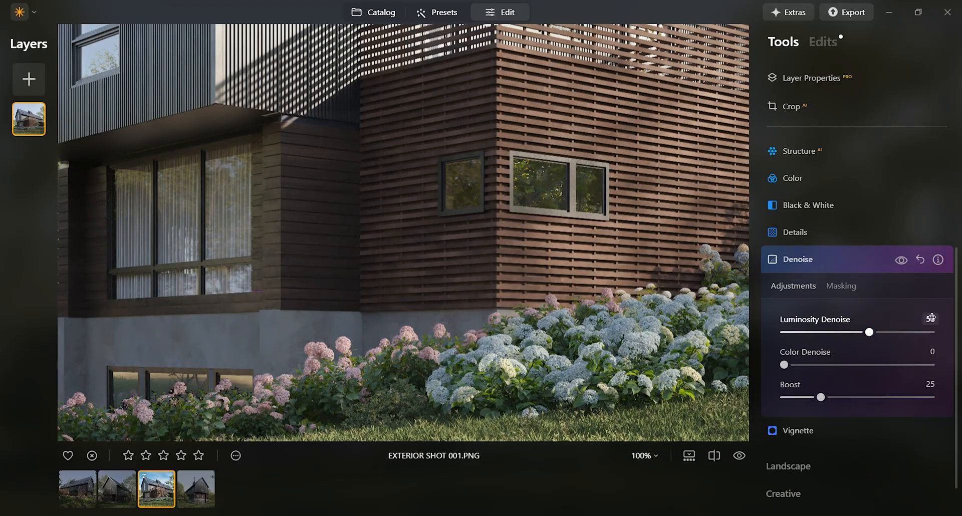
click(930, 319)
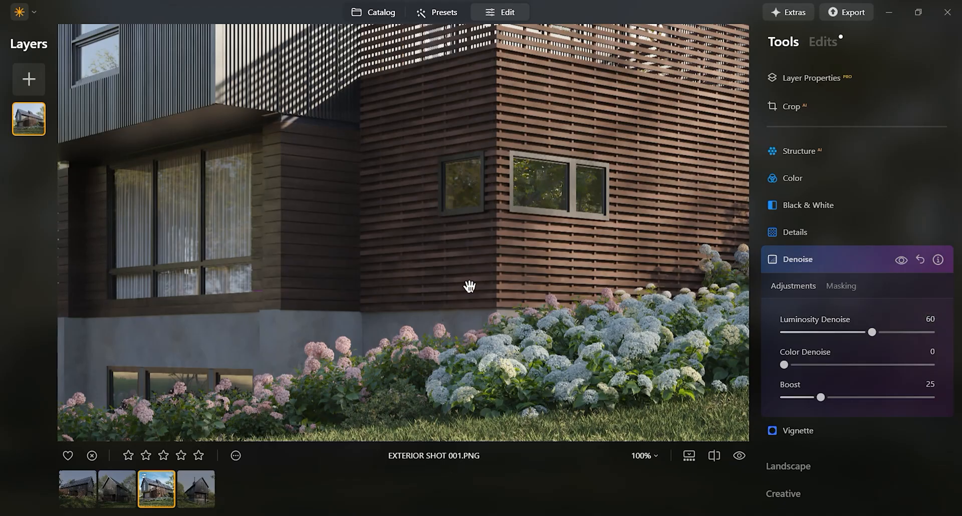
drag(469, 287, 498, 299)
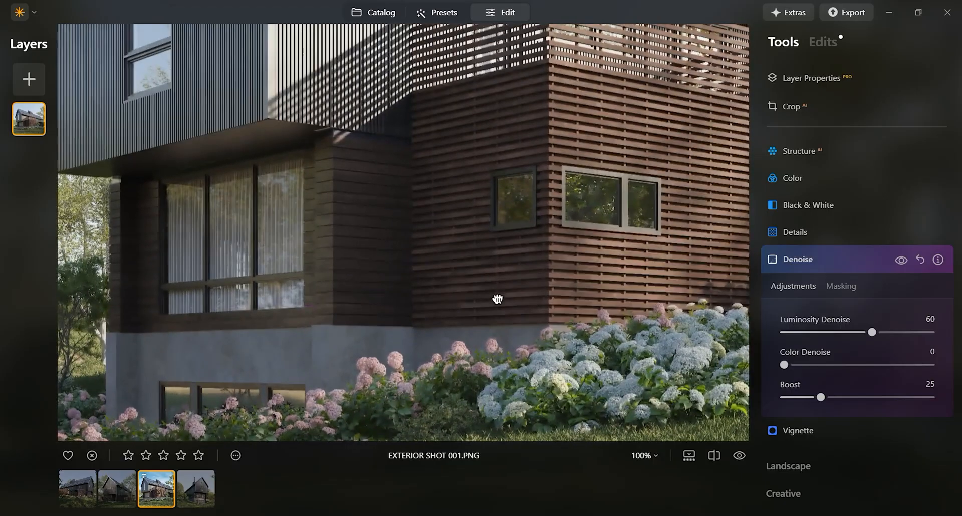
drag(497, 299, 280, 287)
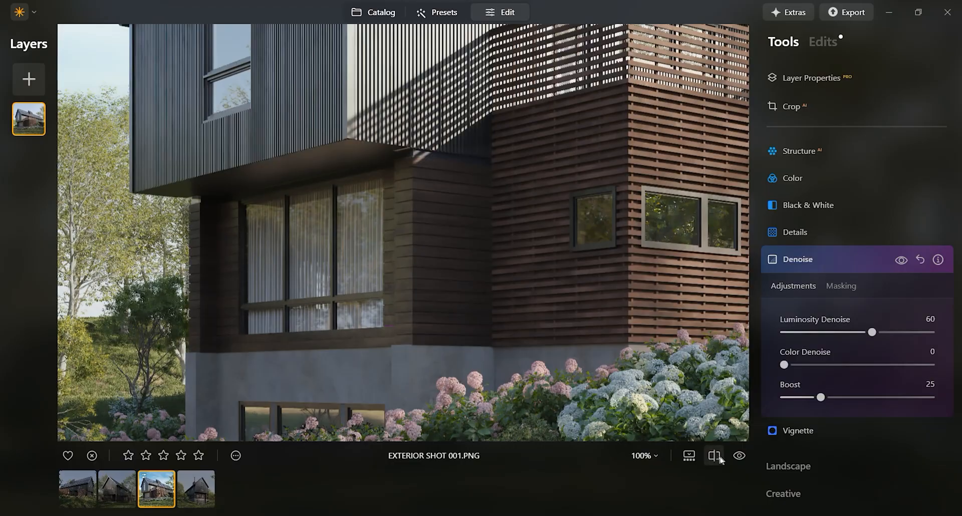
click(714, 457)
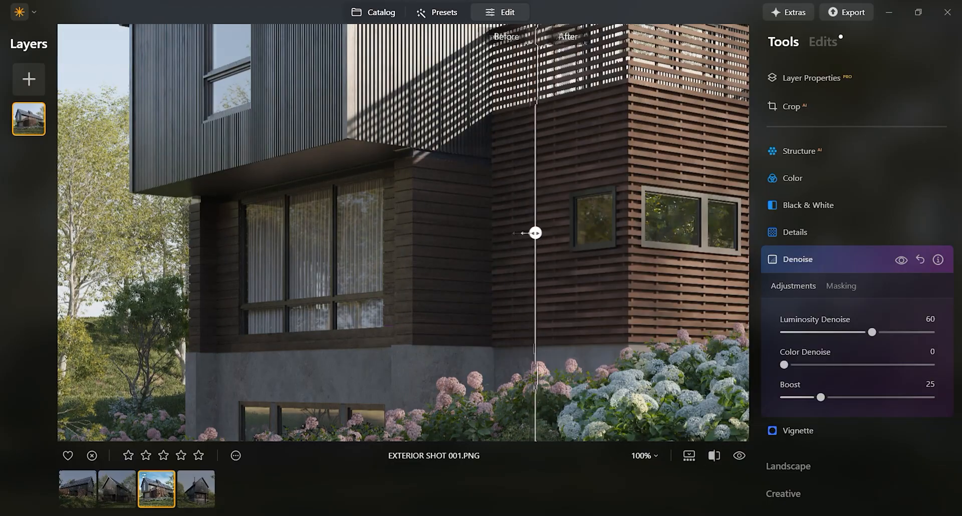
drag(535, 233, 373, 233)
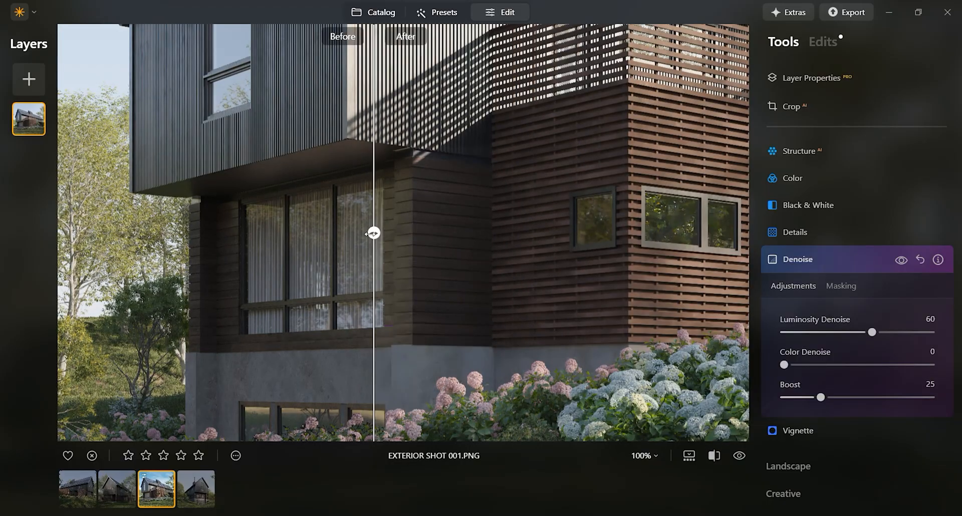
drag(373, 233, 632, 233)
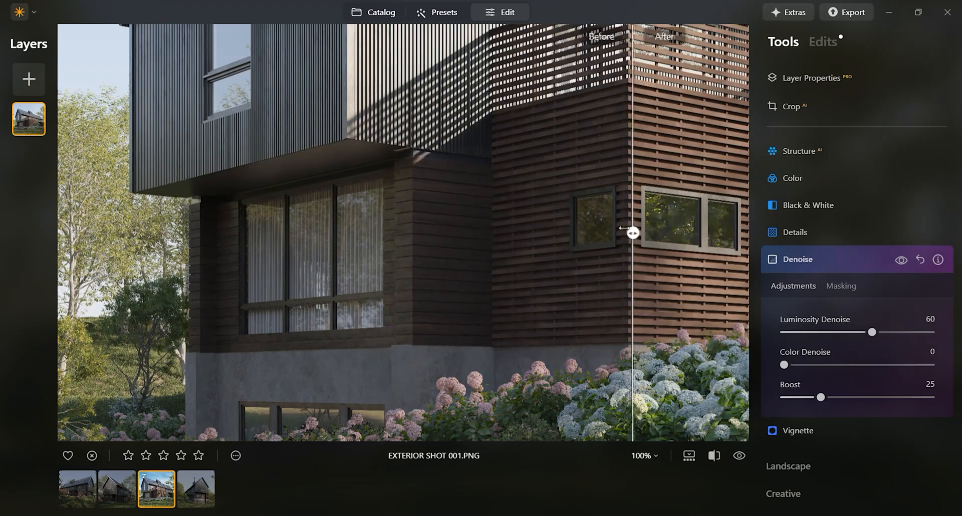
drag(632, 233, 355, 233)
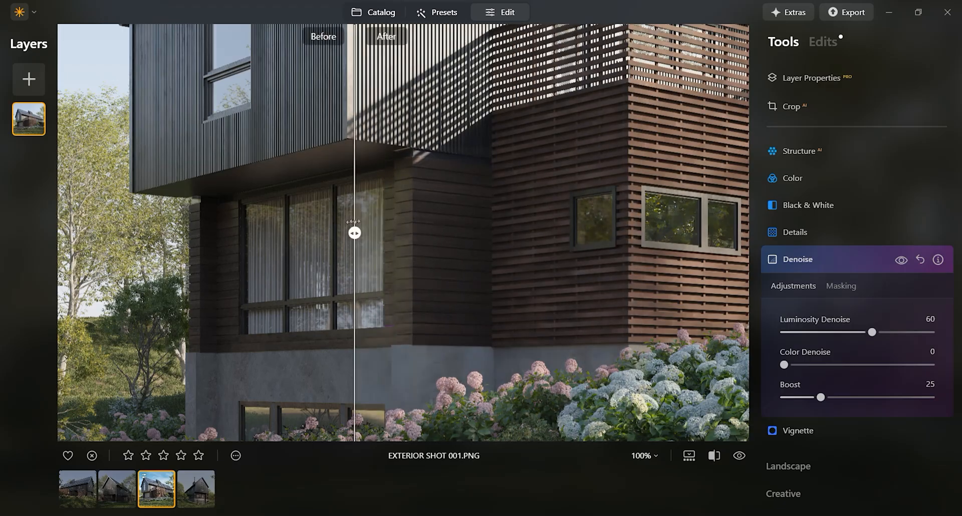
drag(355, 232, 471, 233)
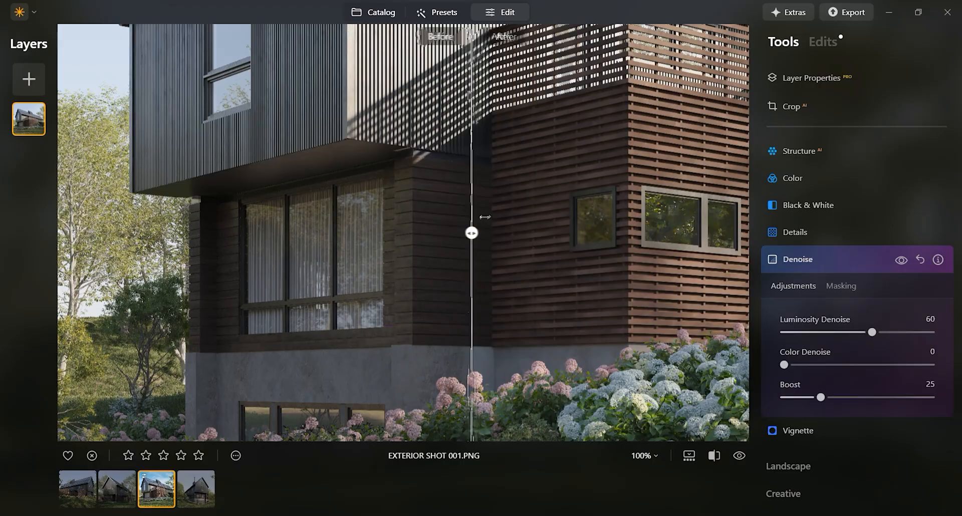
drag(471, 232, 456, 233)
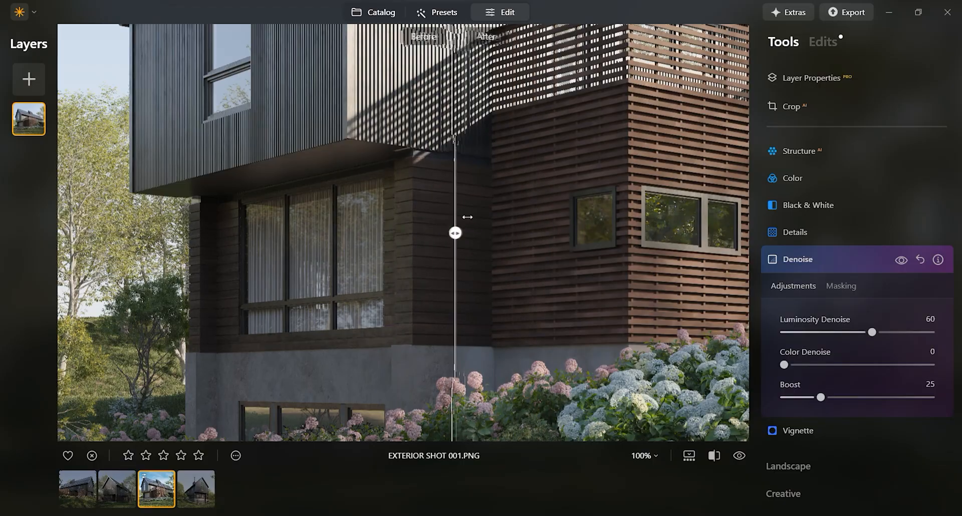
drag(454, 232, 516, 232)
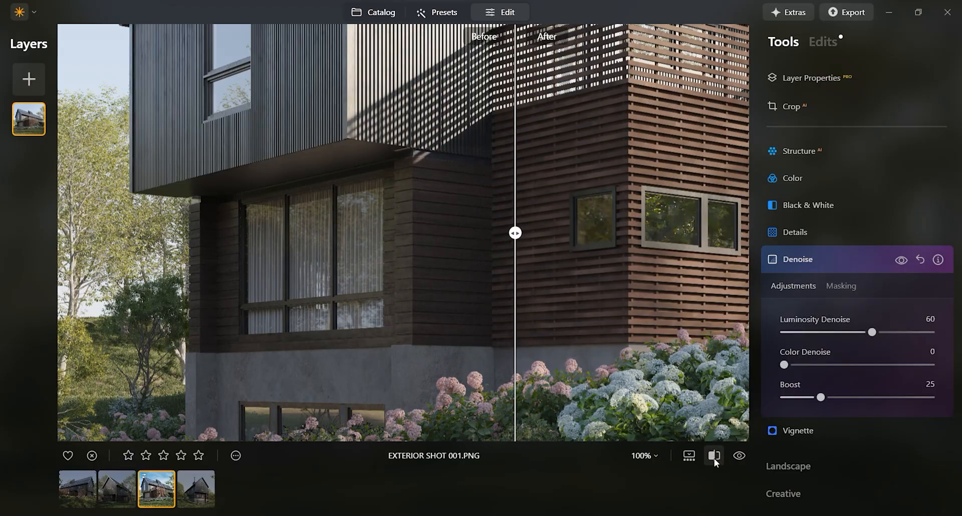
click(714, 456)
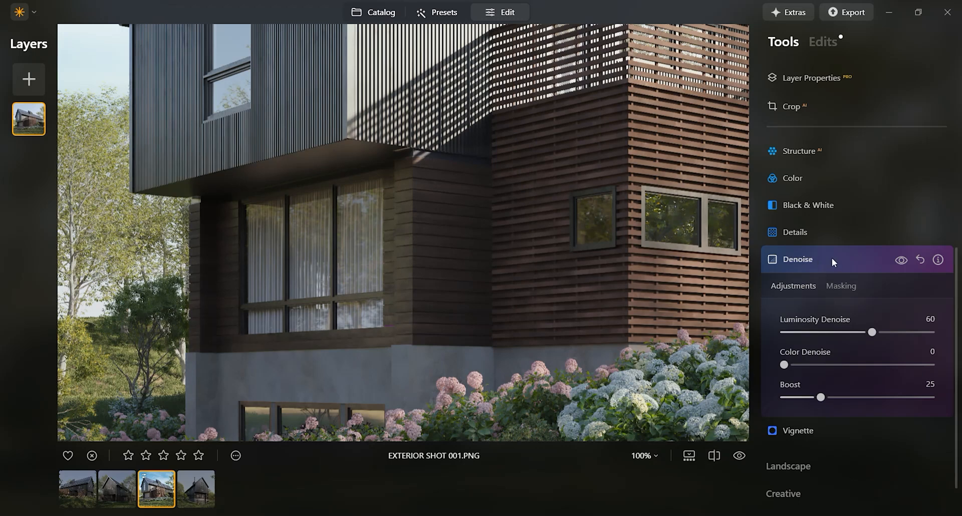
Adjust Details sliders to Small 32, Medium 18, Large 18 and Sharpen 10.
click(796, 232)
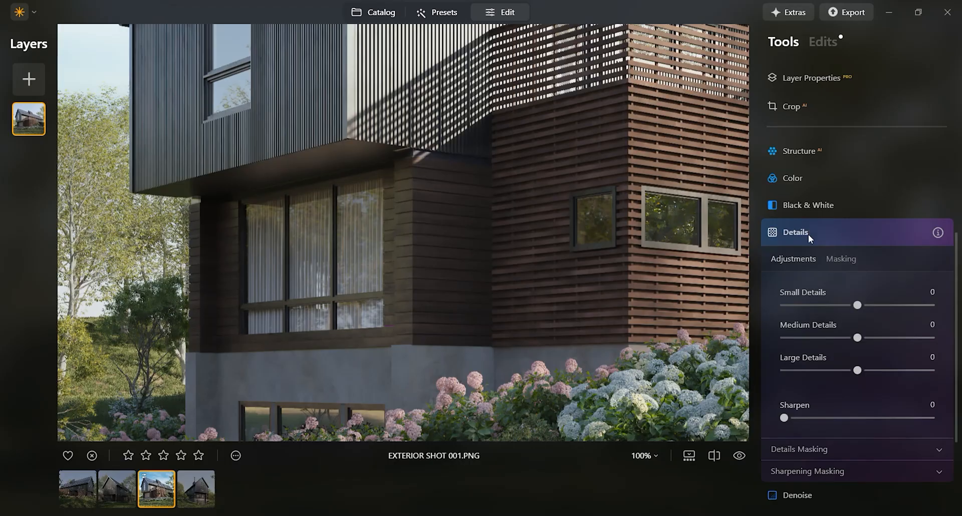
drag(859, 306, 914, 305)
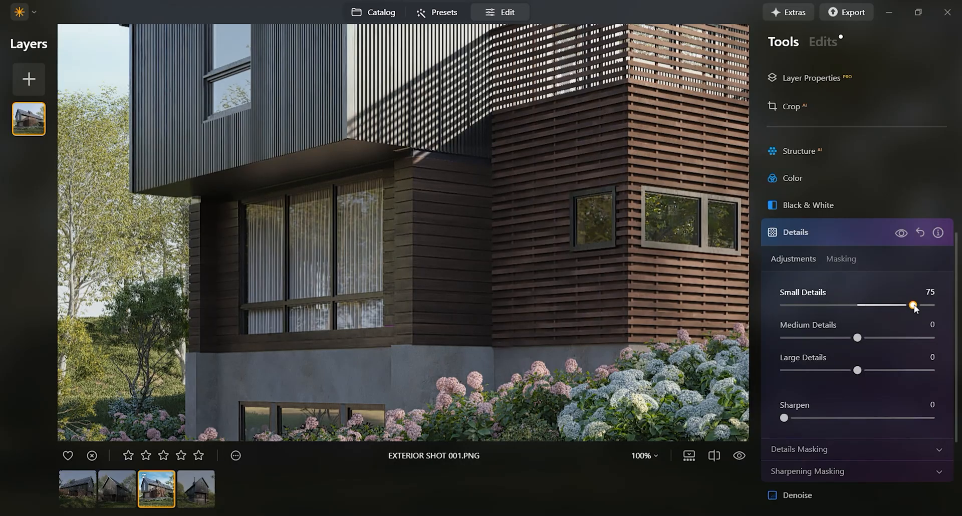
drag(914, 306, 871, 305)
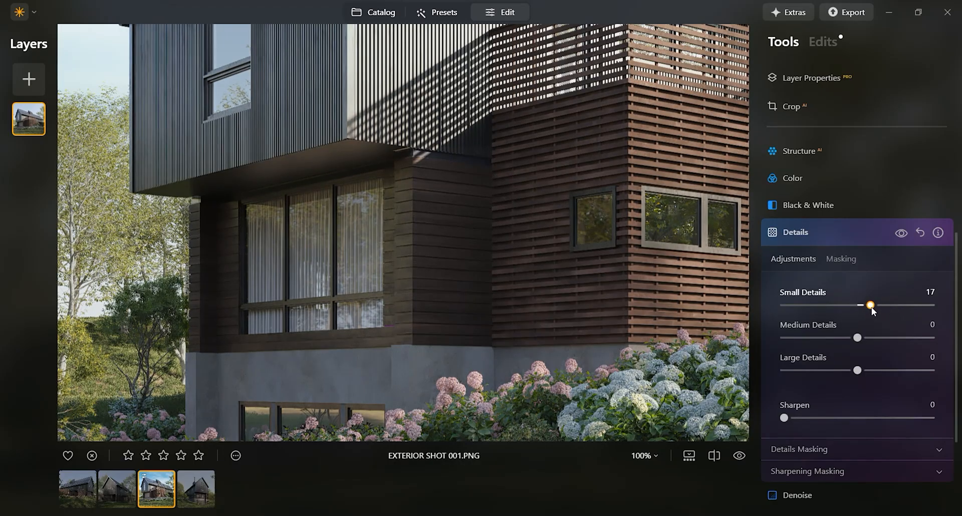
drag(870, 306, 876, 305)
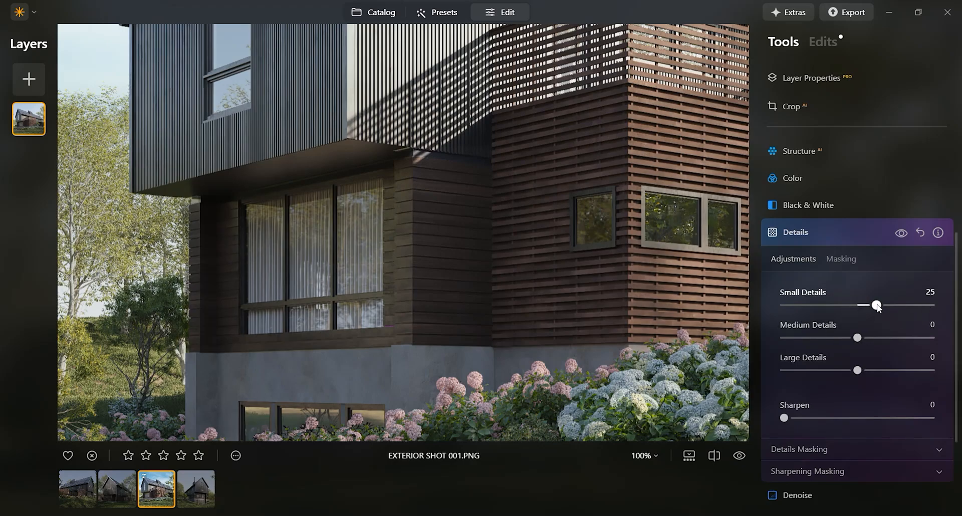
drag(877, 306, 882, 305)
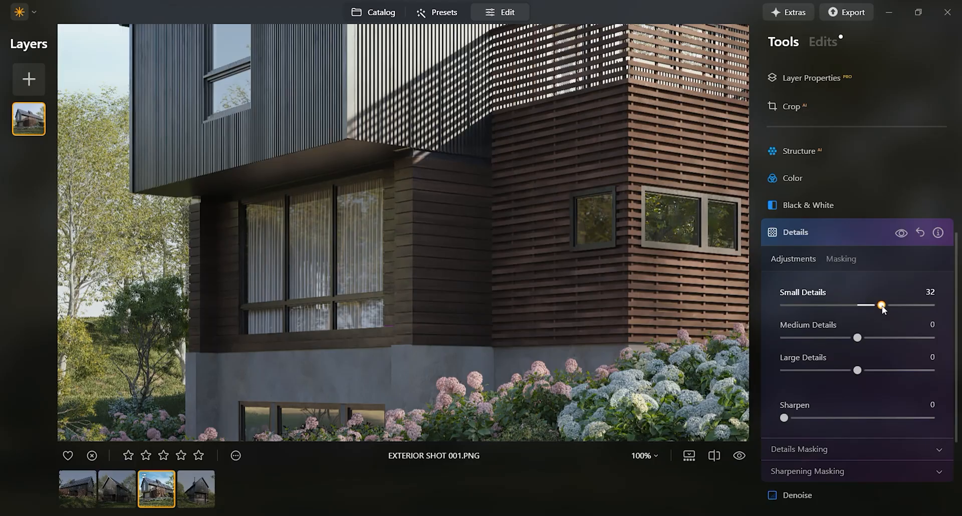
mouse_move(858, 339)
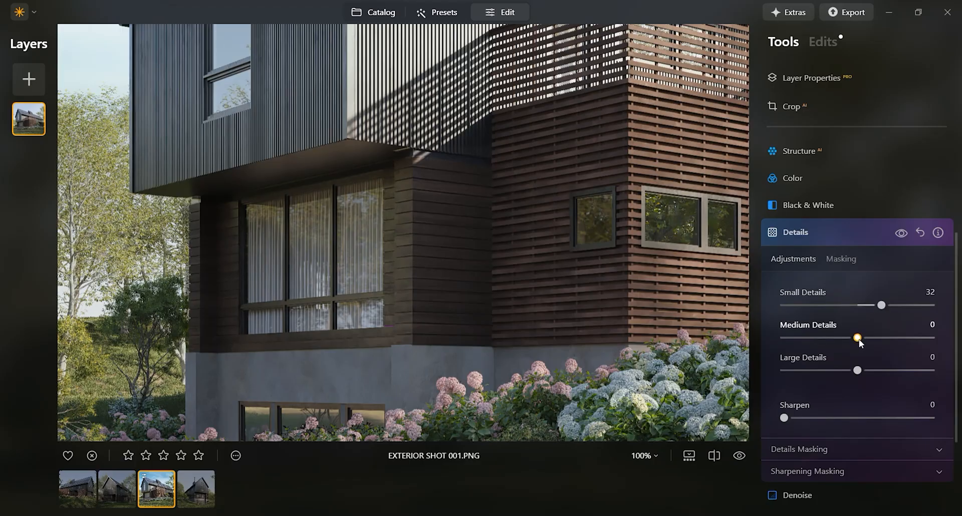
drag(858, 338, 872, 338)
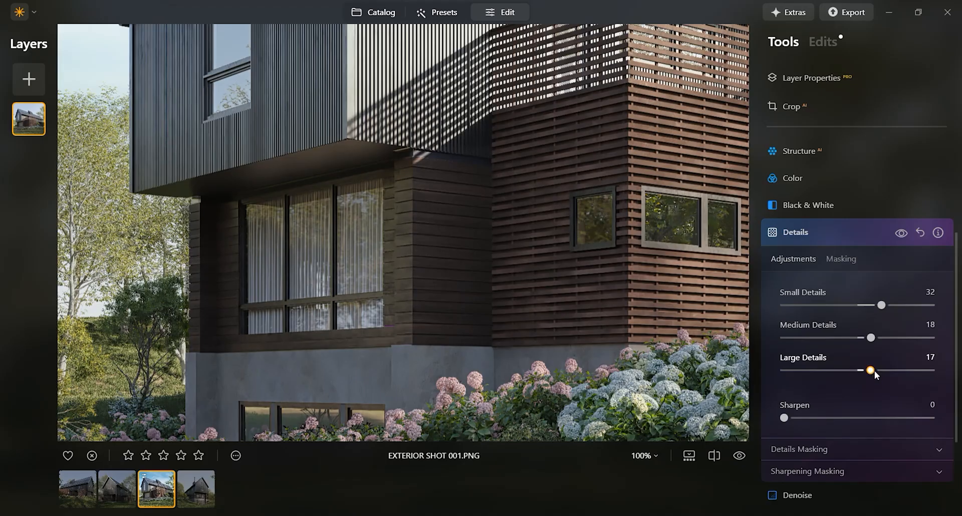
drag(870, 371, 872, 370)
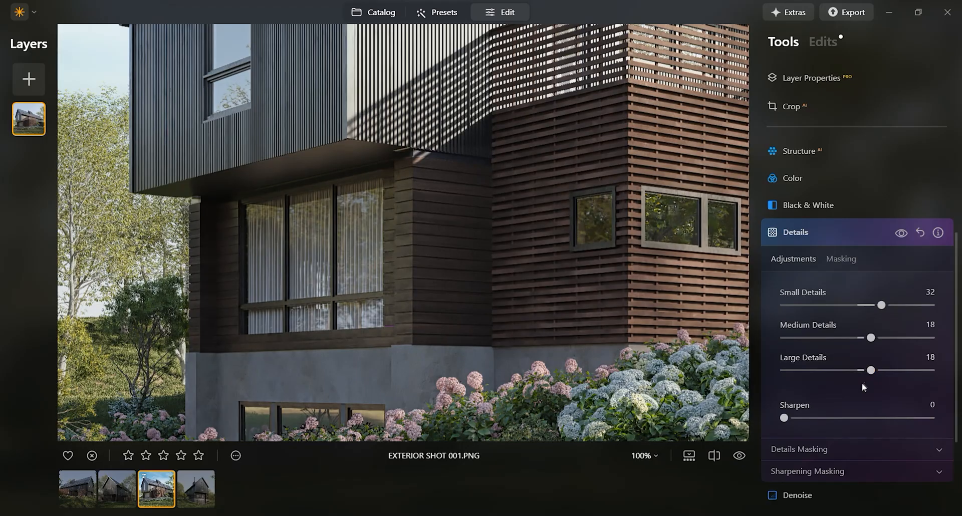
drag(784, 418, 801, 418)
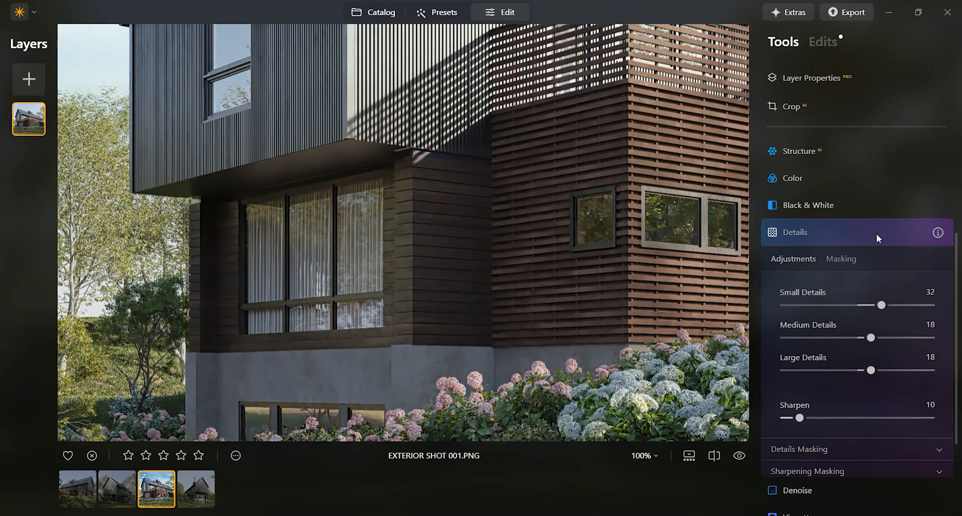
Turn on Before/After split and sweep the divider across wall, windows and cladding.
click(714, 456)
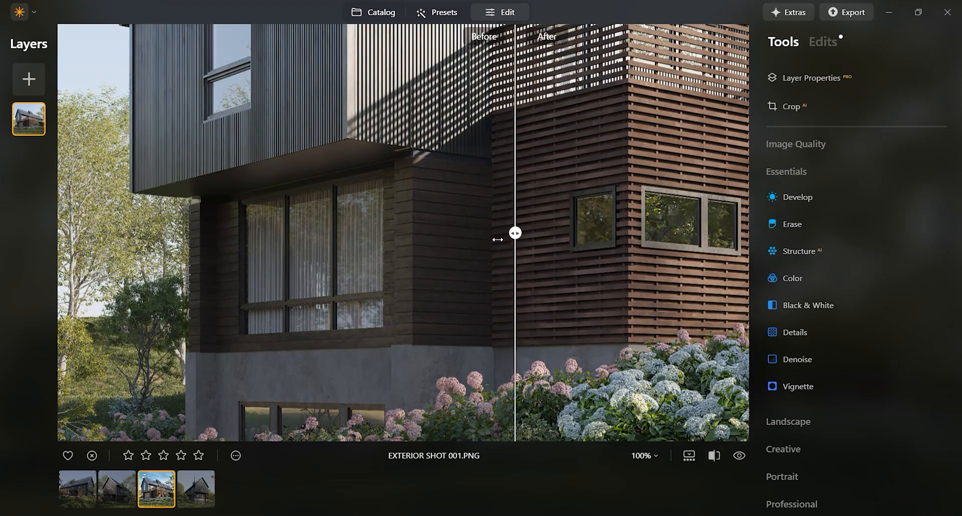
drag(514, 233, 538, 232)
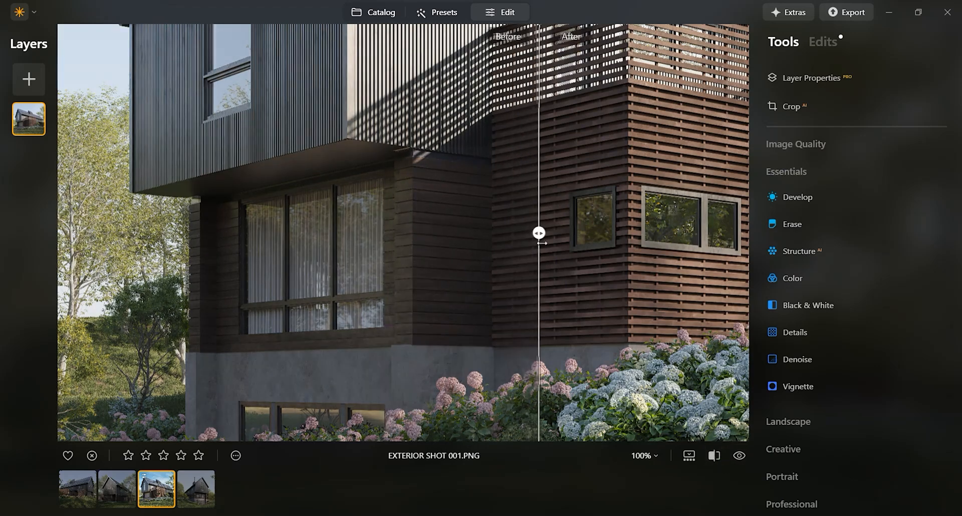
drag(539, 233, 598, 232)
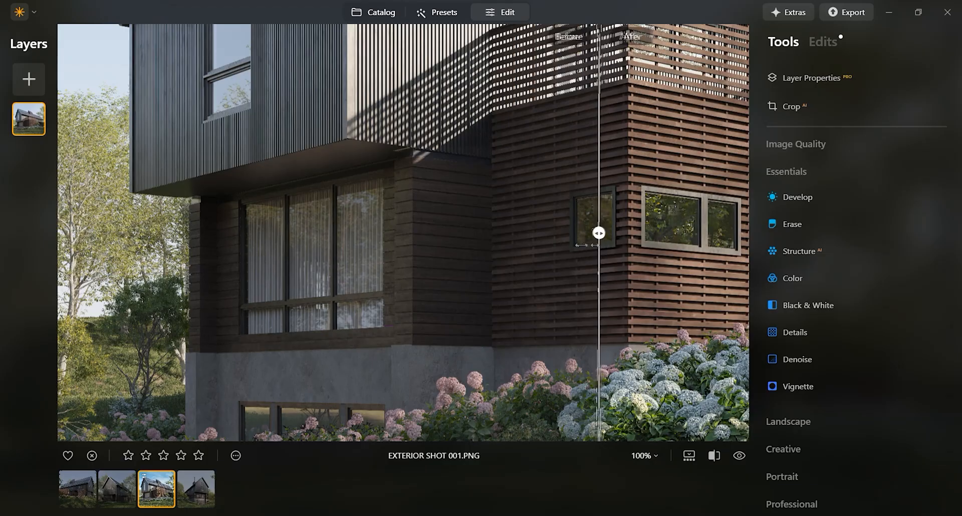
drag(599, 233, 513, 233)
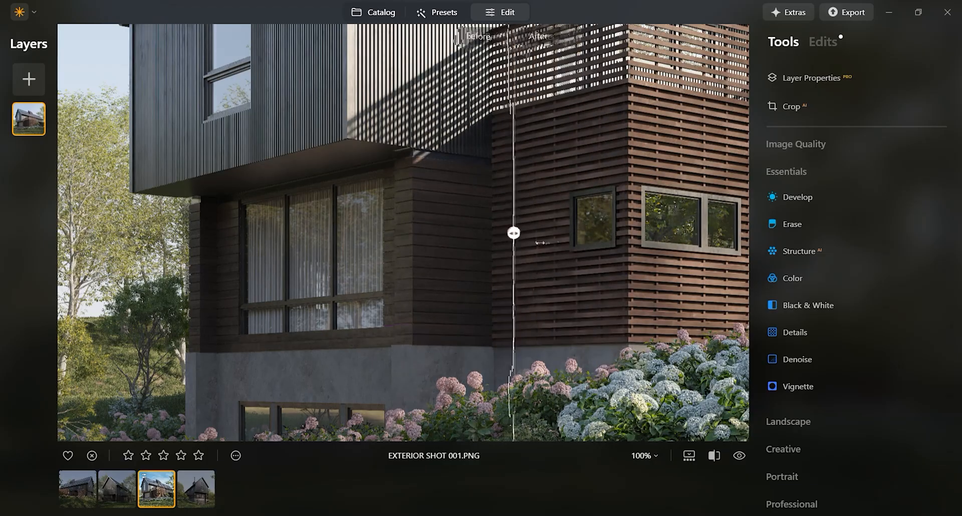
drag(512, 233, 440, 232)
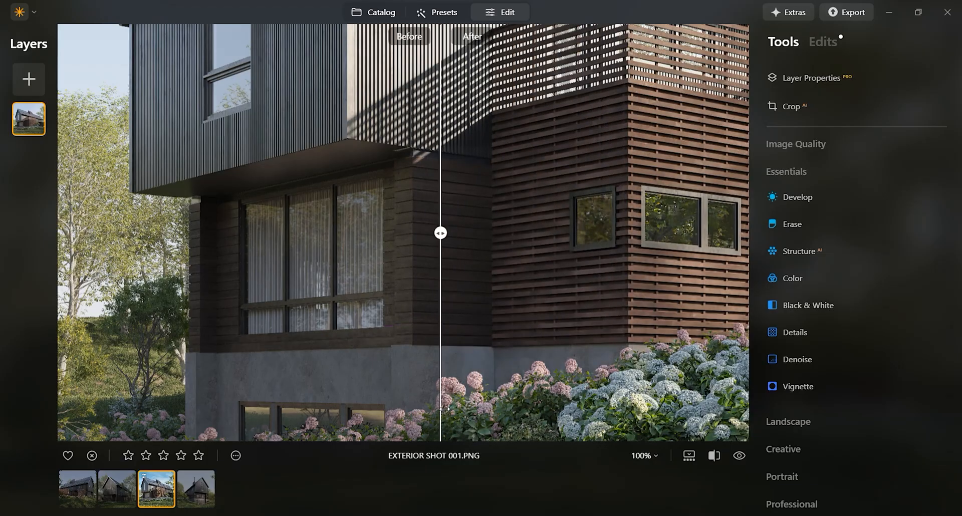
drag(441, 233, 425, 233)
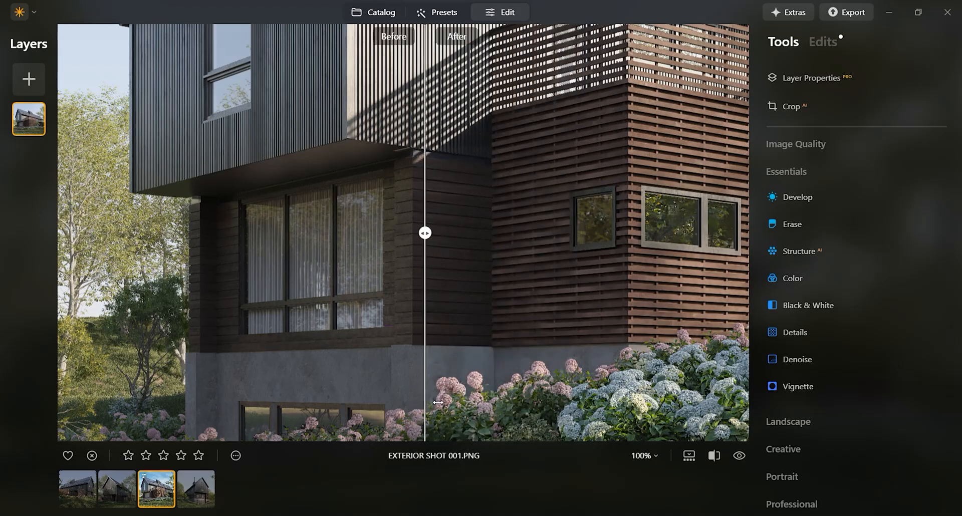
drag(424, 232, 464, 232)
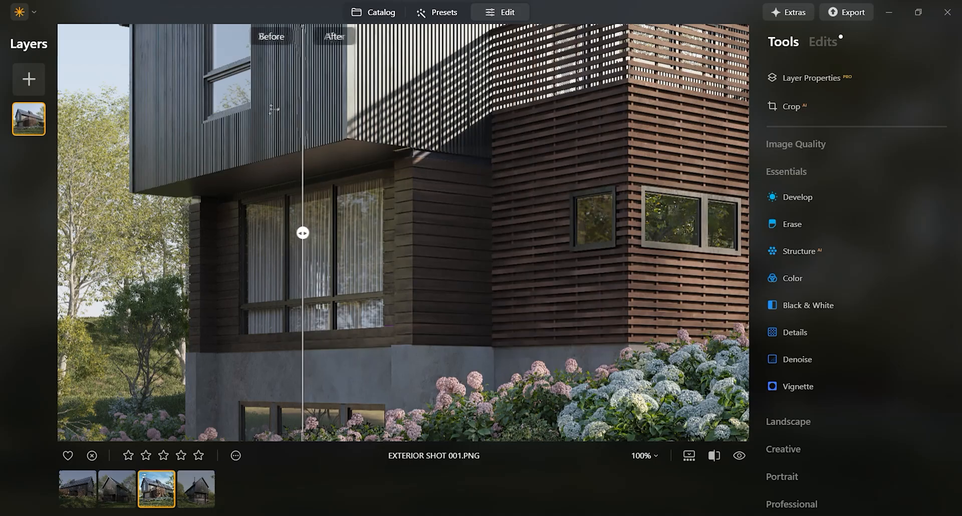
drag(301, 232, 343, 232)
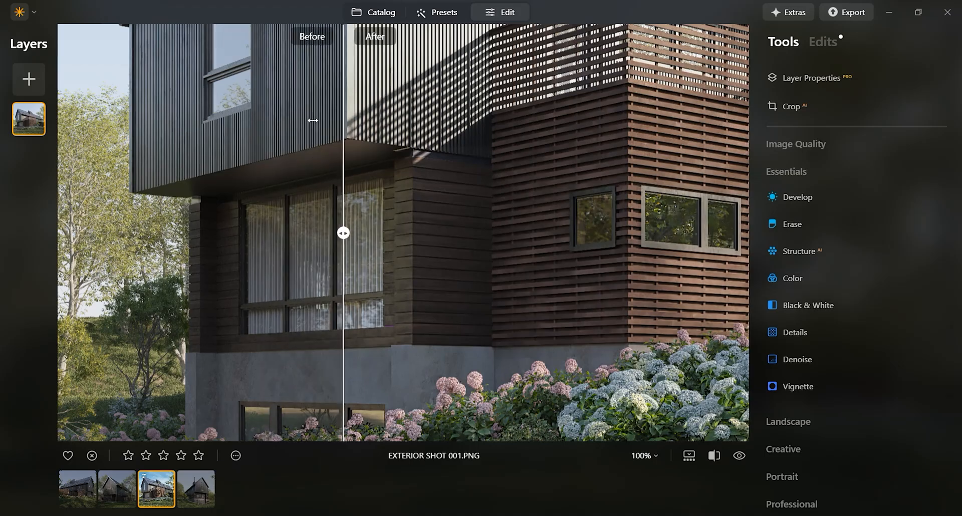
drag(343, 233, 460, 233)
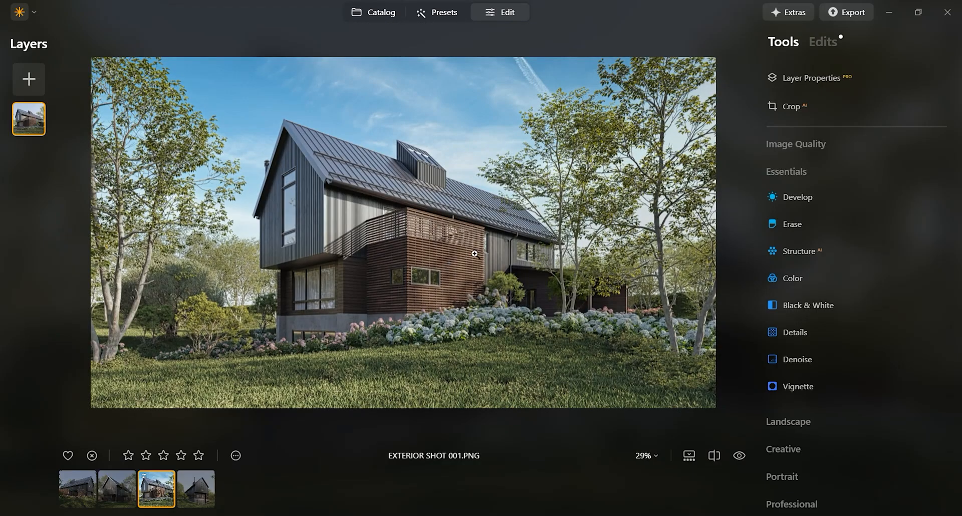
mouse_move(481, 259)
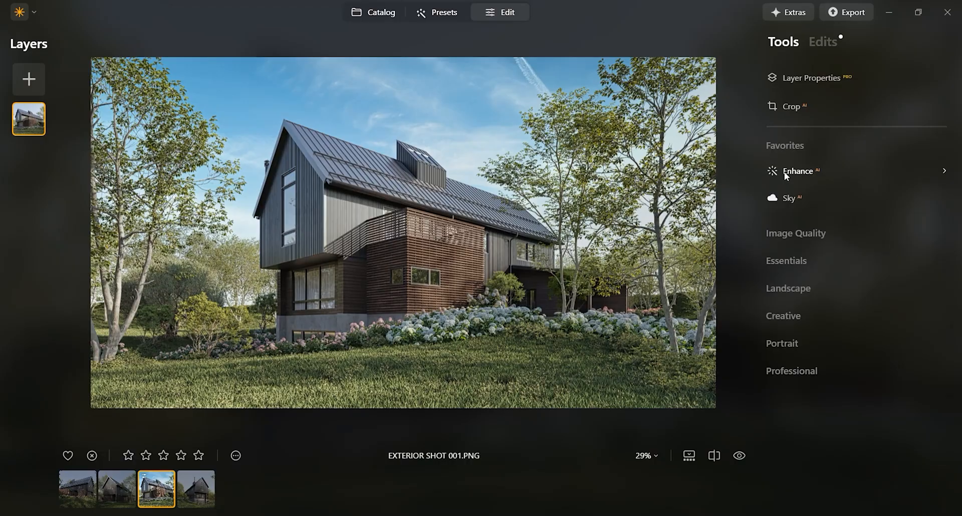
Collapse Favorites, expand Creative tools and open Mood, showing Amount 30 with no LUT.
click(785, 146)
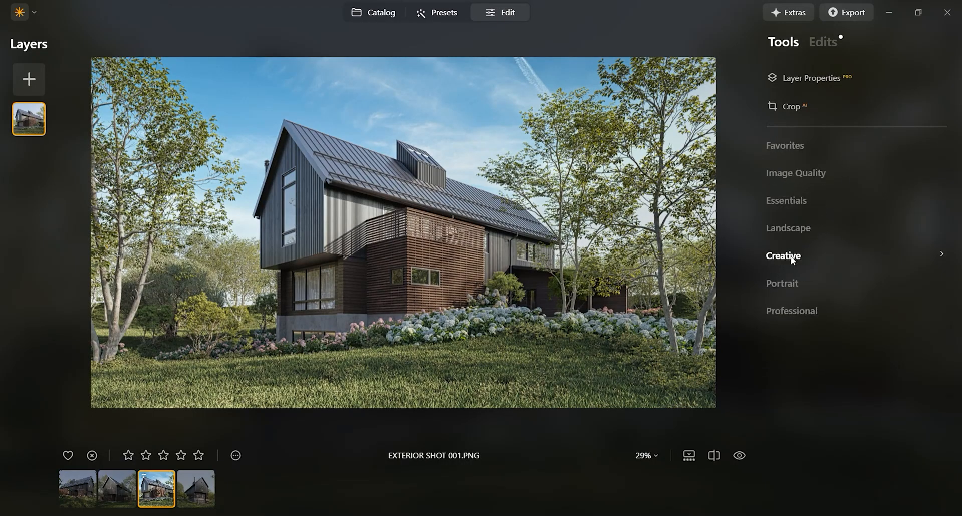
click(783, 256)
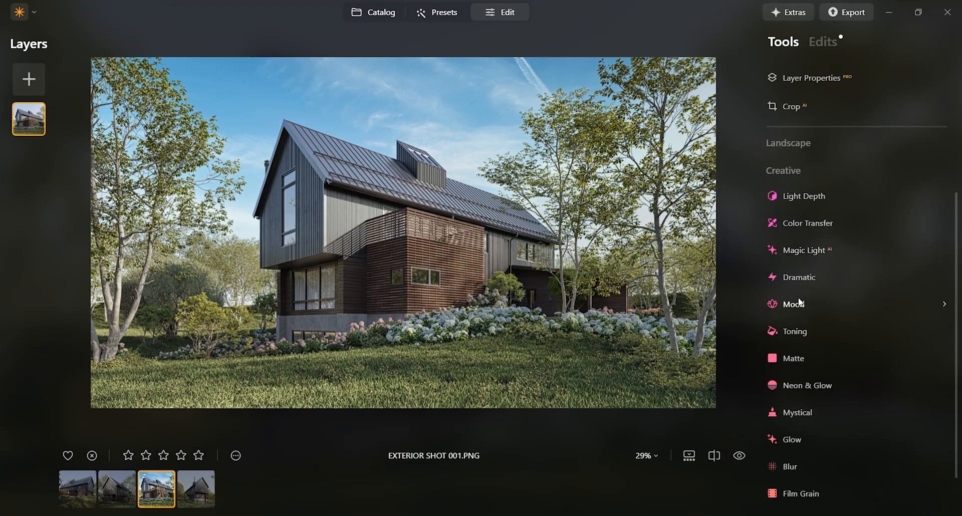
click(794, 303)
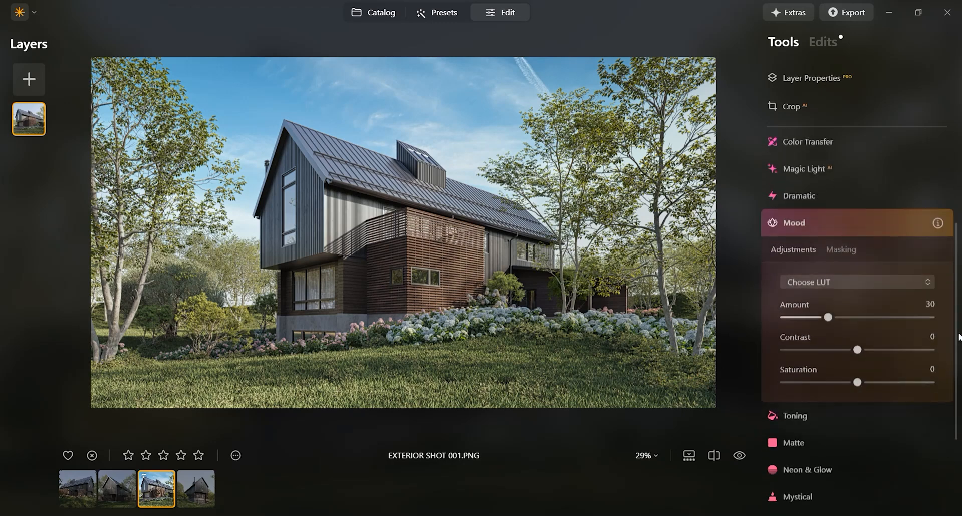
Apply the Kodack chrome 3 LUT in Mood at Amount 25, then close Mood.
click(857, 282)
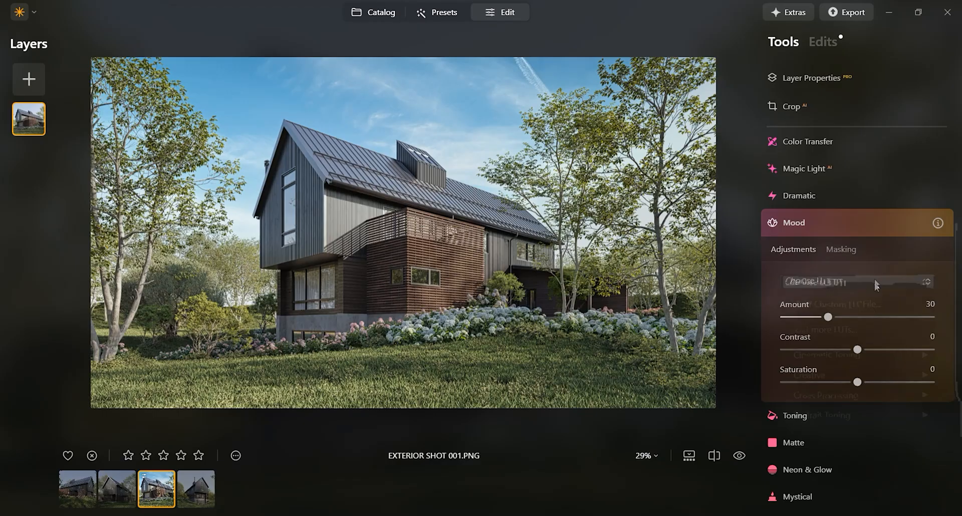
click(857, 282)
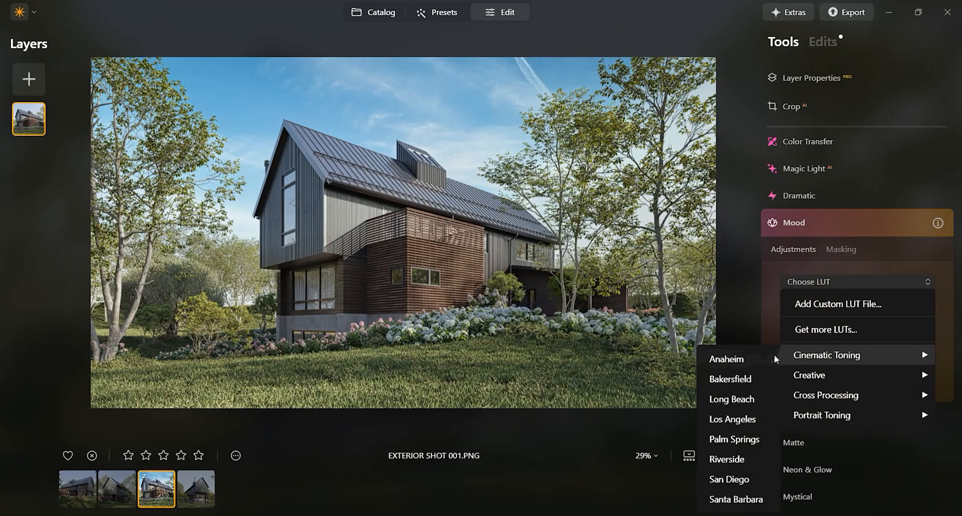
mouse_move(732, 399)
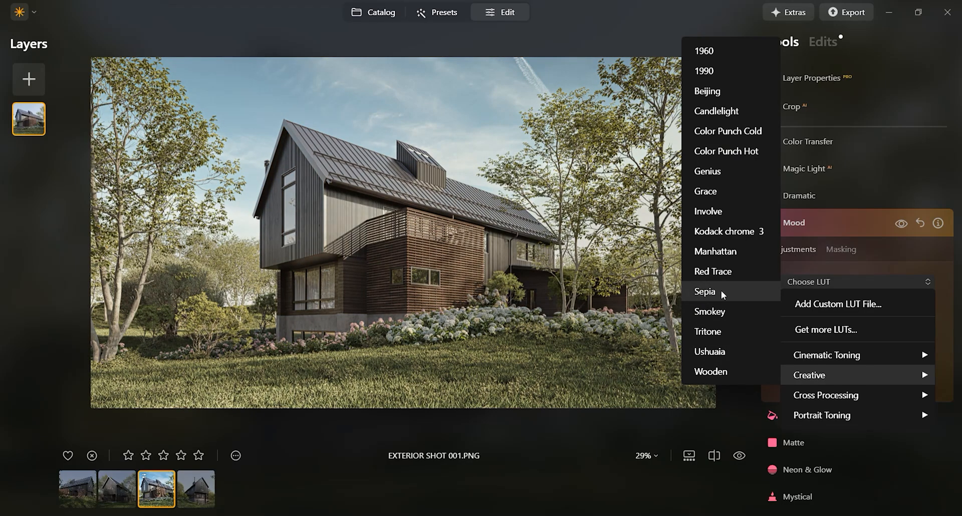
mouse_move(713, 297)
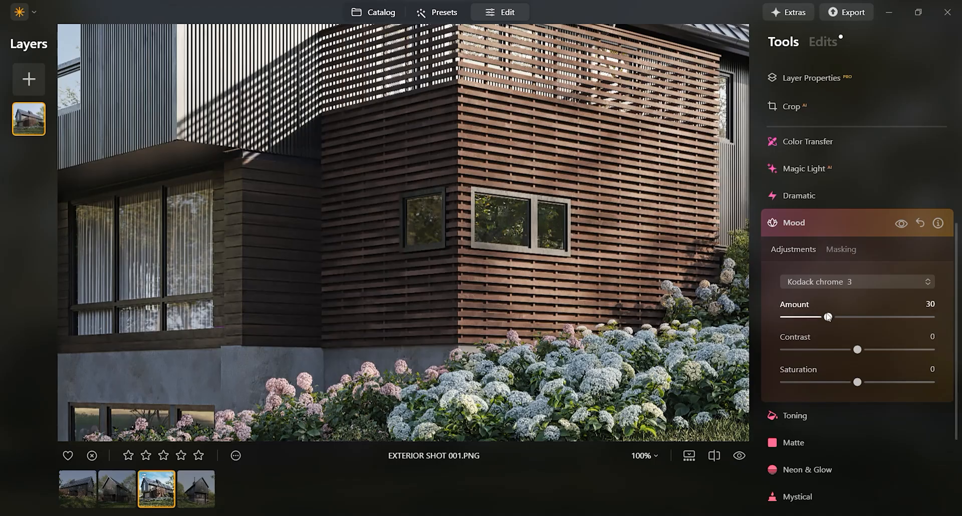
drag(828, 316, 905, 317)
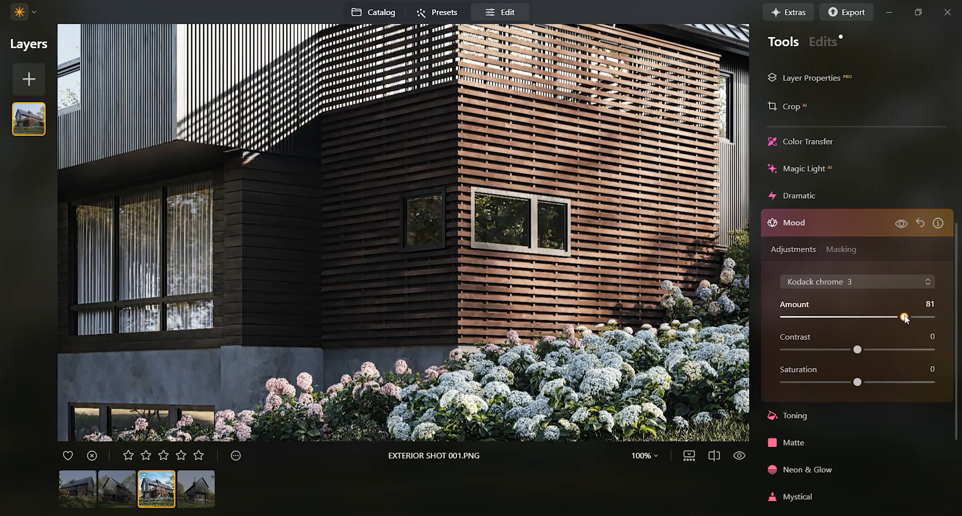
drag(903, 317, 831, 317)
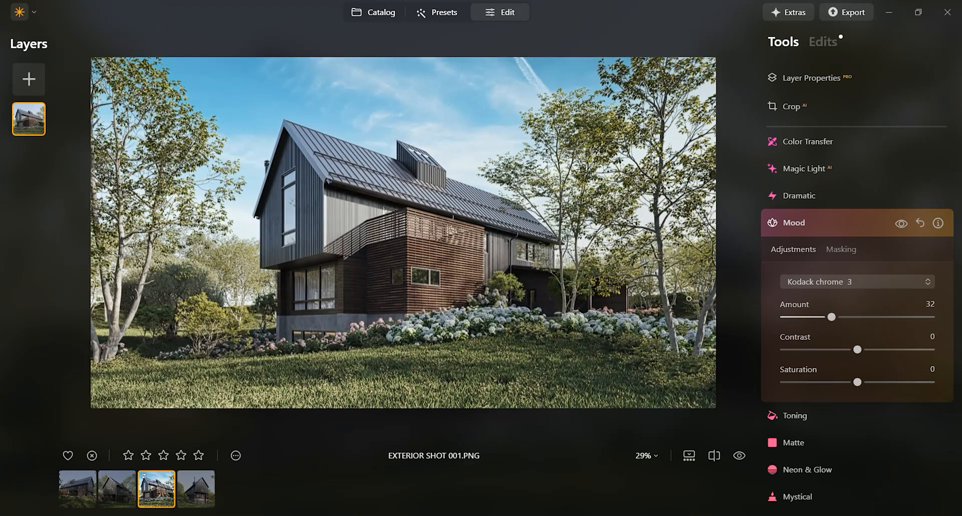
drag(833, 317, 824, 317)
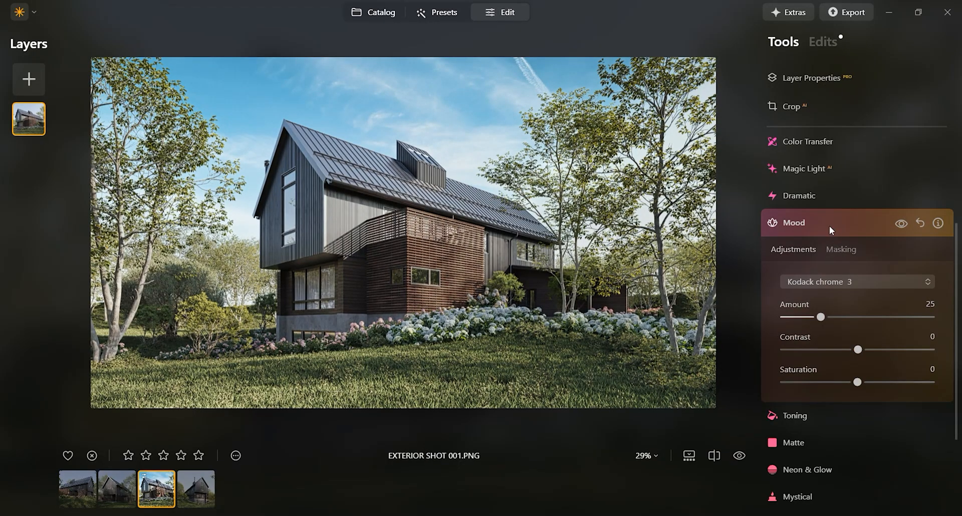
click(796, 222)
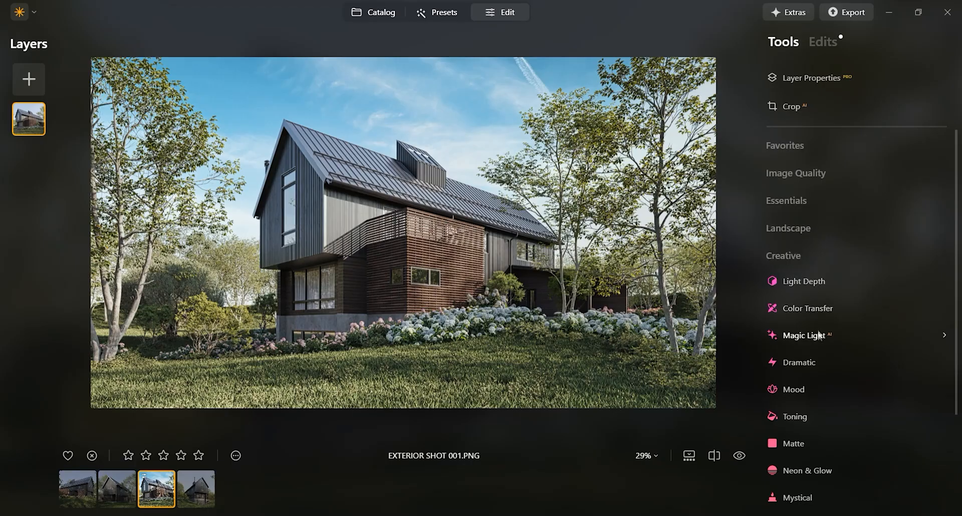
Collapse the Creative group and open Color Harmony from the Professional tools.
click(784, 256)
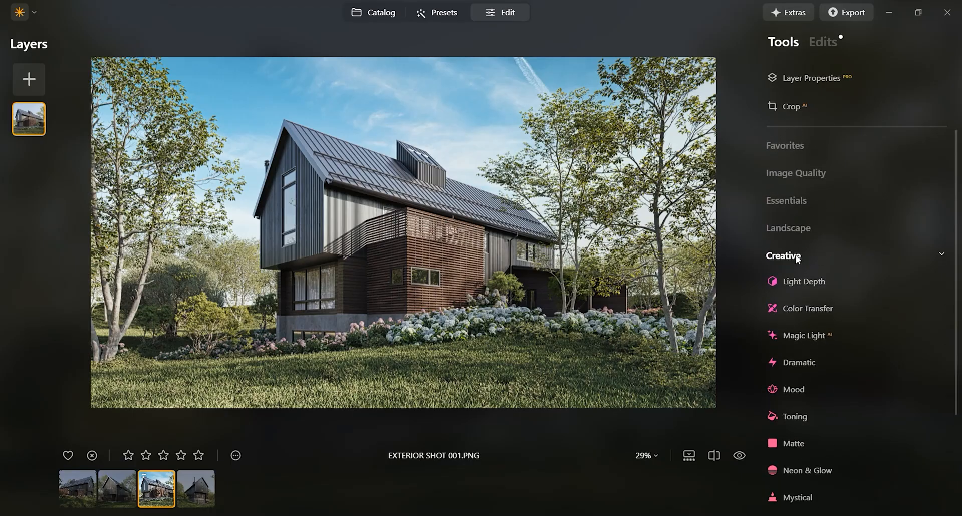
click(783, 256)
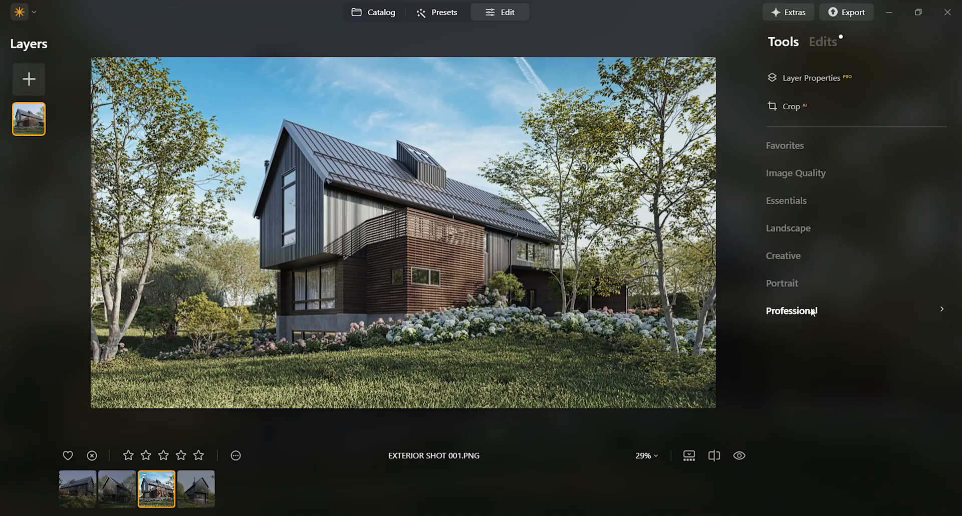
click(792, 311)
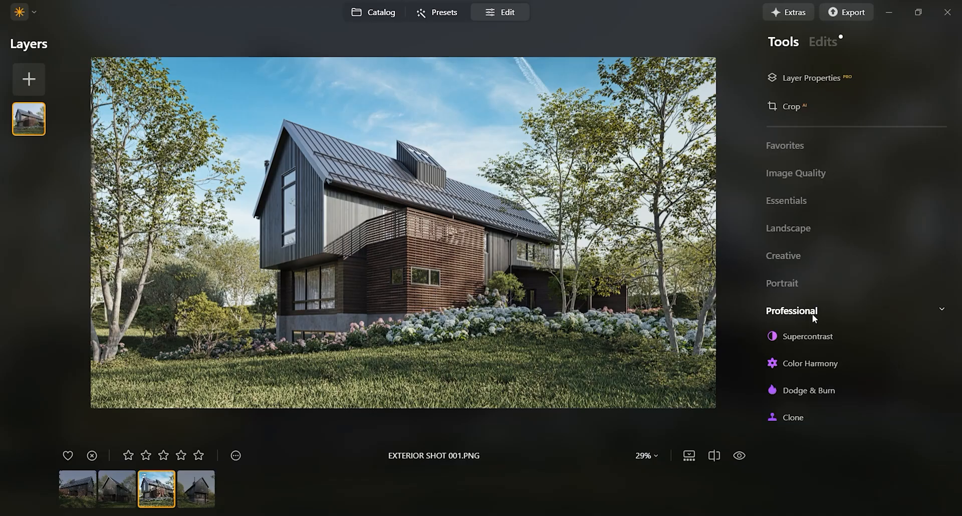
click(809, 363)
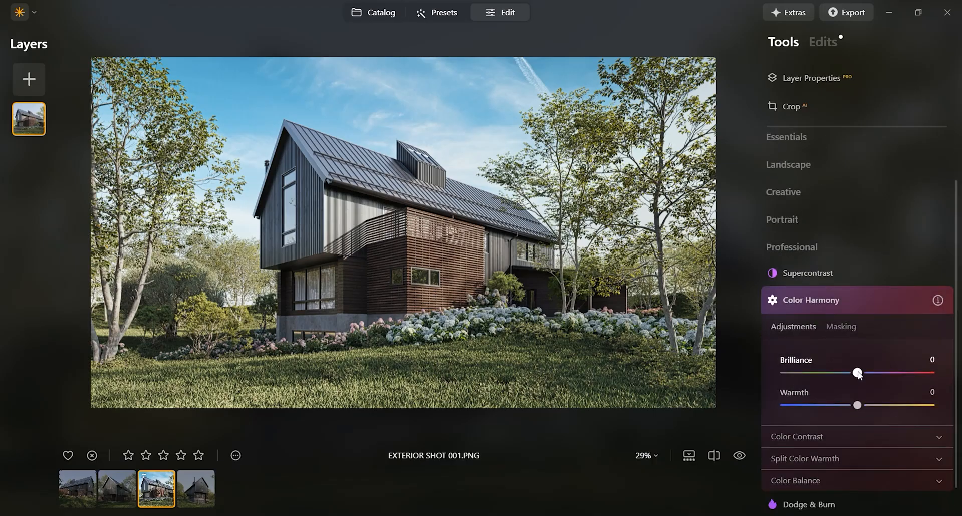
Set Color Harmony Warmth to 48 and Brilliance to -10, revealing Color Contrast.
drag(858, 405, 857, 405)
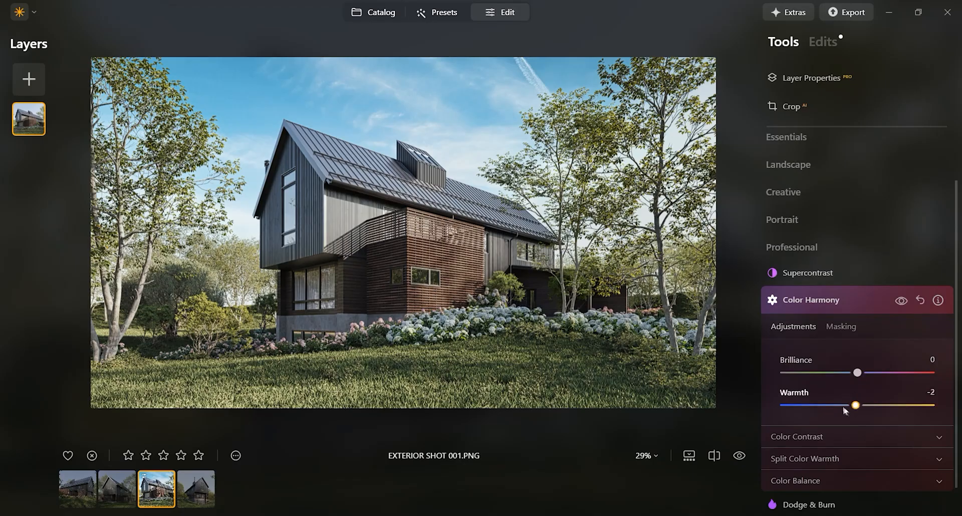
drag(858, 405, 902, 405)
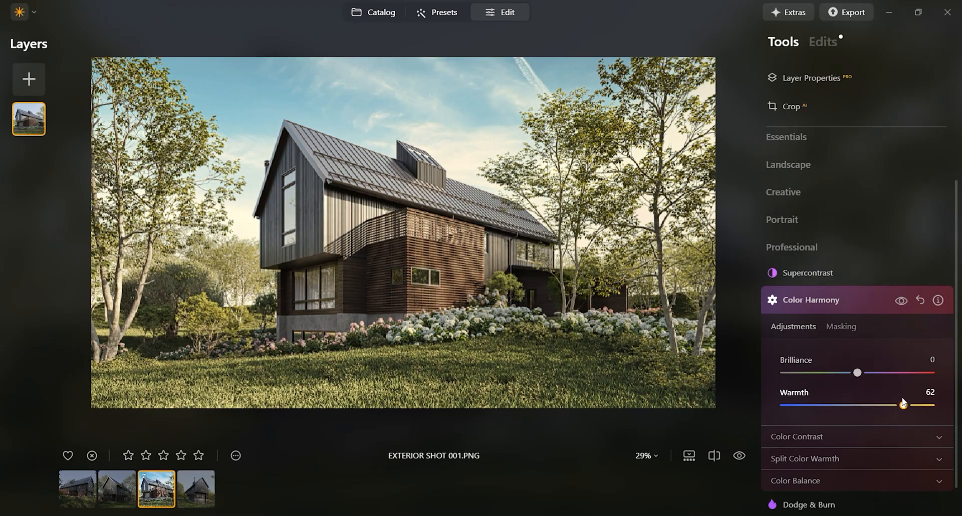
drag(922, 404, 893, 405)
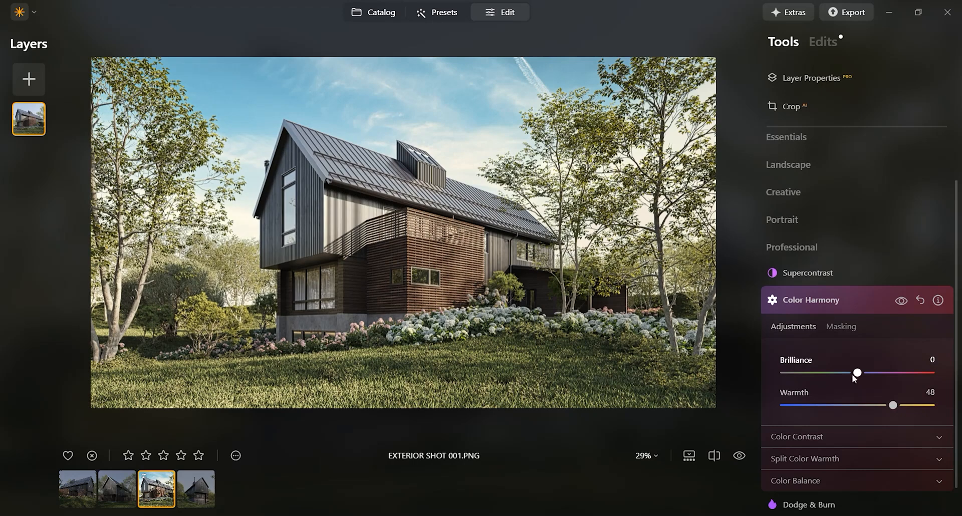
drag(858, 373, 784, 372)
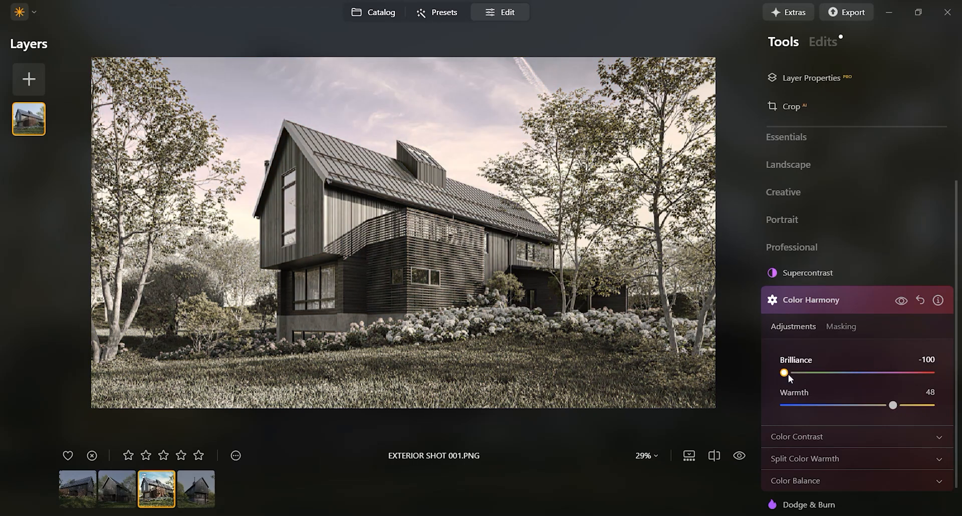
drag(787, 373, 848, 374)
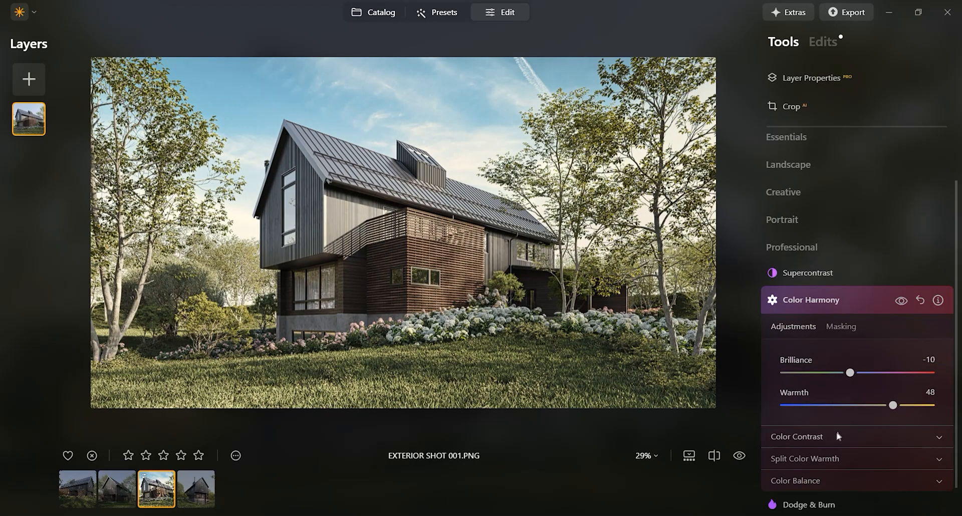
click(799, 437)
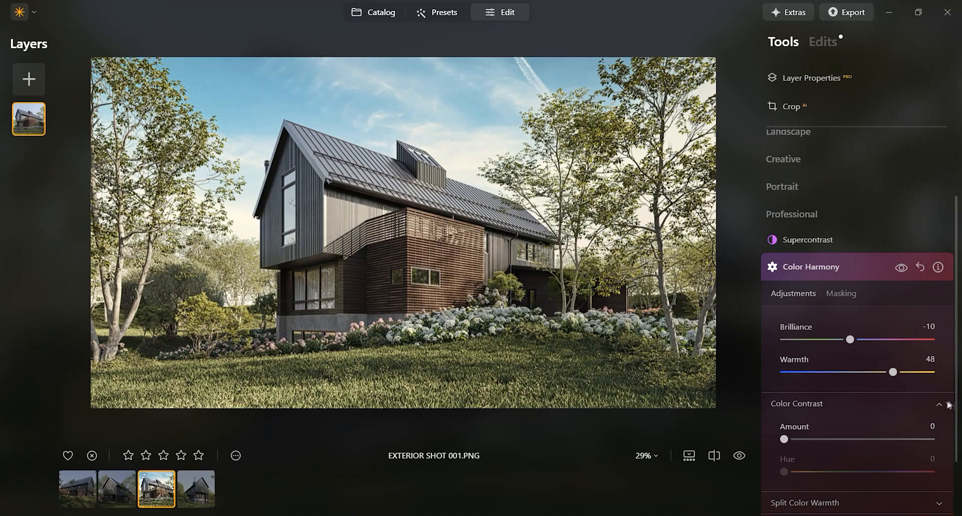
Expand Split Color Warmth and set Cool tones to 20 and Warm tones to about 21.
click(939, 404)
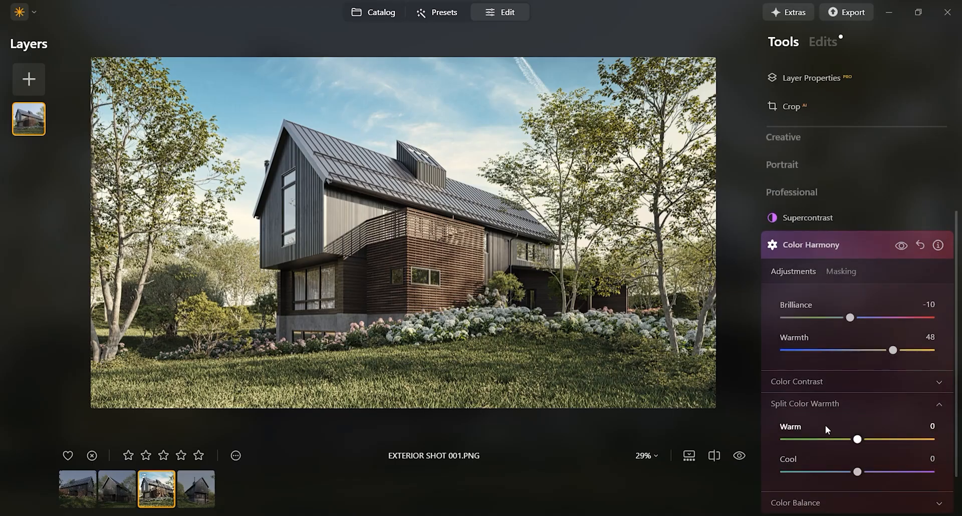
drag(858, 473, 888, 473)
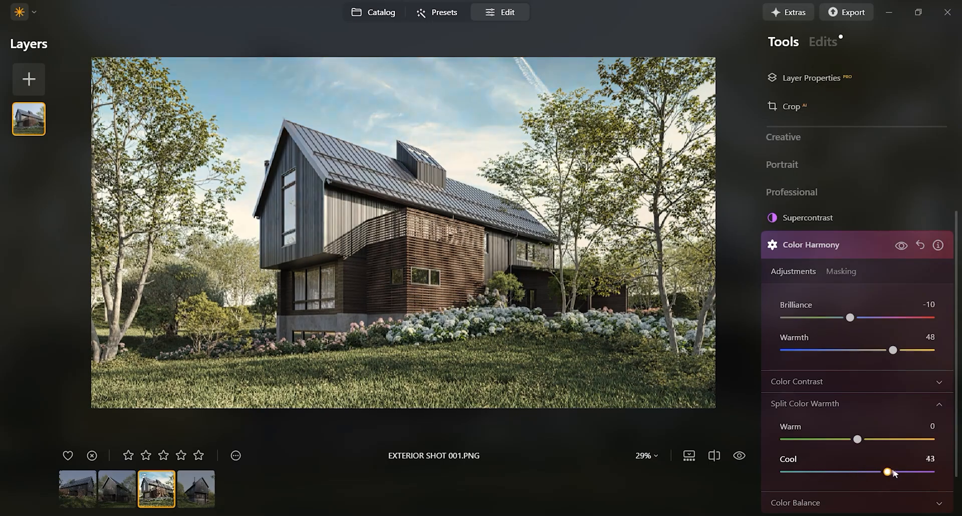
drag(903, 472, 886, 471)
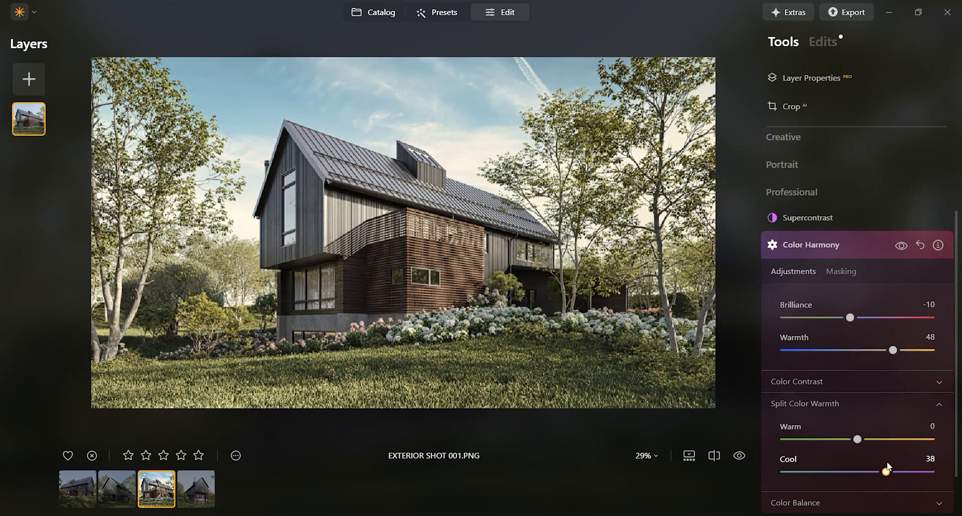
drag(887, 472, 874, 473)
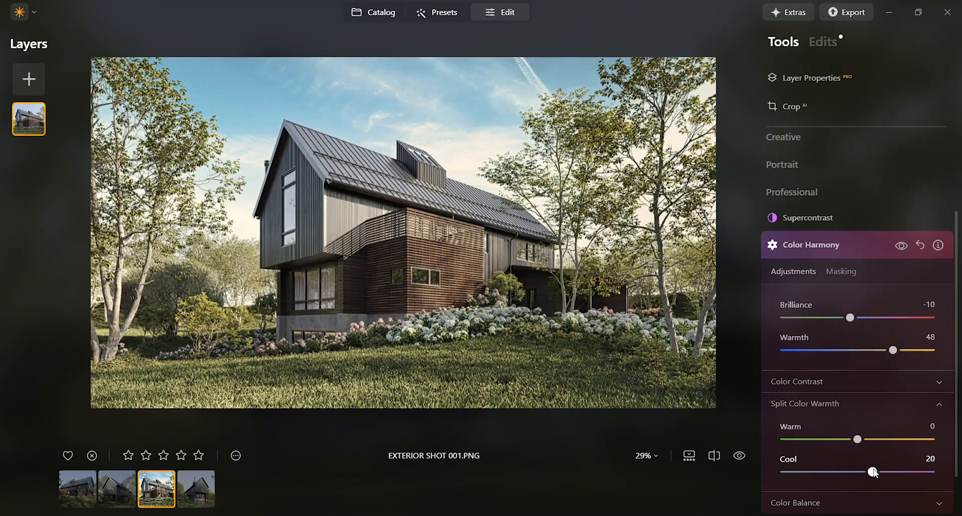
drag(858, 439, 882, 439)
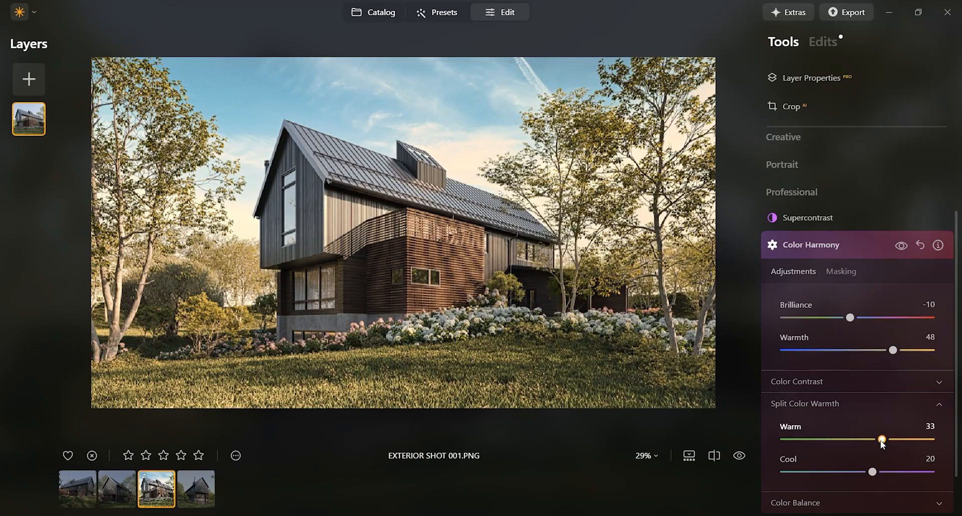
drag(883, 440, 871, 440)
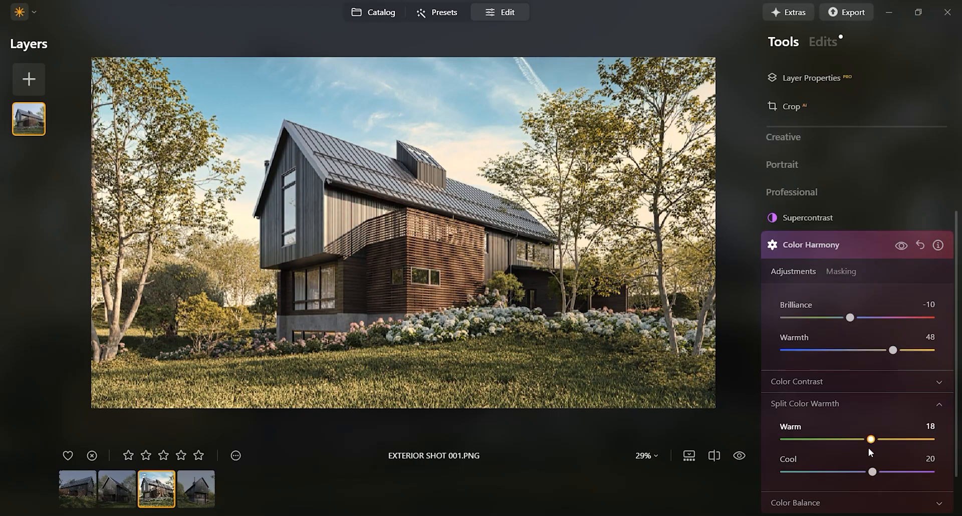
drag(870, 440, 873, 439)
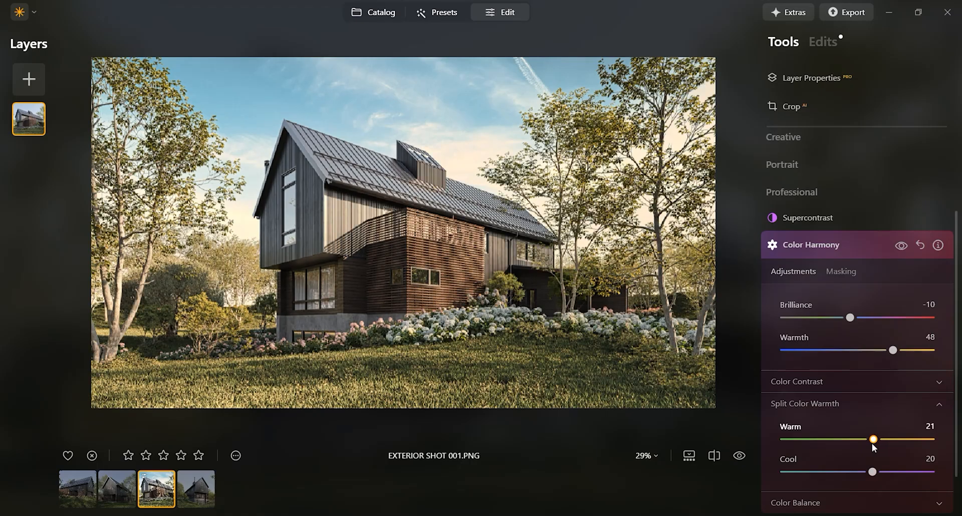
drag(874, 440, 869, 439)
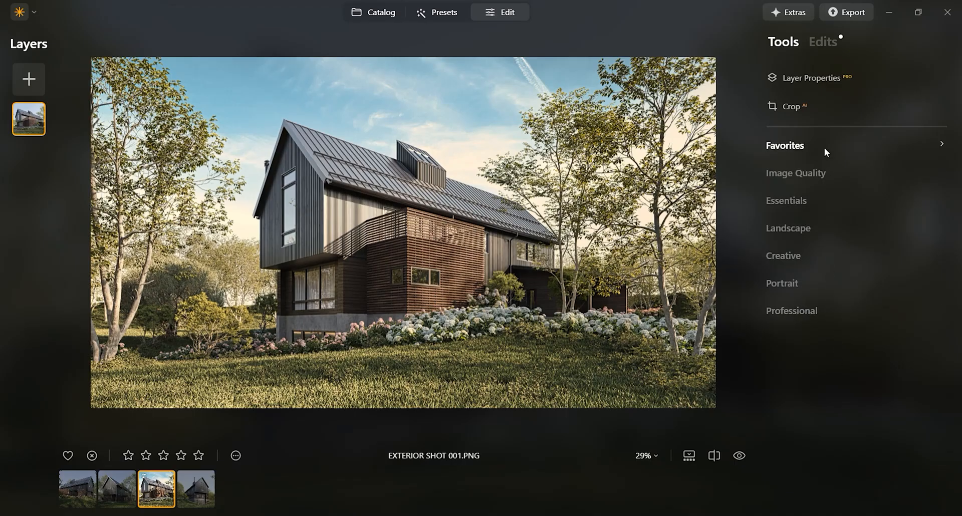
Open Crop and reset the render to the full, uncropped image.
click(792, 106)
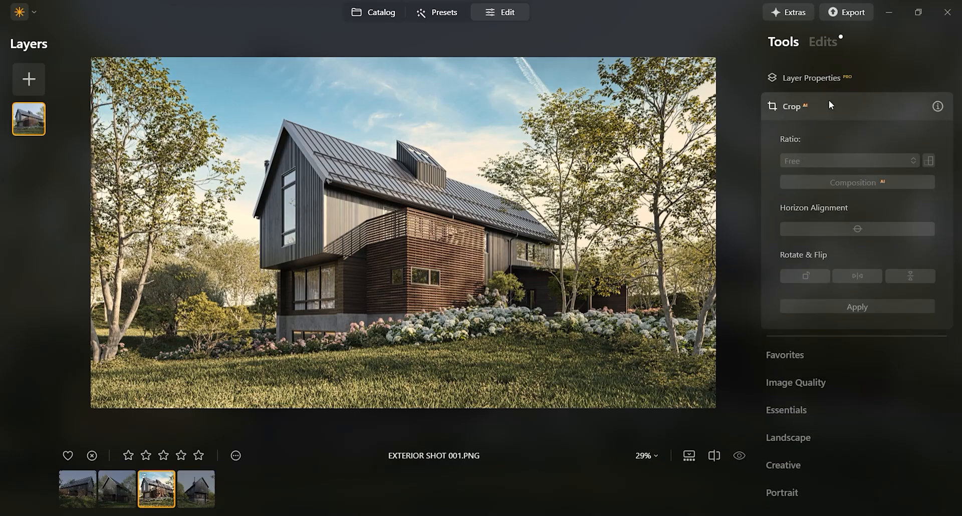
click(849, 161)
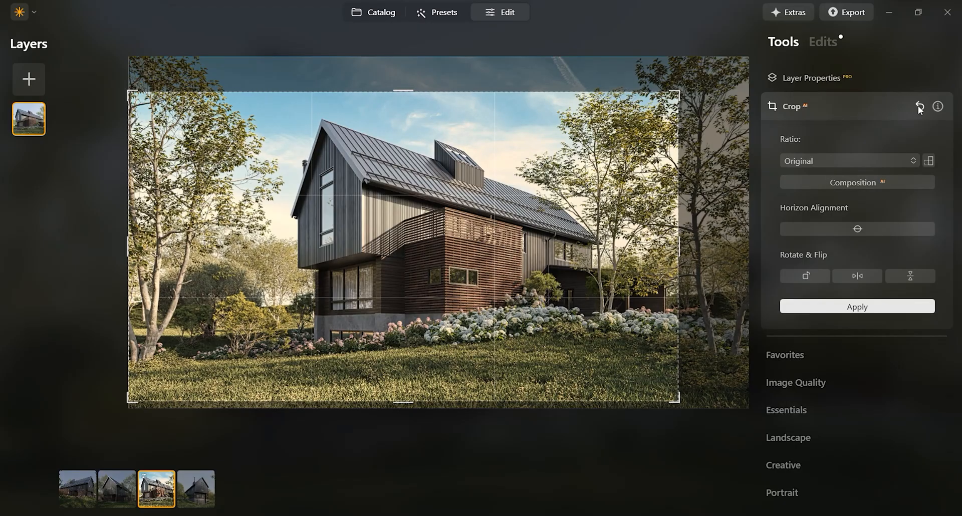
click(823, 42)
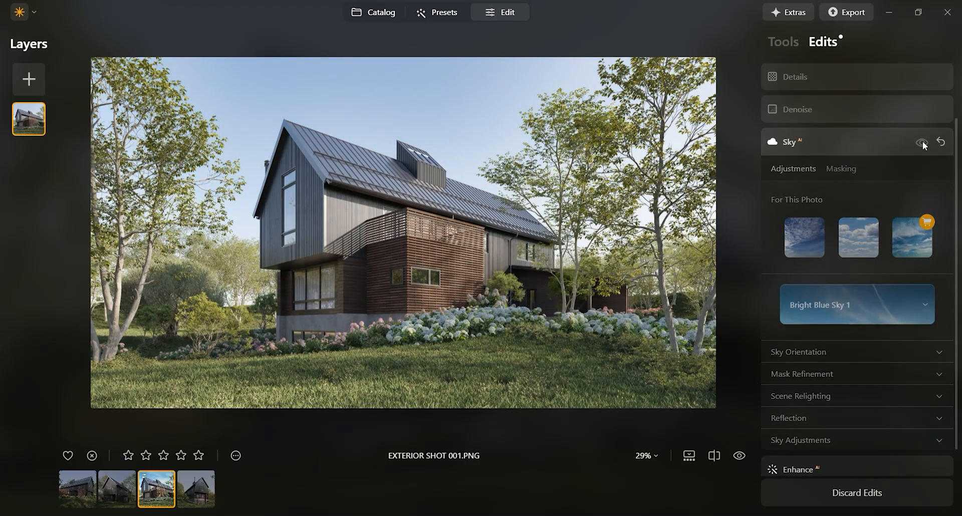
Toggle the Sky AI edit in the edits list to compare, leaving it removed.
click(922, 142)
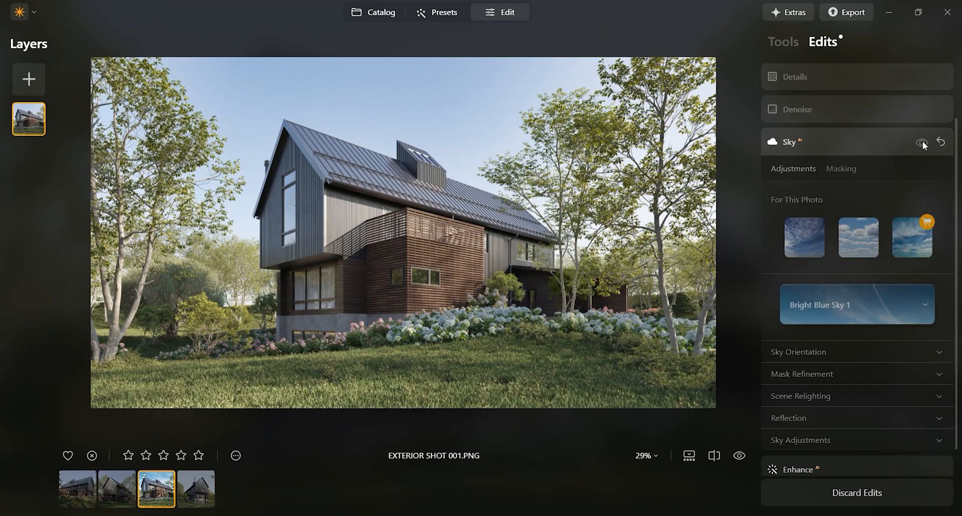
click(923, 141)
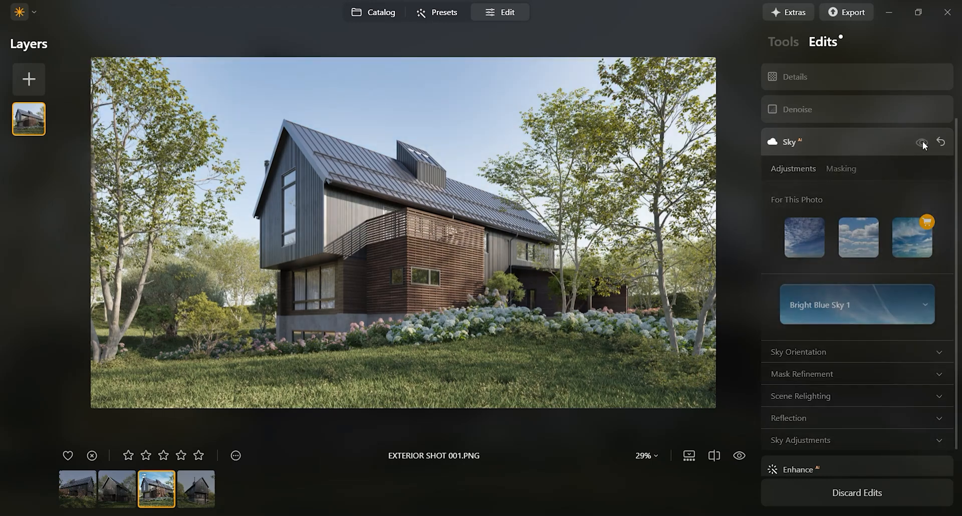
click(941, 142)
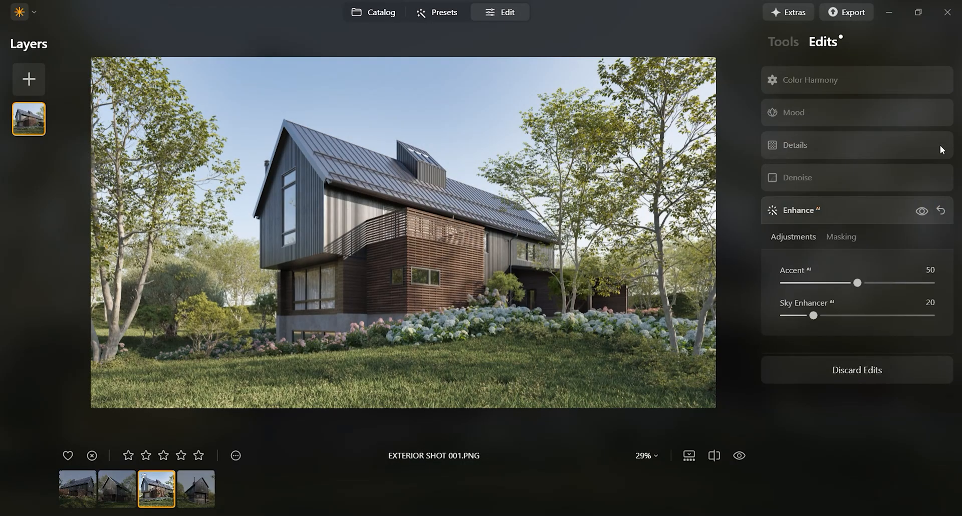
Review the applied Color Harmony settings and show the render split against the original.
click(810, 79)
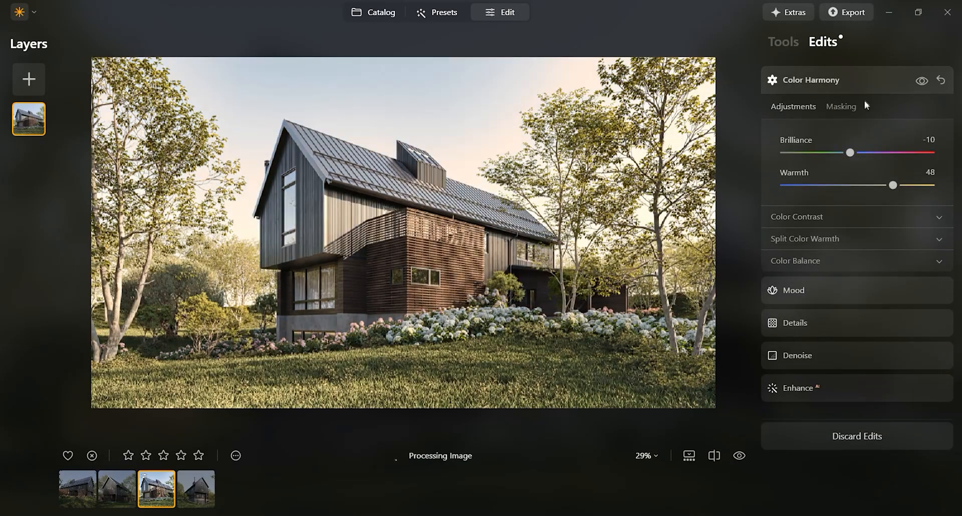
click(810, 79)
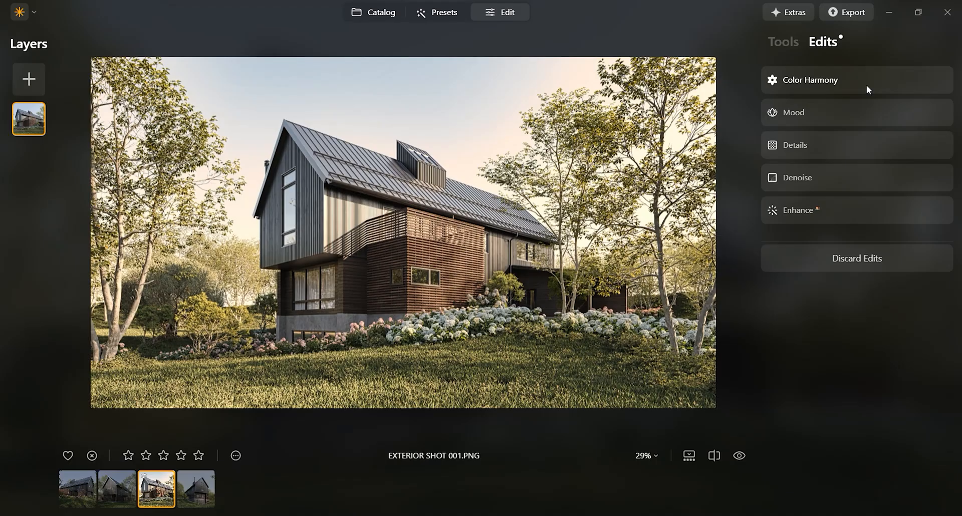
mouse_move(855, 258)
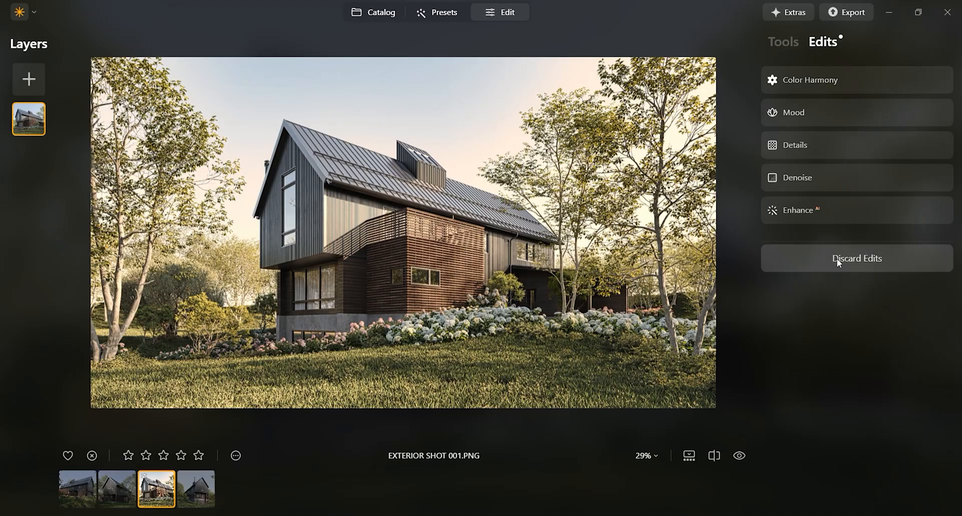
mouse_move(340, 459)
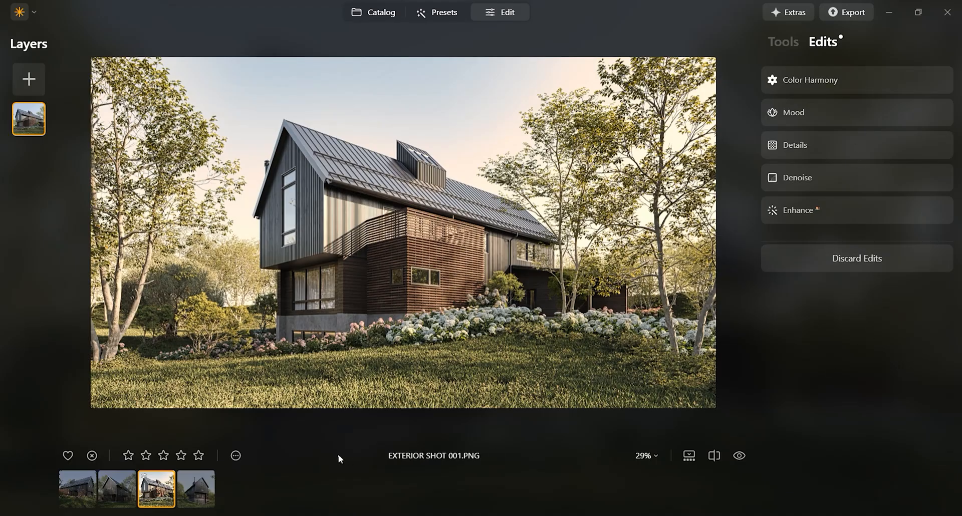
click(714, 461)
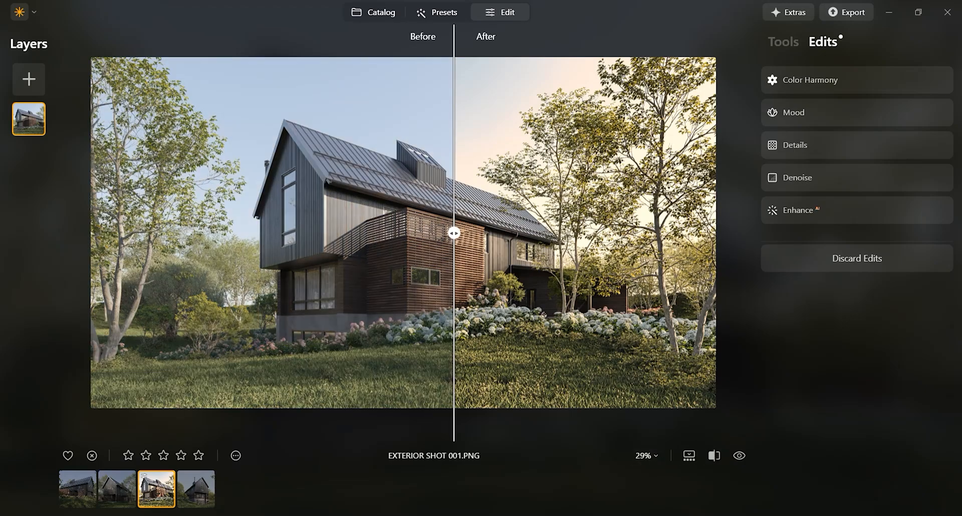
Drag the before/after divider across the house to inspect, then bring up the photo's actions menu.
drag(454, 232, 239, 232)
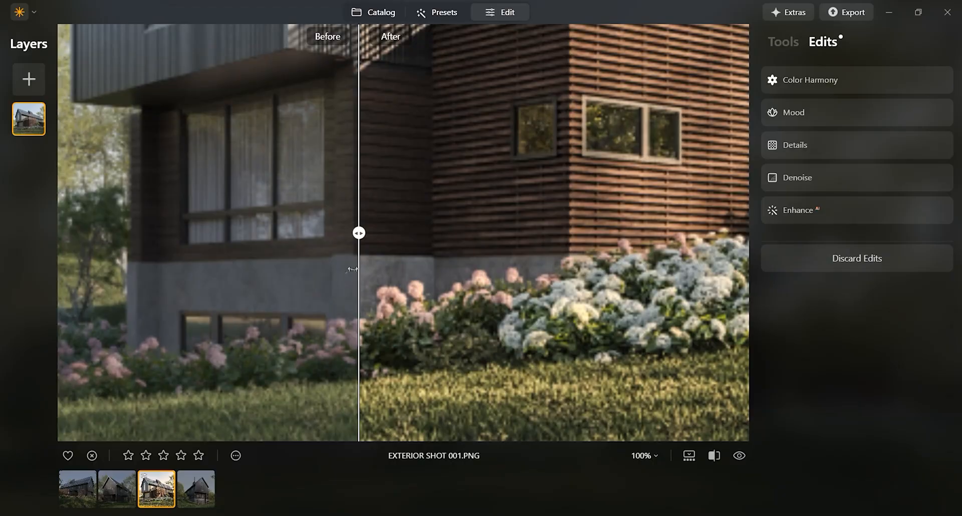
drag(358, 233, 638, 233)
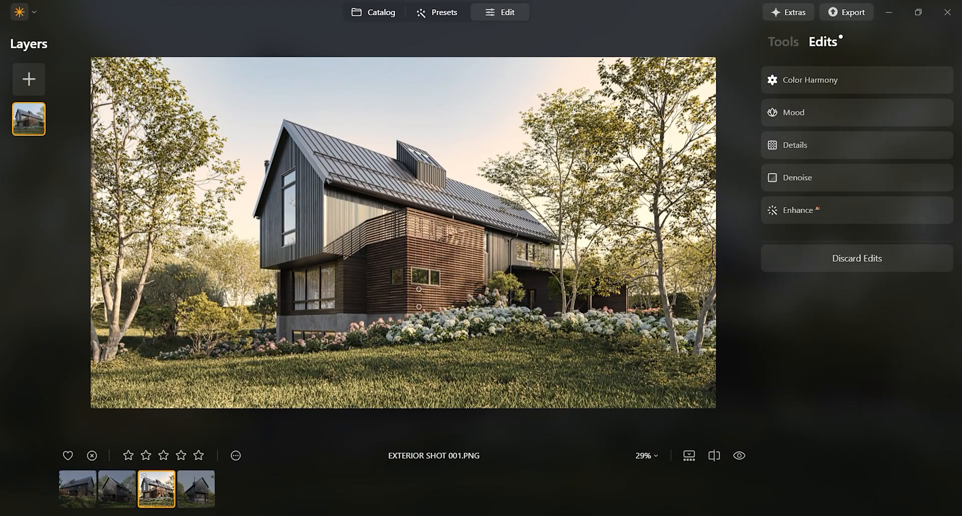
click(235, 455)
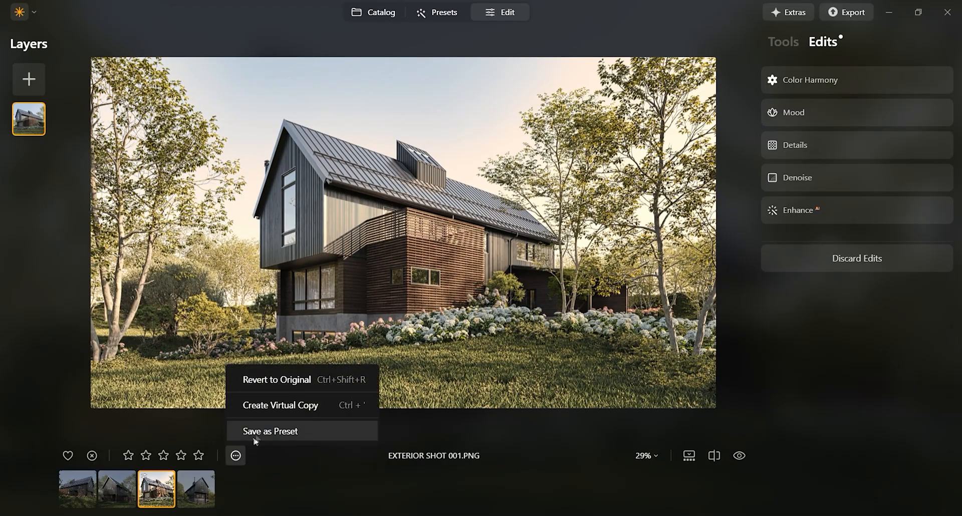
Save the edits as preset Exterior Shot V.1, apply it to EXTERIOR SHOT 002, and open EXTERIOR SHOT 004.
click(437, 12)
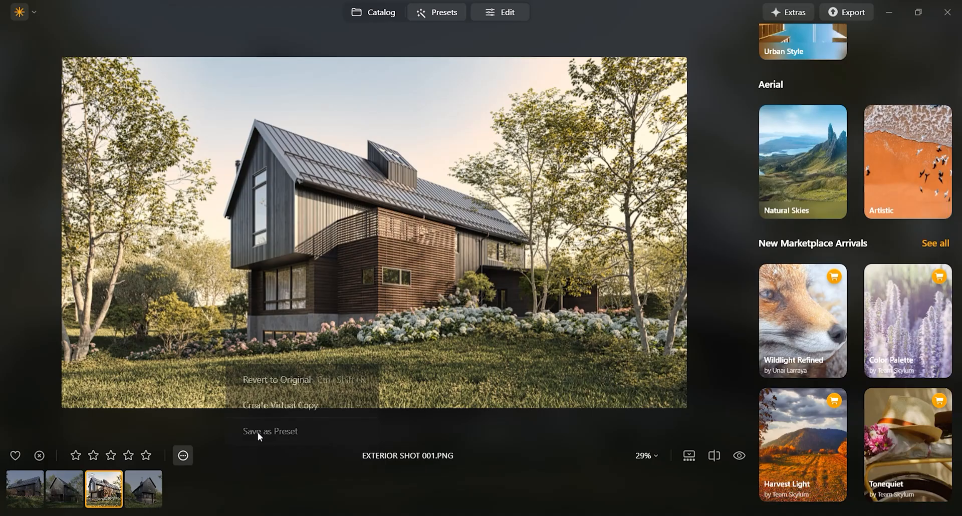
click(270, 431)
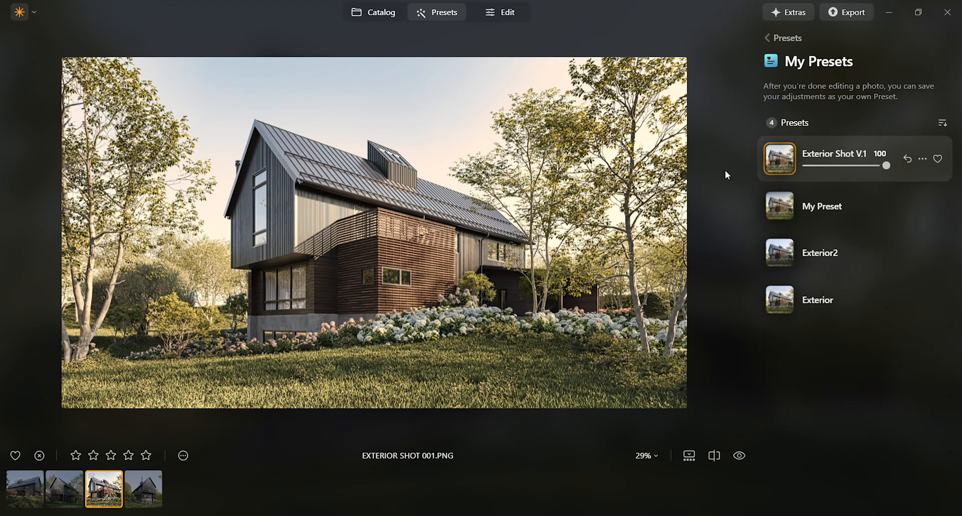
mouse_move(830, 359)
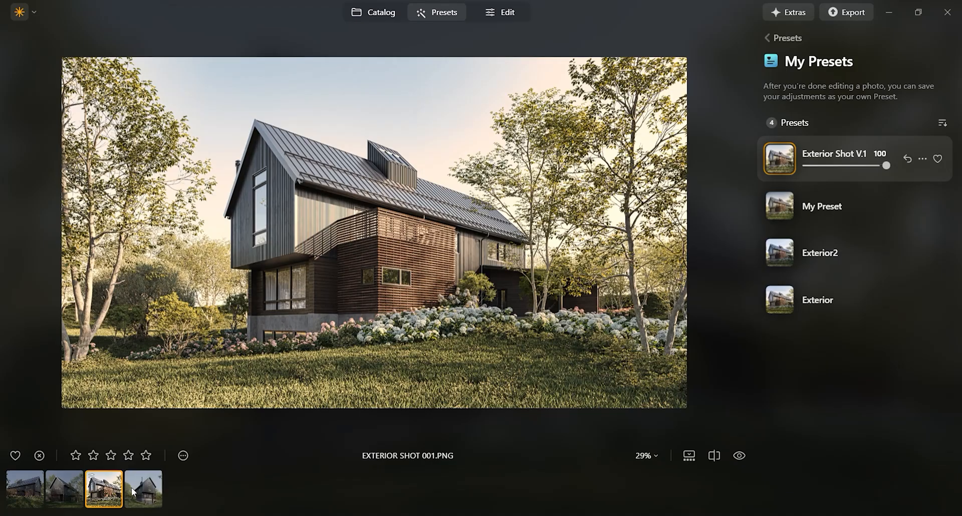
click(143, 489)
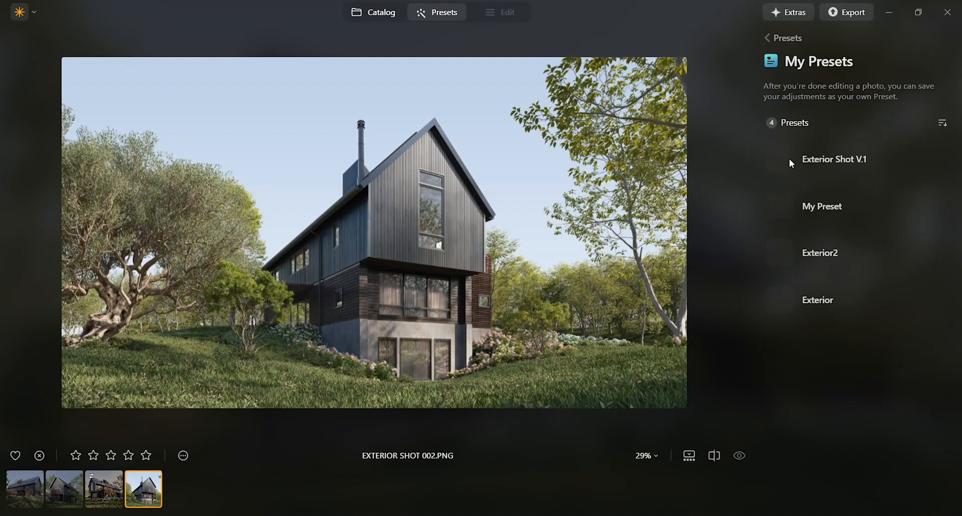
click(834, 159)
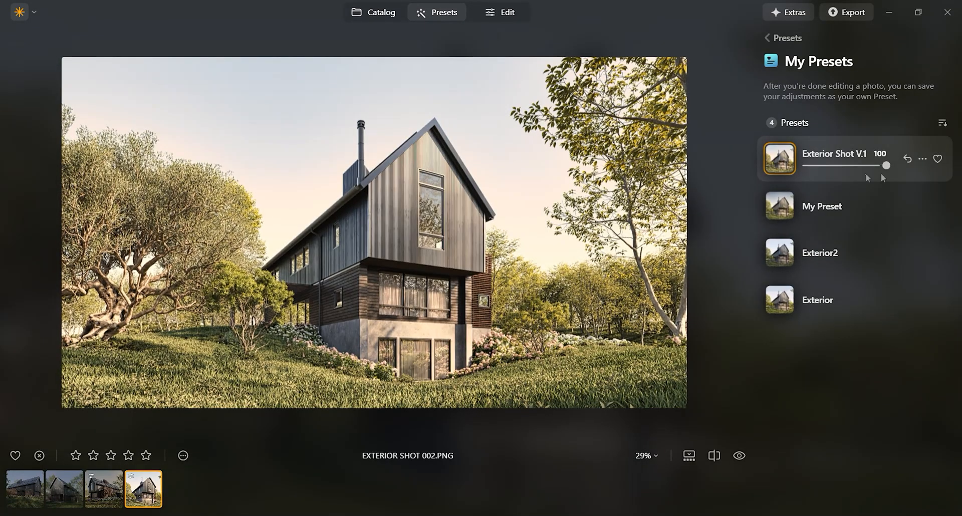
click(923, 158)
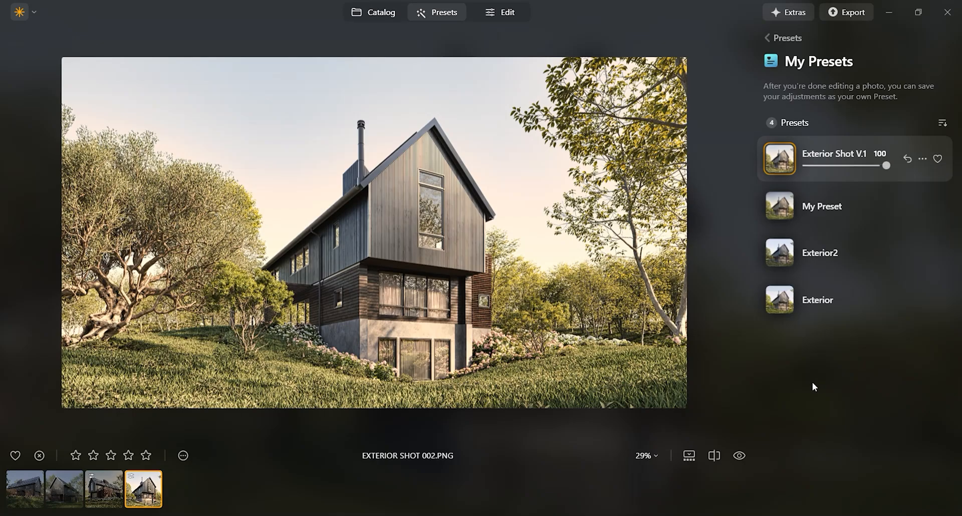
mouse_move(65, 489)
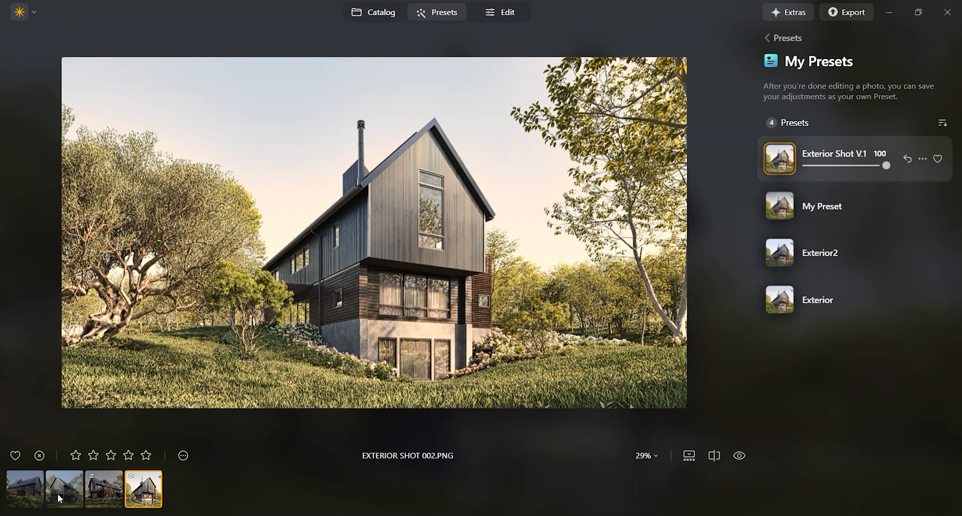
click(64, 490)
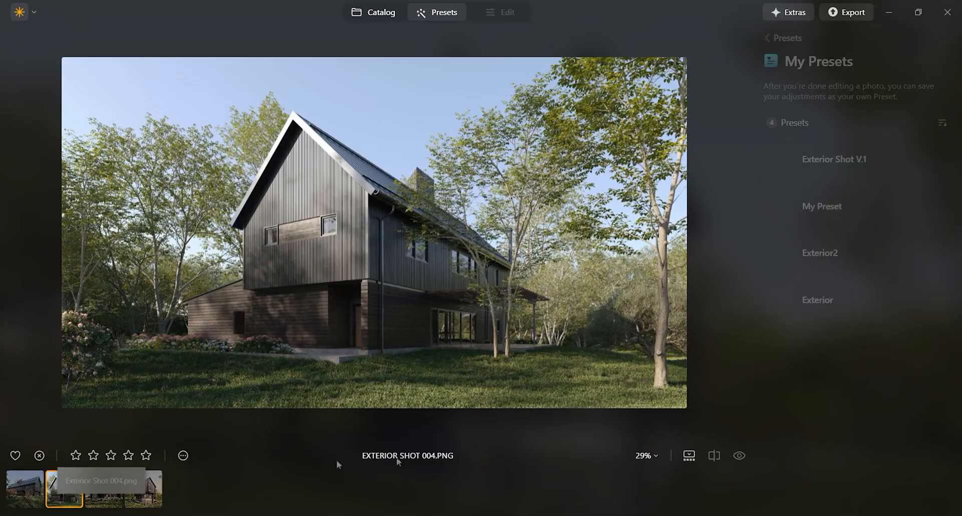
Apply Exterior Shot V.1 to EXTERIOR SHOT 004 and sweep the before/after divider to compare.
click(834, 159)
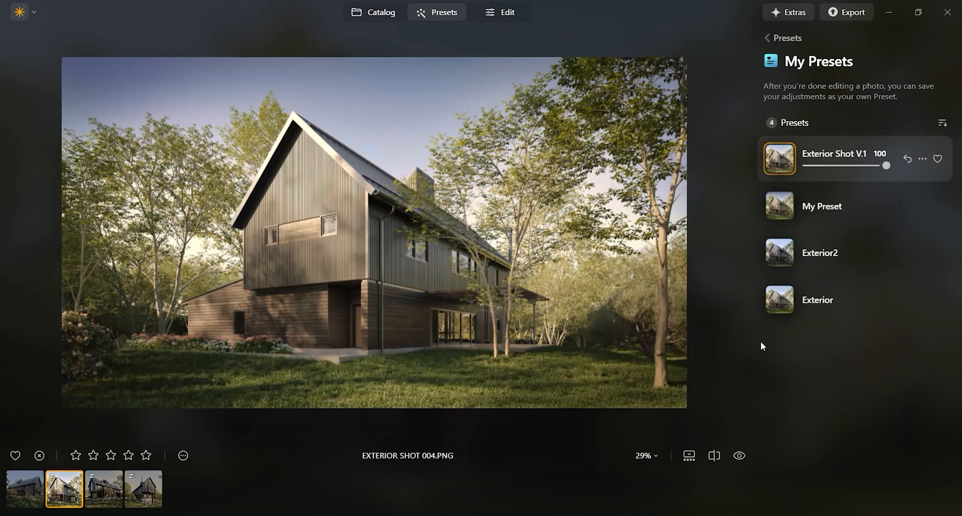
click(714, 456)
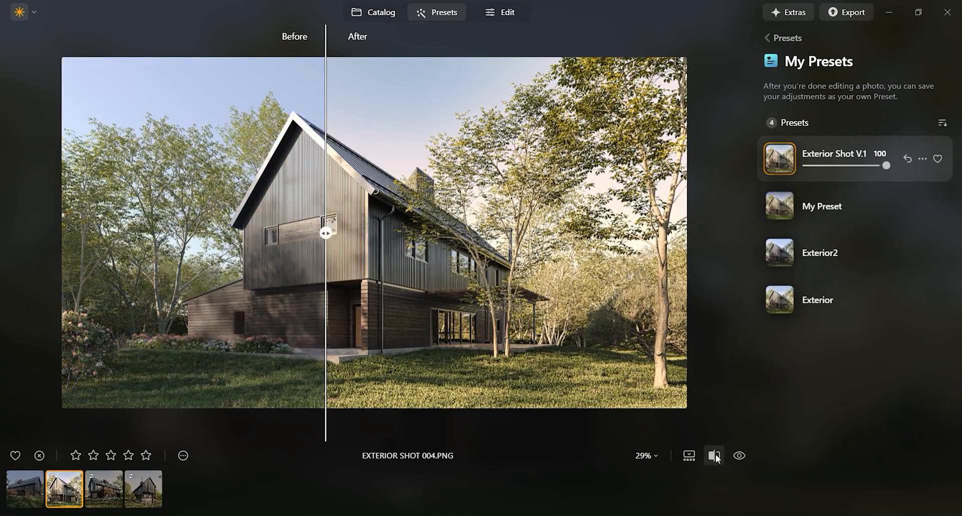
drag(325, 233, 403, 233)
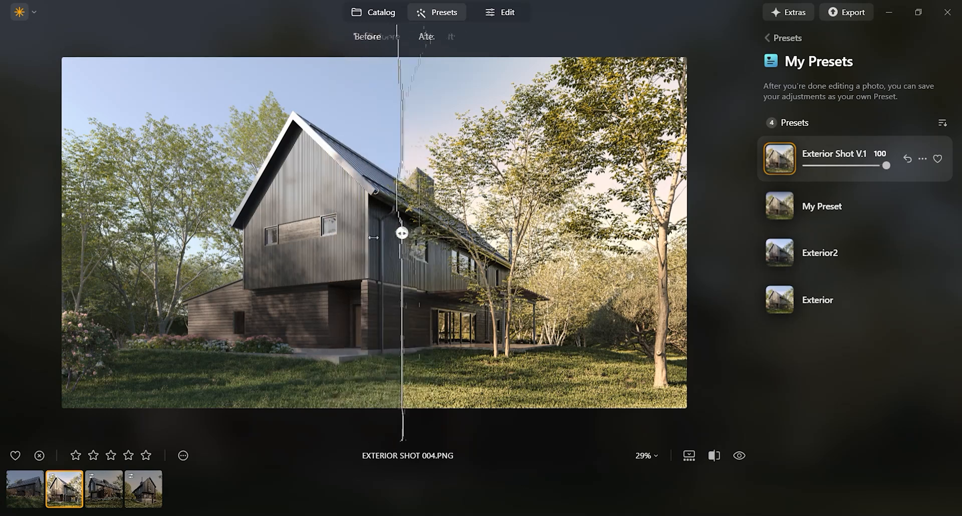
drag(402, 232, 351, 233)
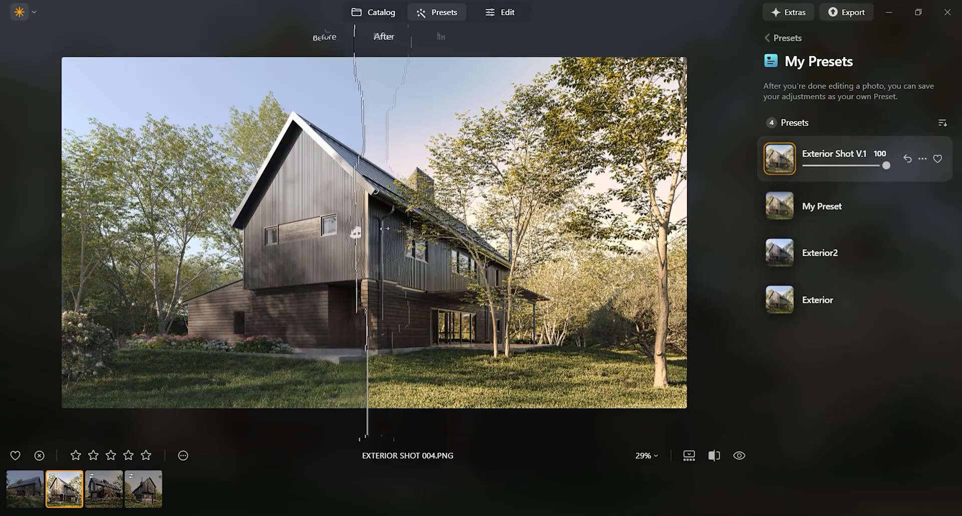
drag(362, 230, 181, 231)
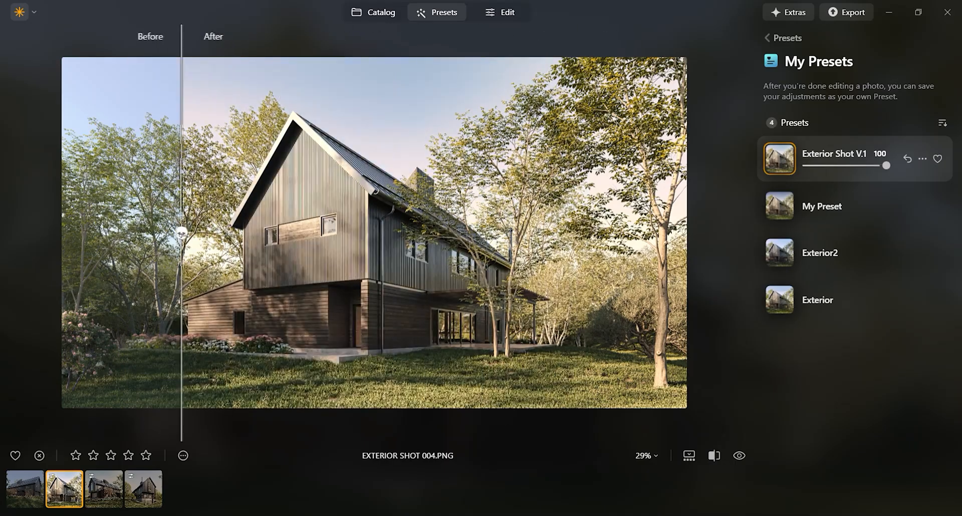
drag(181, 232, 142, 233)
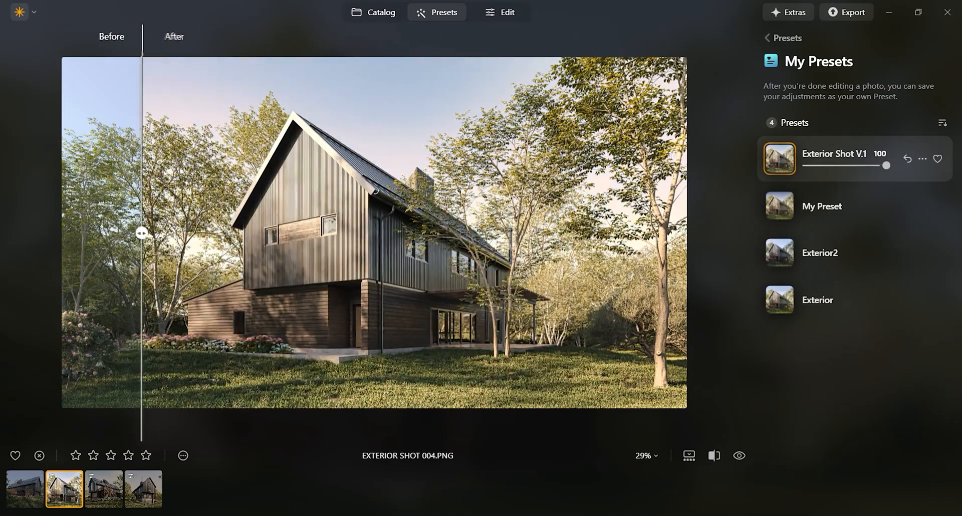
drag(142, 232, 337, 232)
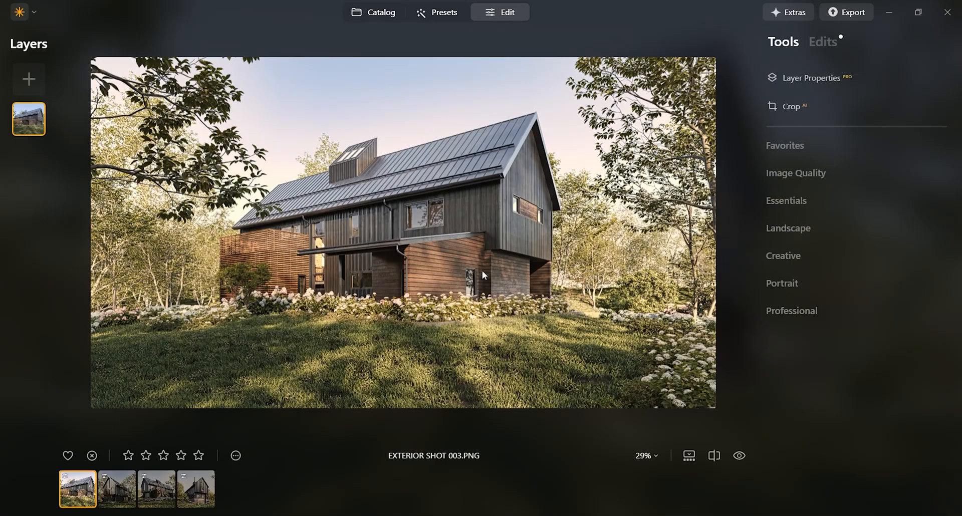
mouse_move(467, 264)
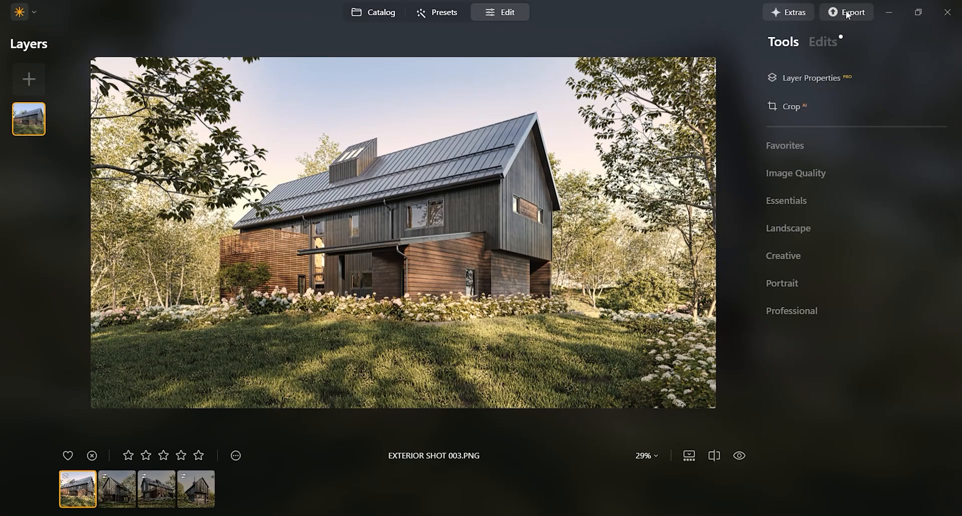
Quick-export Exterior Shot 003 as a JPEG at 100% quality.
click(853, 11)
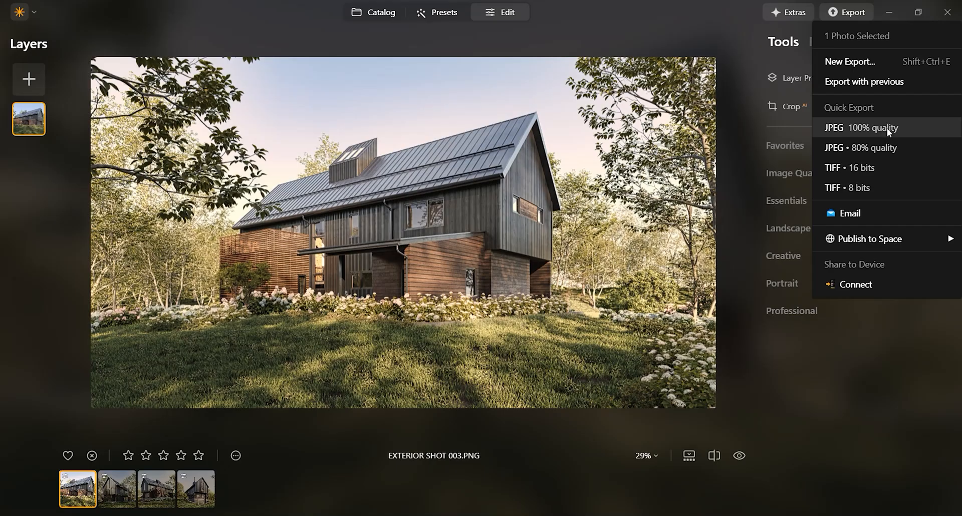
click(863, 128)
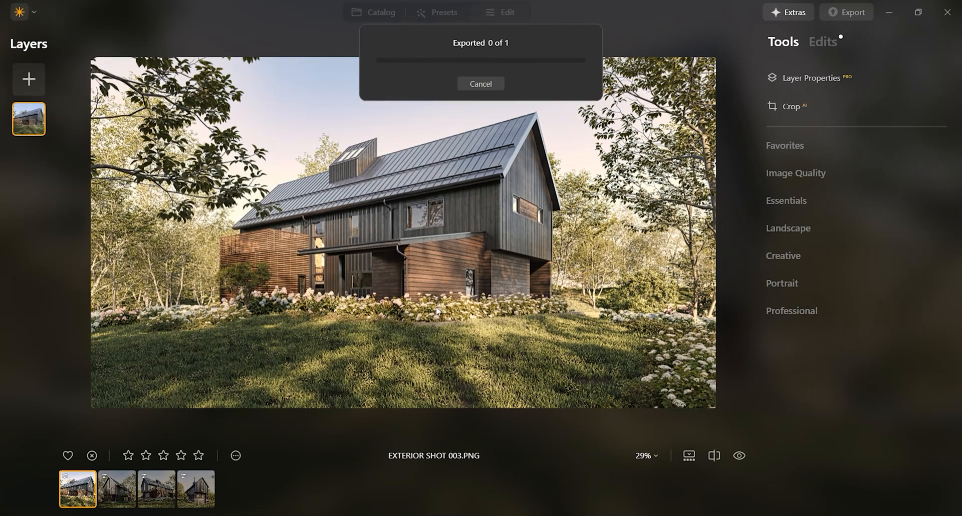
click(481, 84)
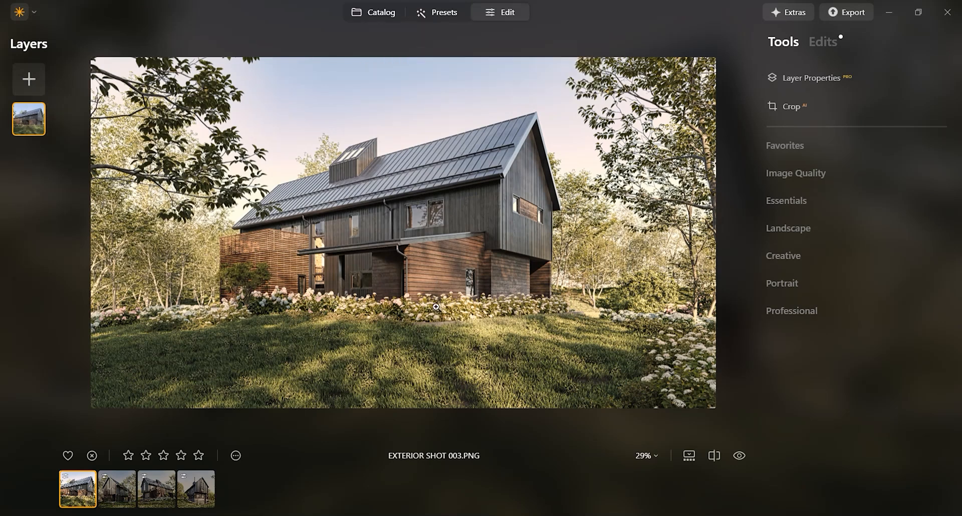
mouse_move(474, 320)
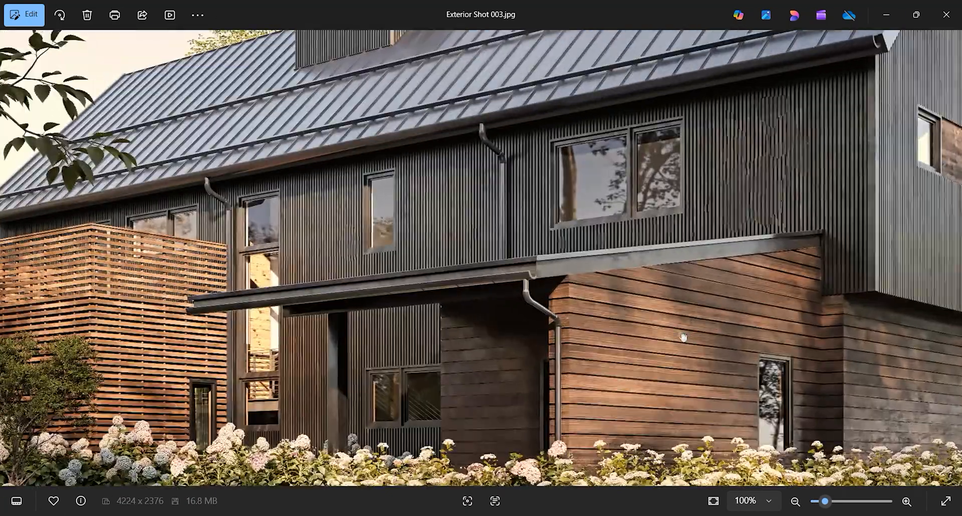
Pan across the zoomed Exterior Shot 001.jpg to inspect detail, including the house's left side.
drag(683, 337, 371, 299)
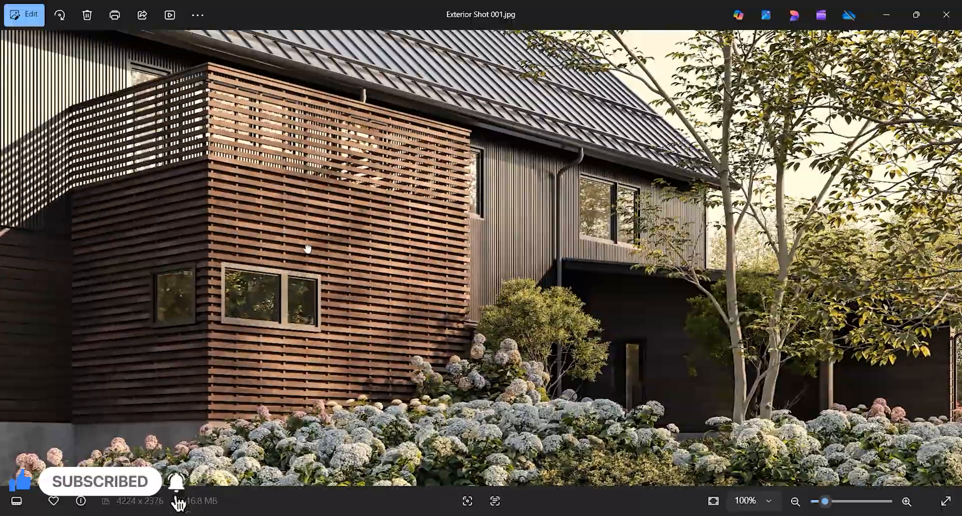
drag(307, 248, 820, 310)
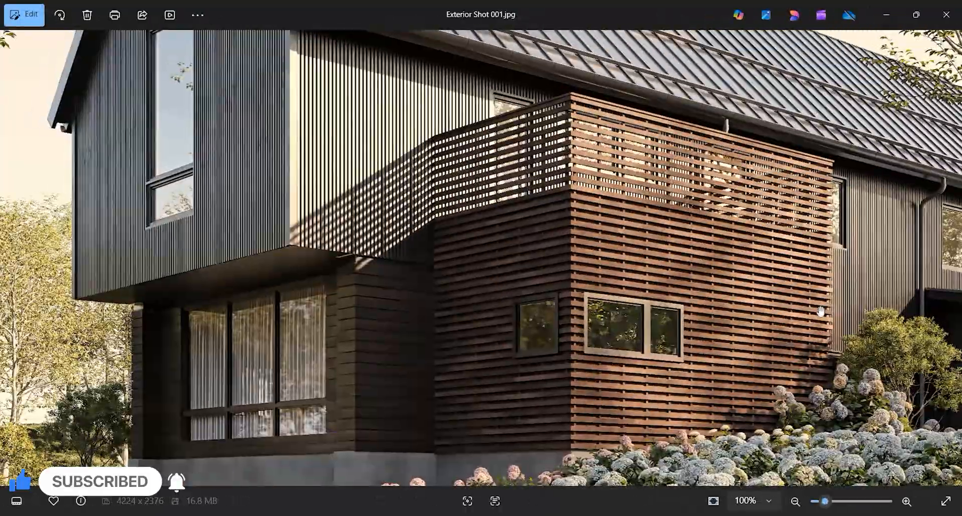